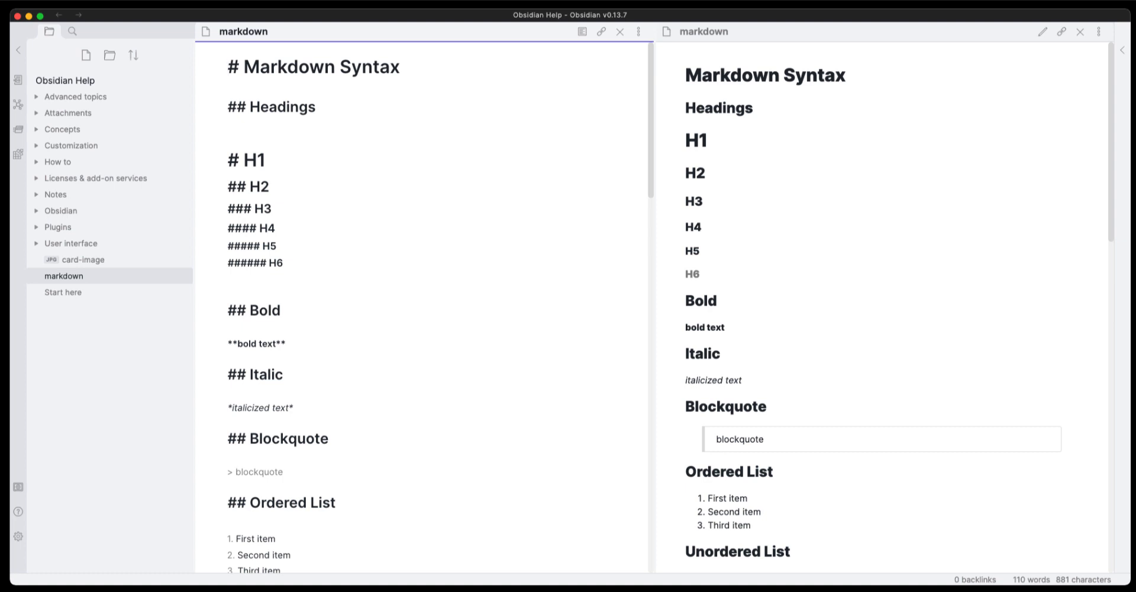
mouse_move(588, 545)
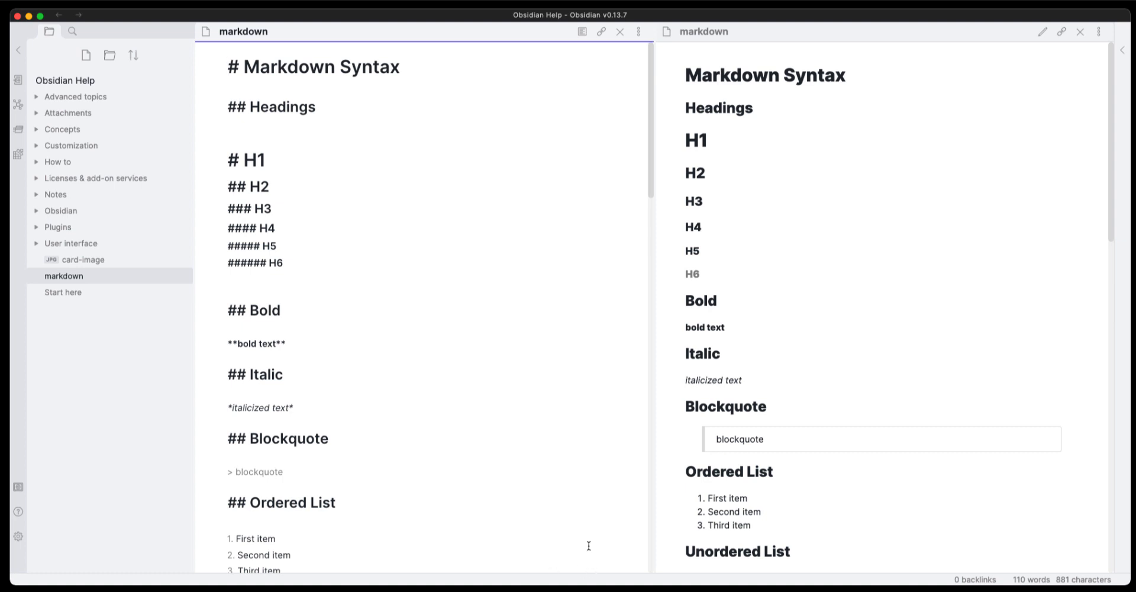
mouse_move(399, 435)
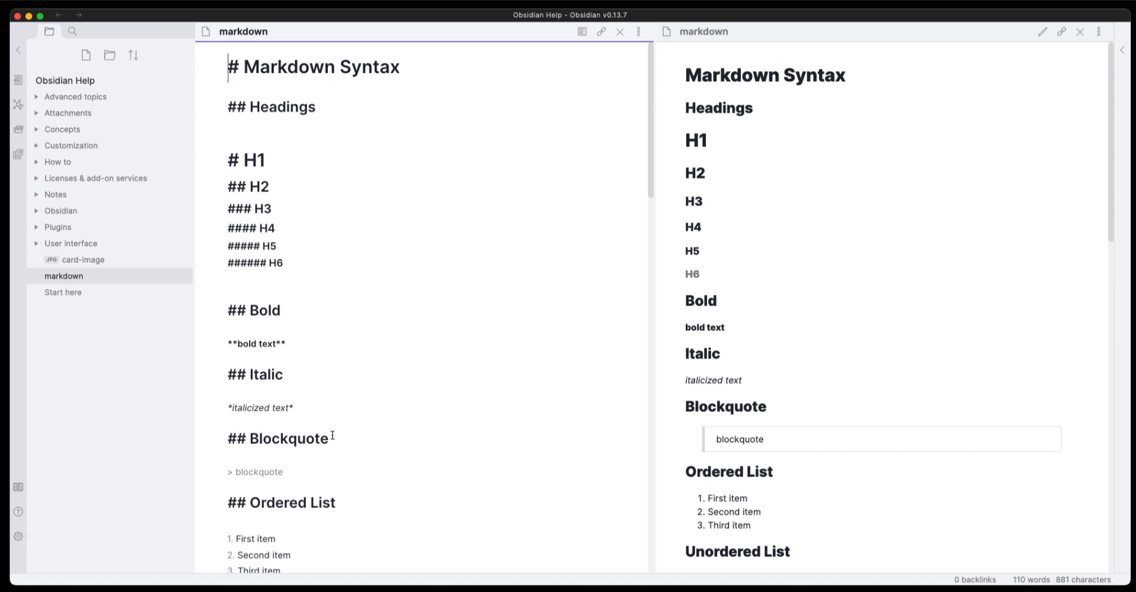
mouse_move(535, 303)
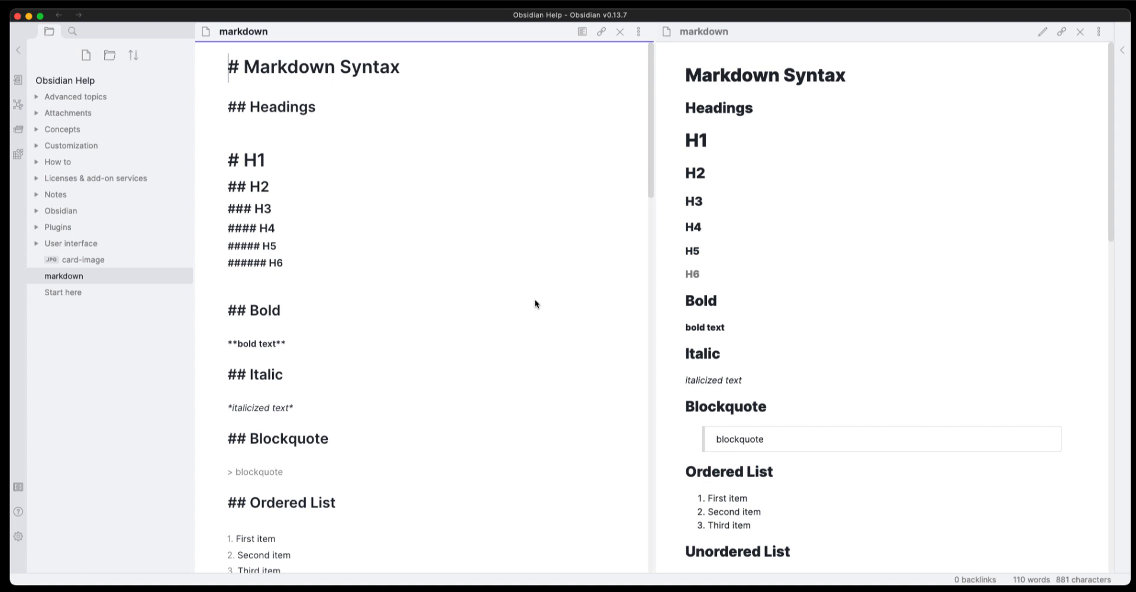
mouse_move(306, 295)
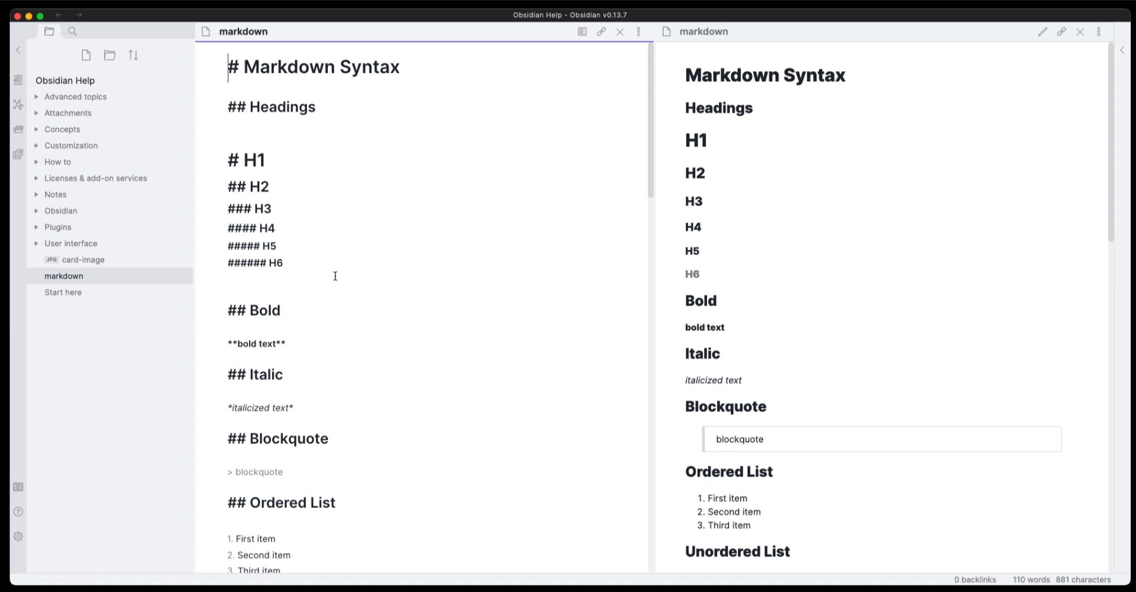
mouse_move(317, 75)
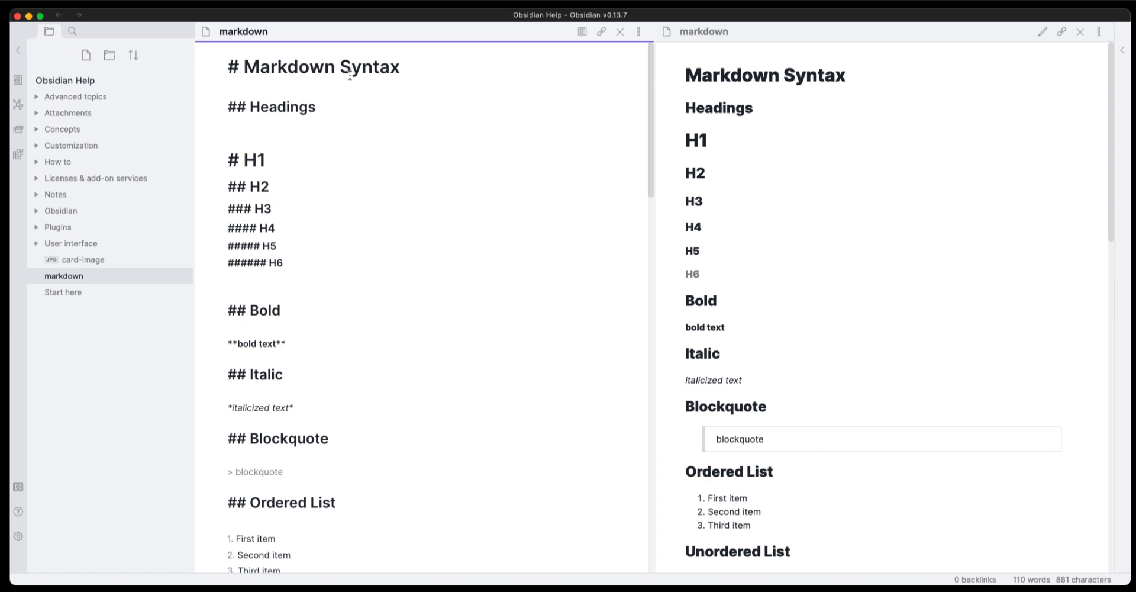
- Enable Experimental Live Preview in the Editor settings and return to the note
left_click(309, 142)
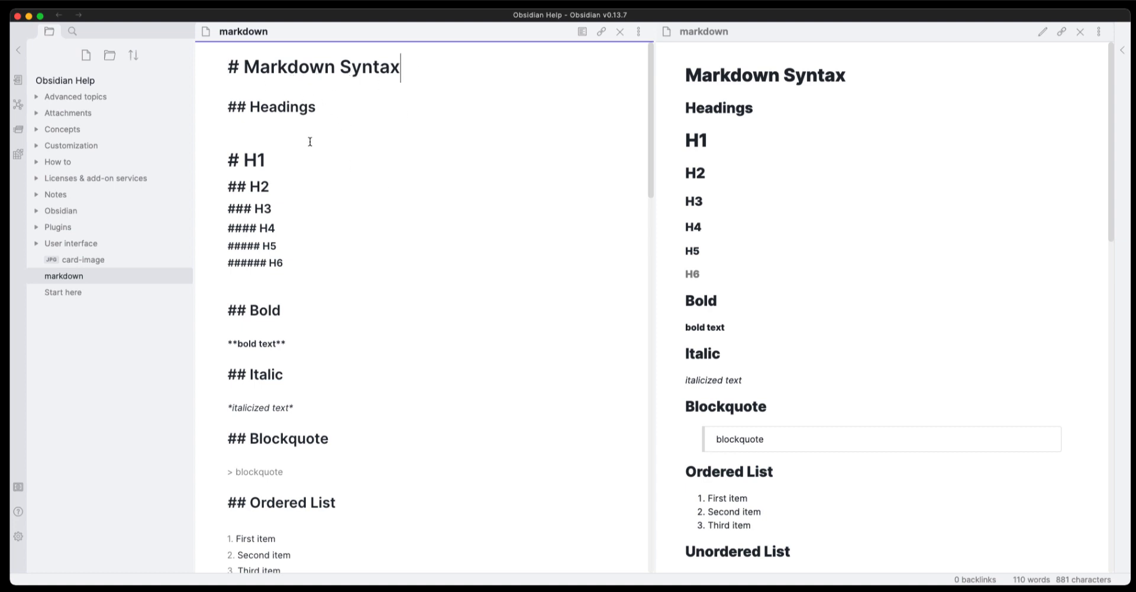
mouse_move(305, 231)
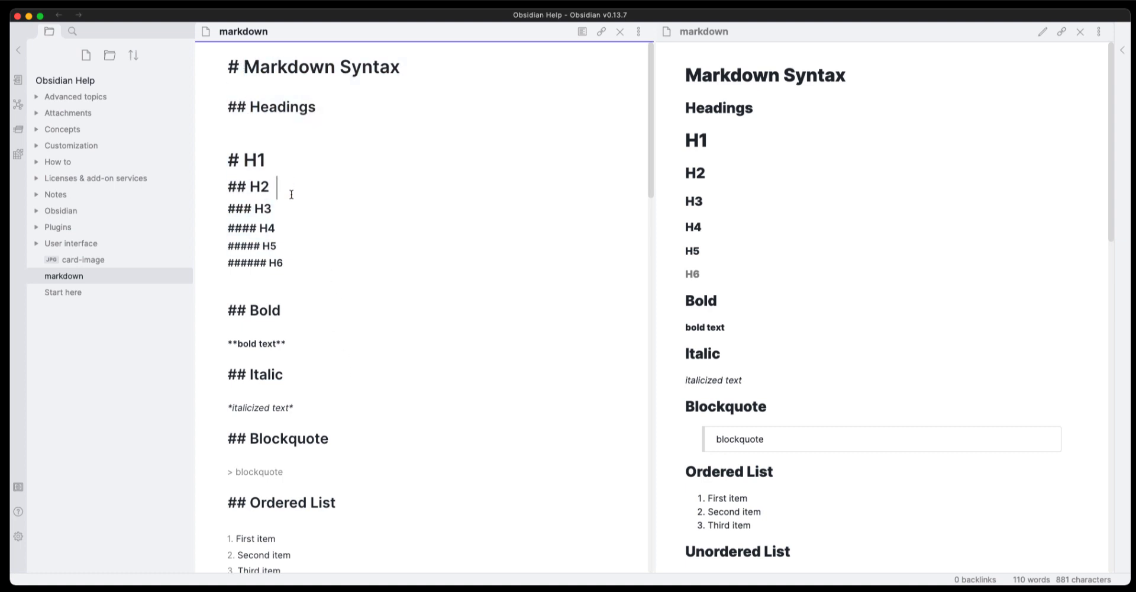
mouse_move(275, 190)
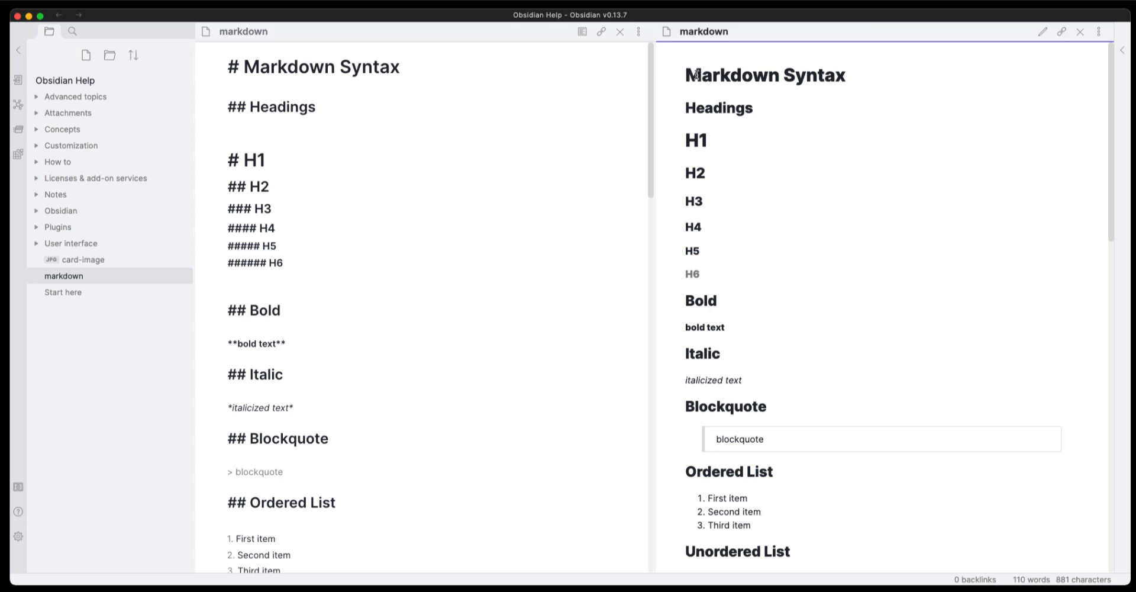
mouse_move(1041, 31)
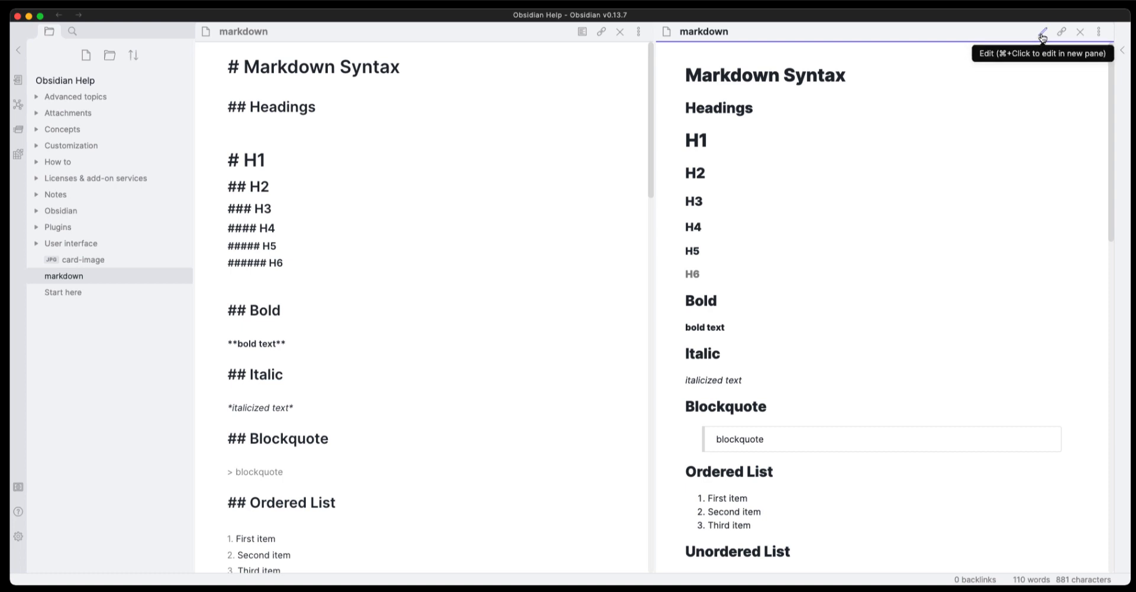
mouse_move(1025, 51)
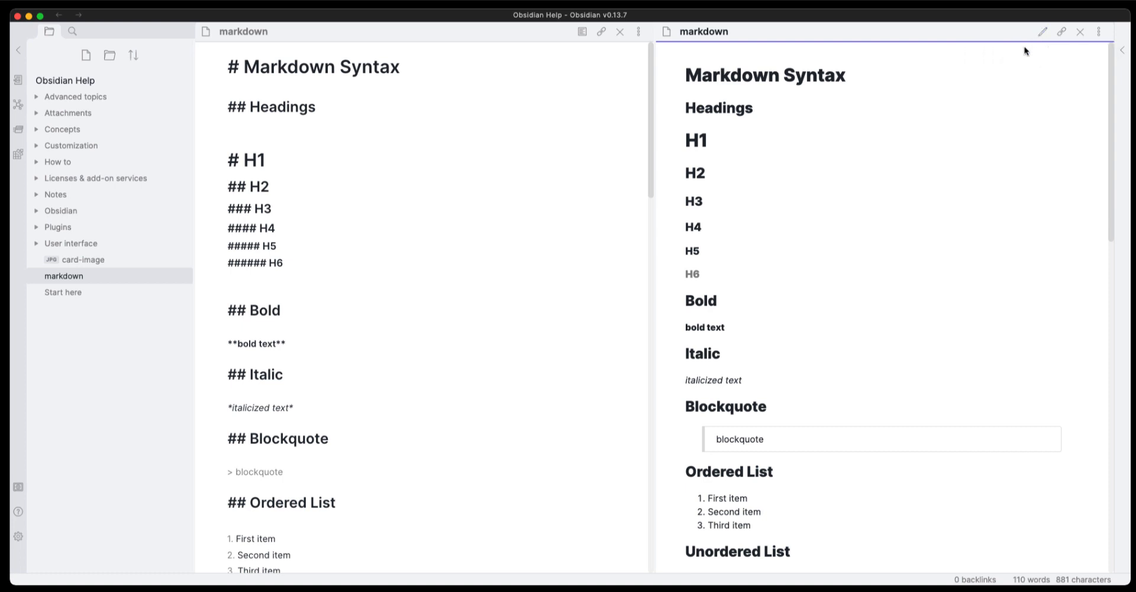
mouse_move(739, 121)
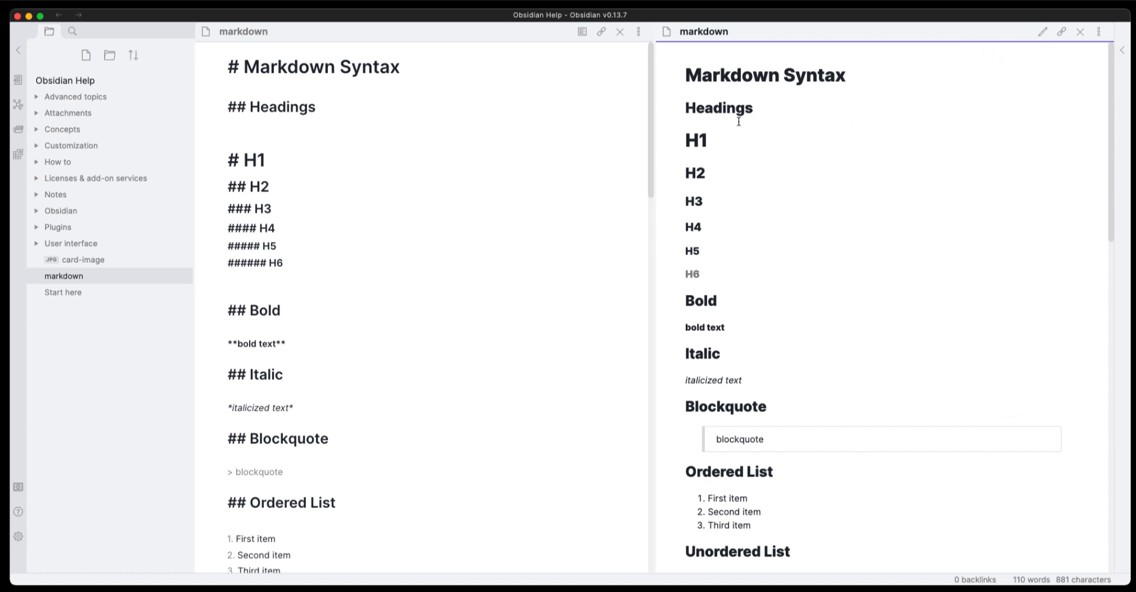
mouse_move(763, 228)
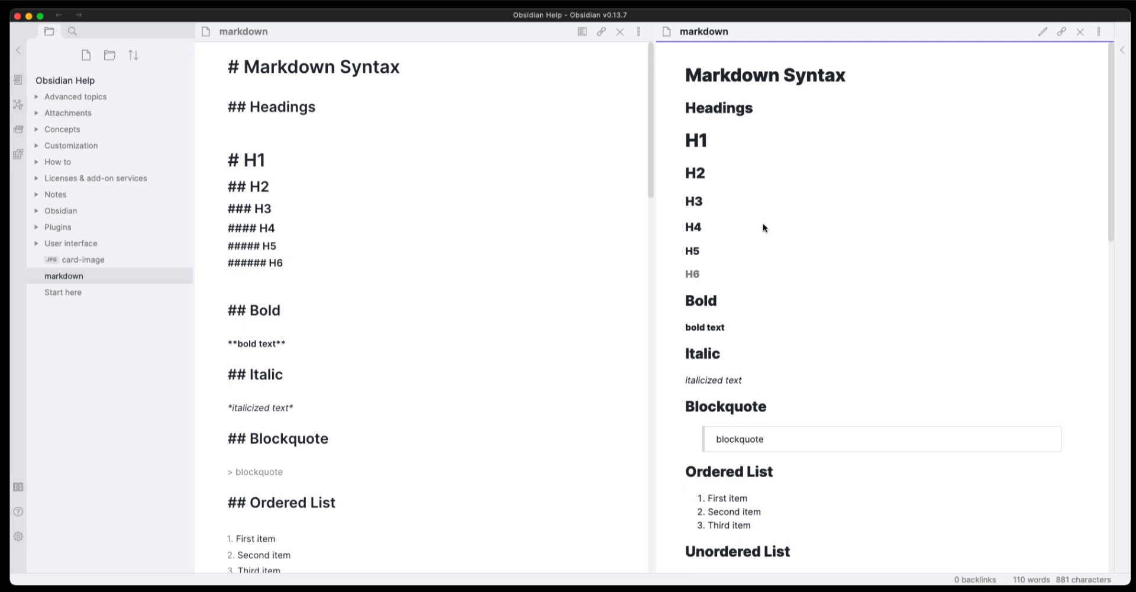
mouse_move(617, 292)
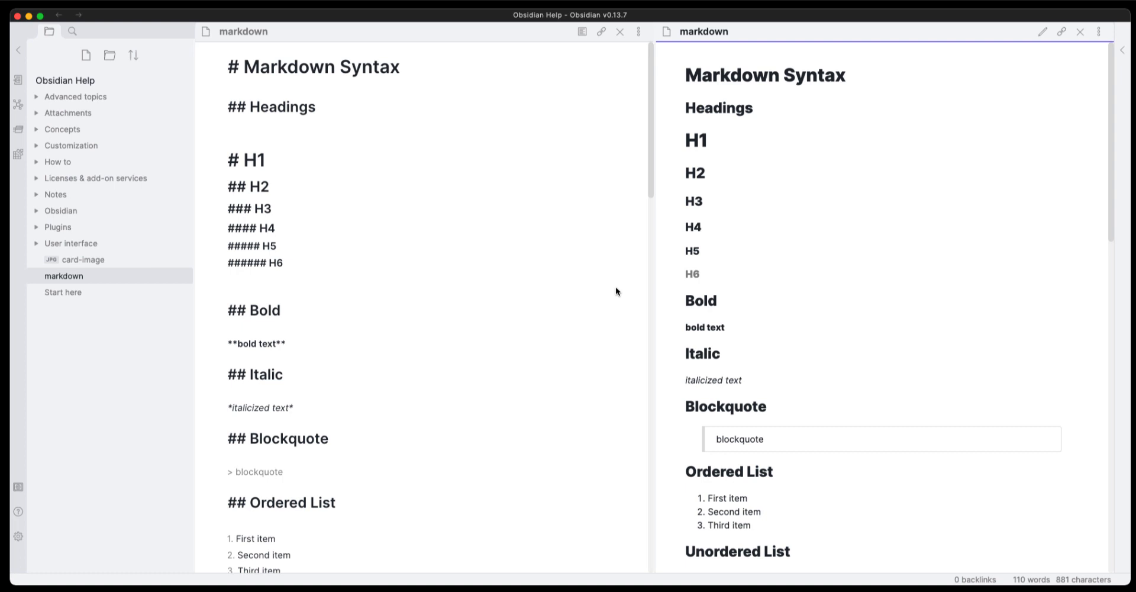
mouse_move(340, 315)
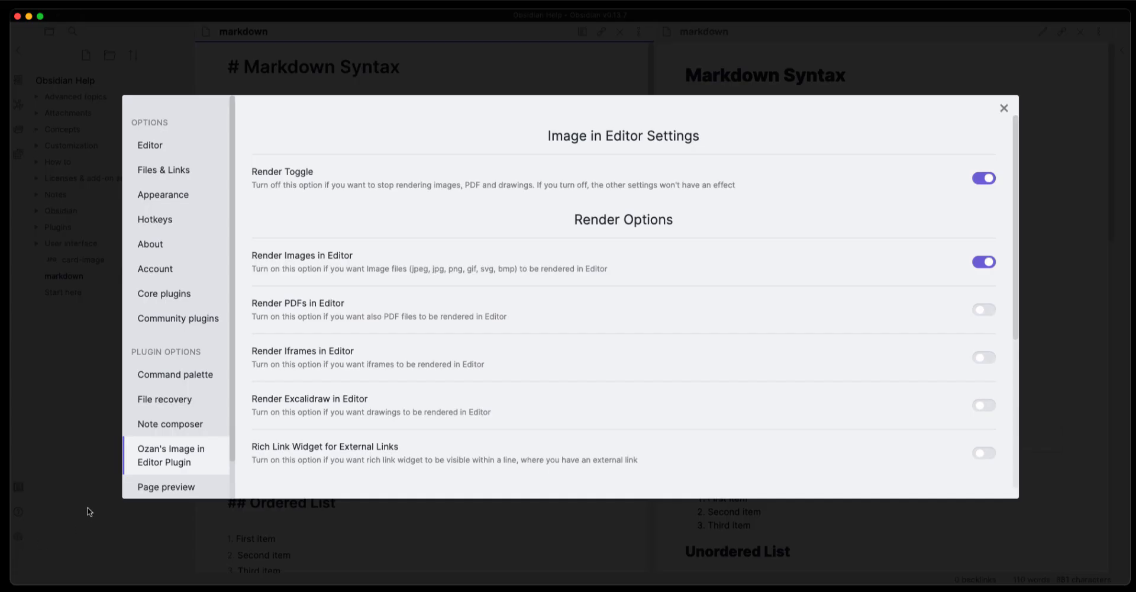
left_click(150, 145)
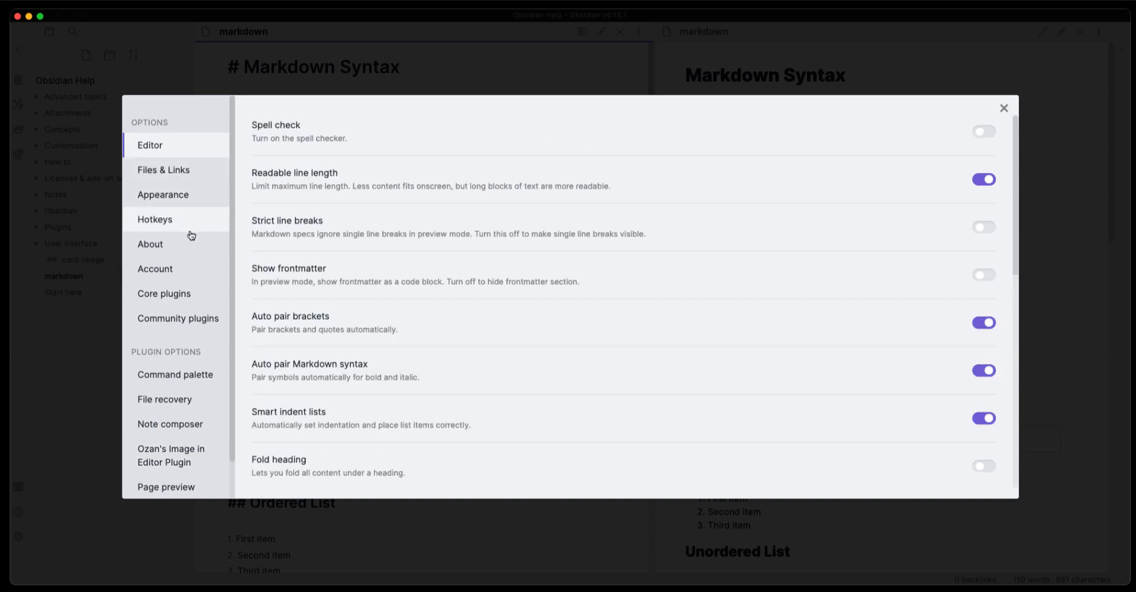
scroll("down", 3)
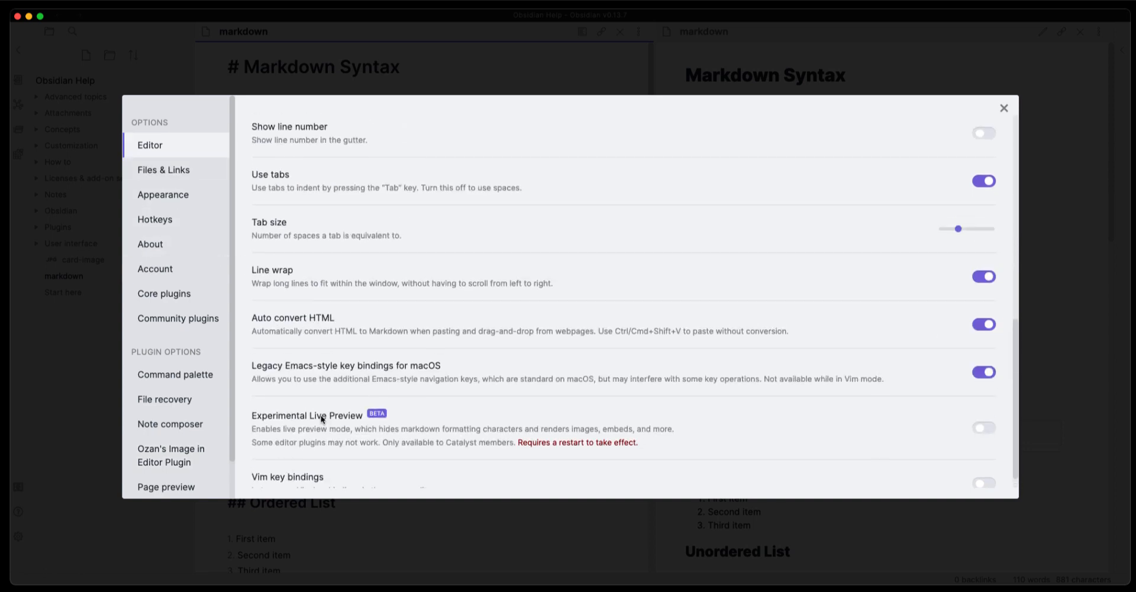
scroll("down", 3)
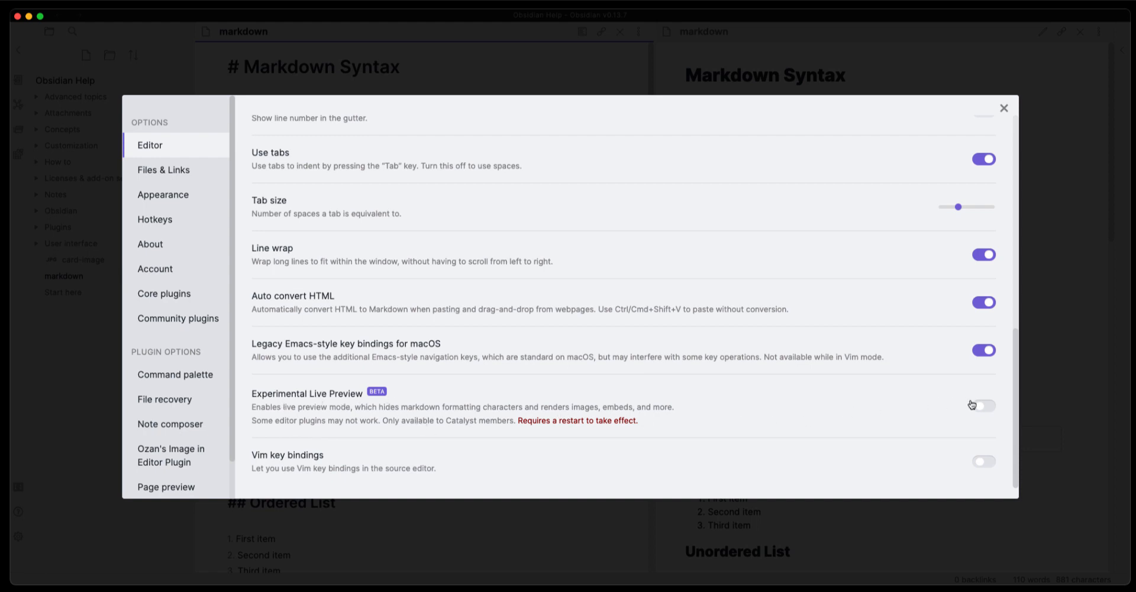
left_click(982, 405)
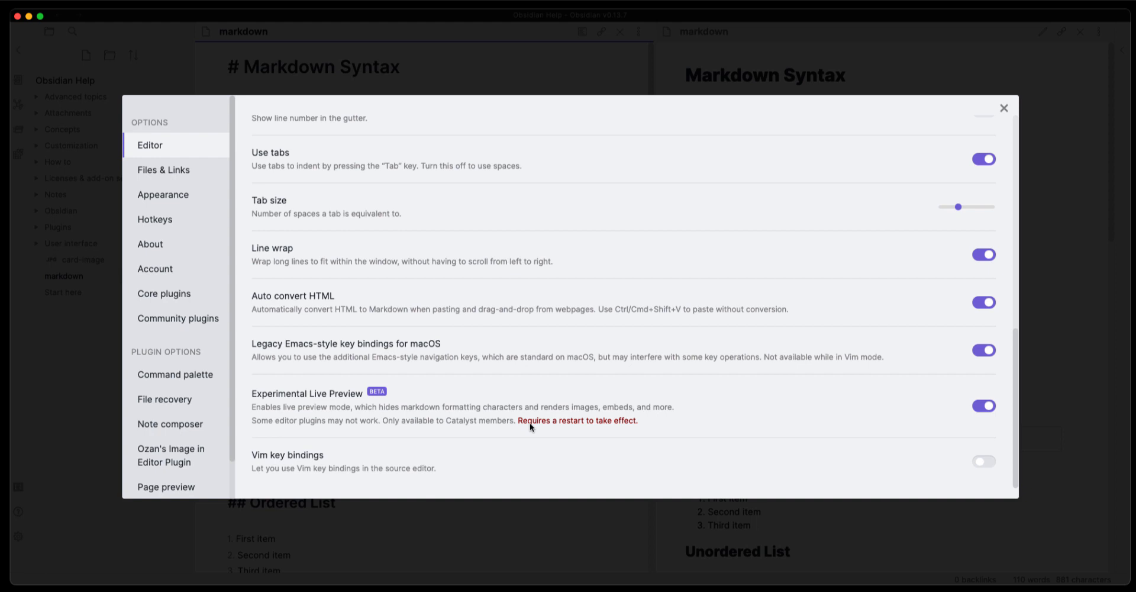
mouse_move(648, 422)
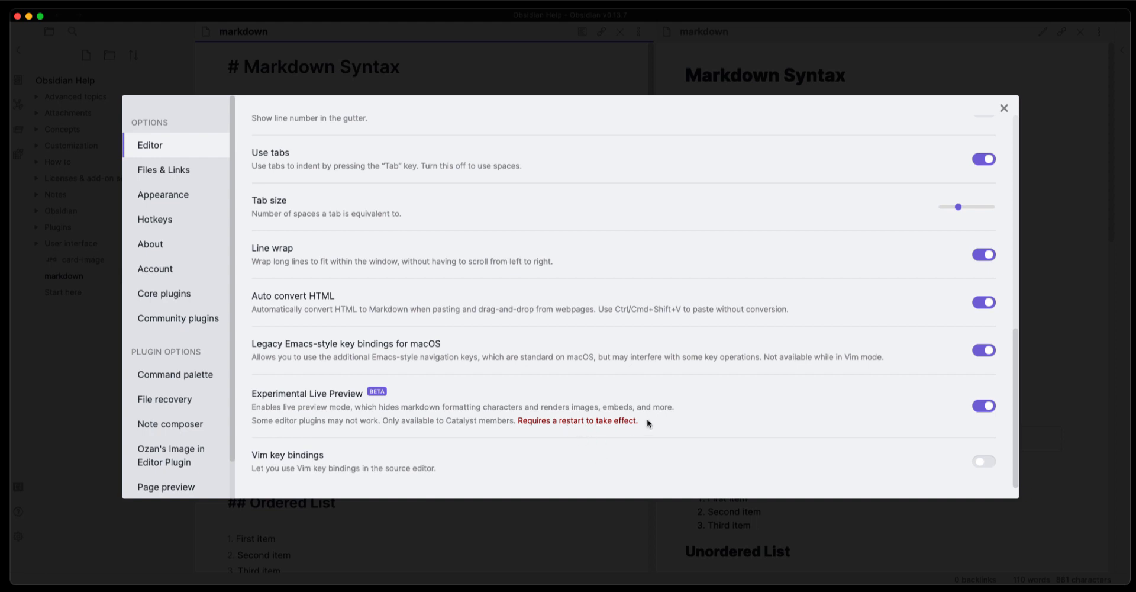
left_click(1004, 107)
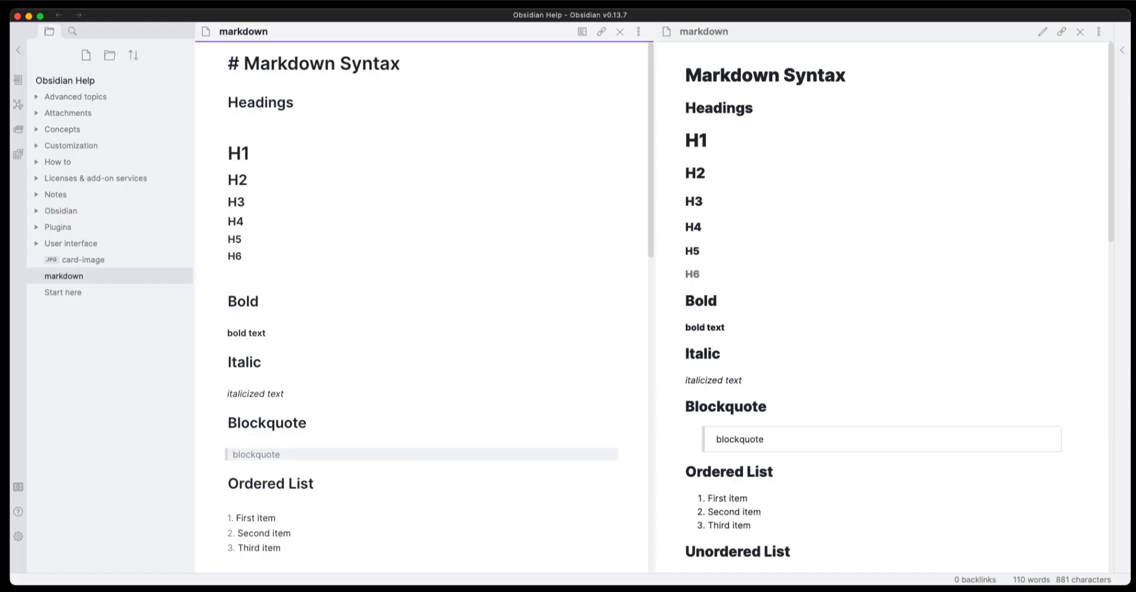
mouse_move(517, 306)
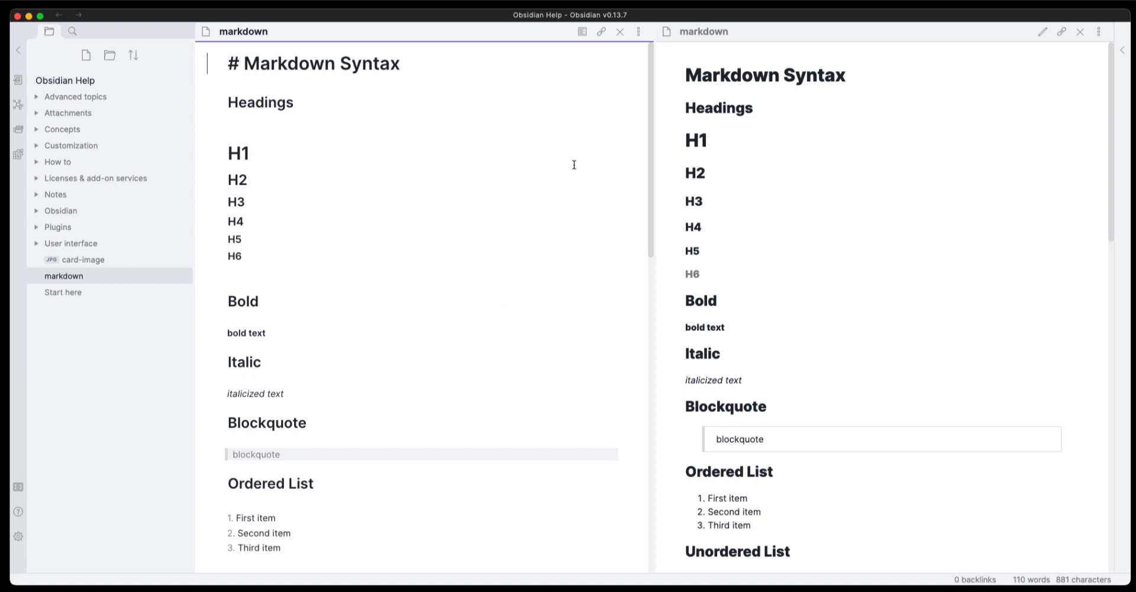
mouse_move(304, 245)
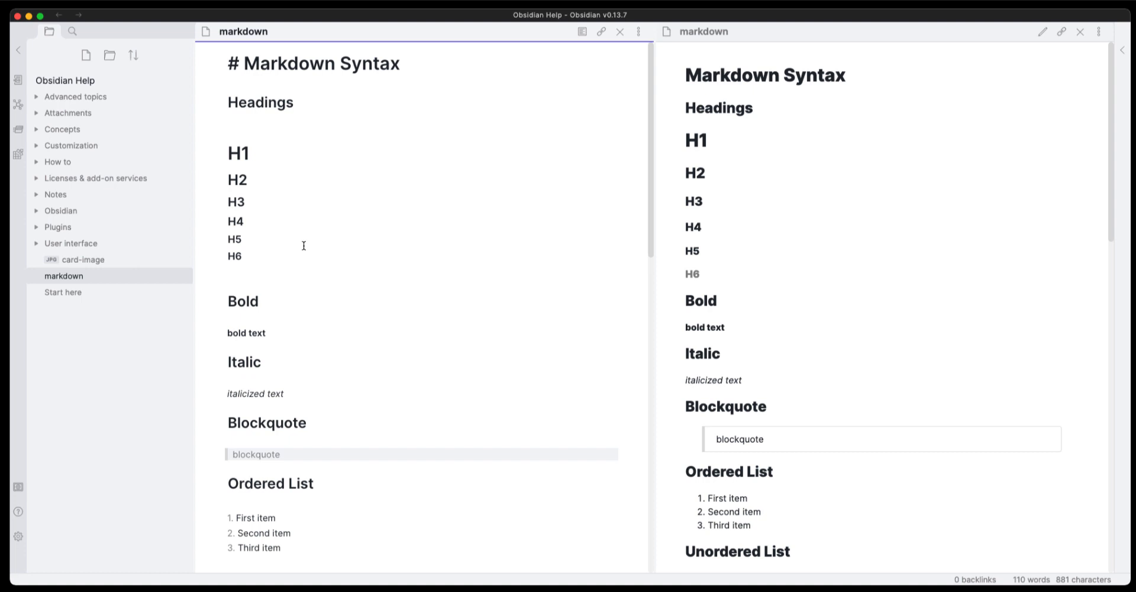
mouse_move(357, 364)
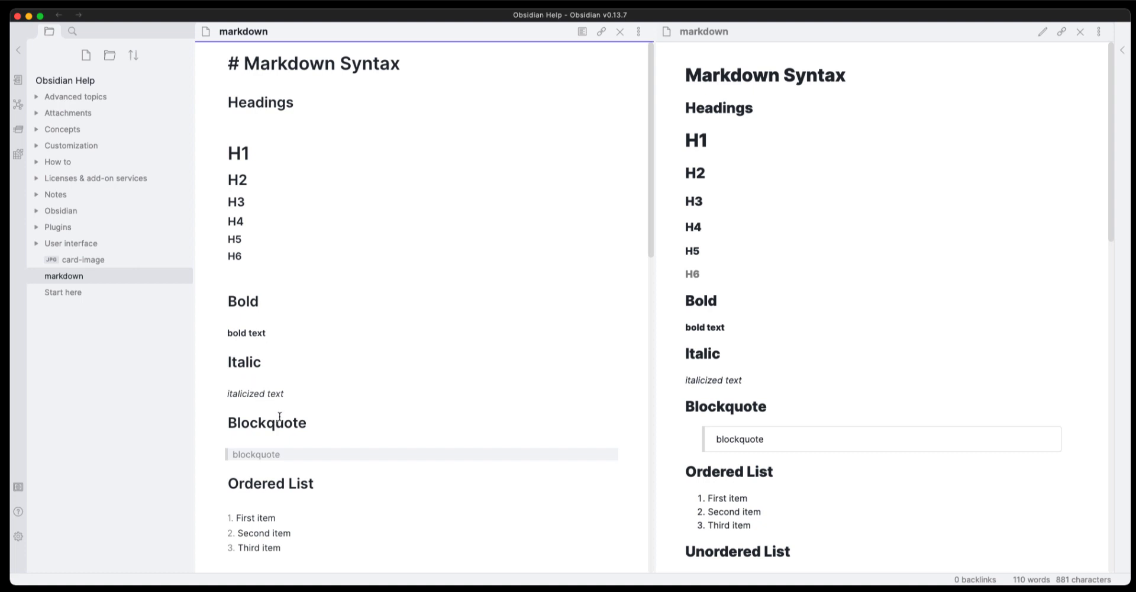
mouse_move(287, 118)
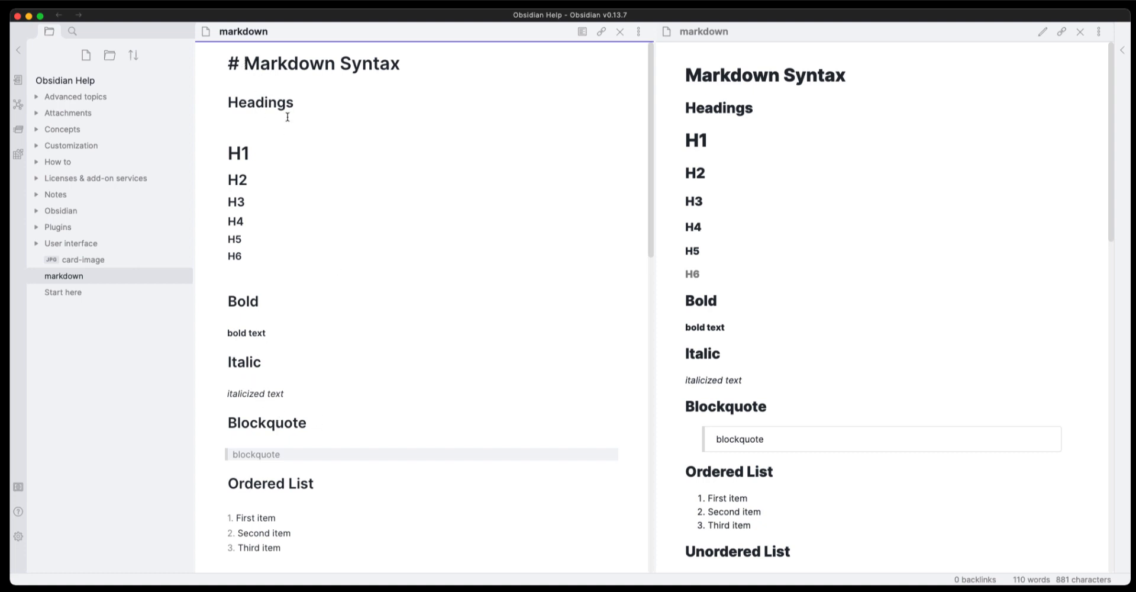
left_click(257, 64)
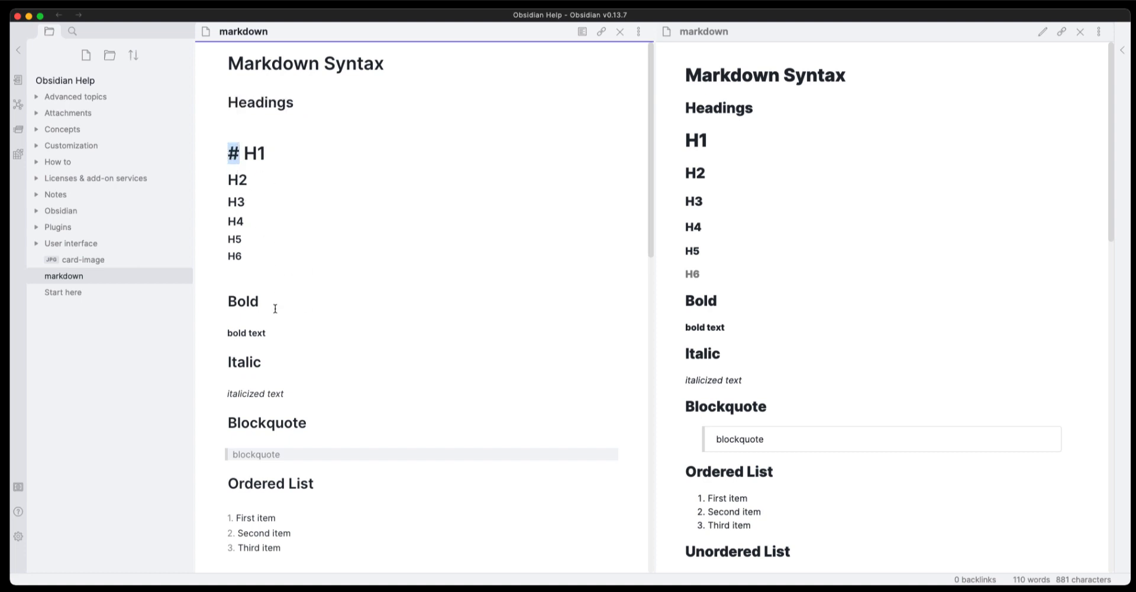
mouse_move(275, 290)
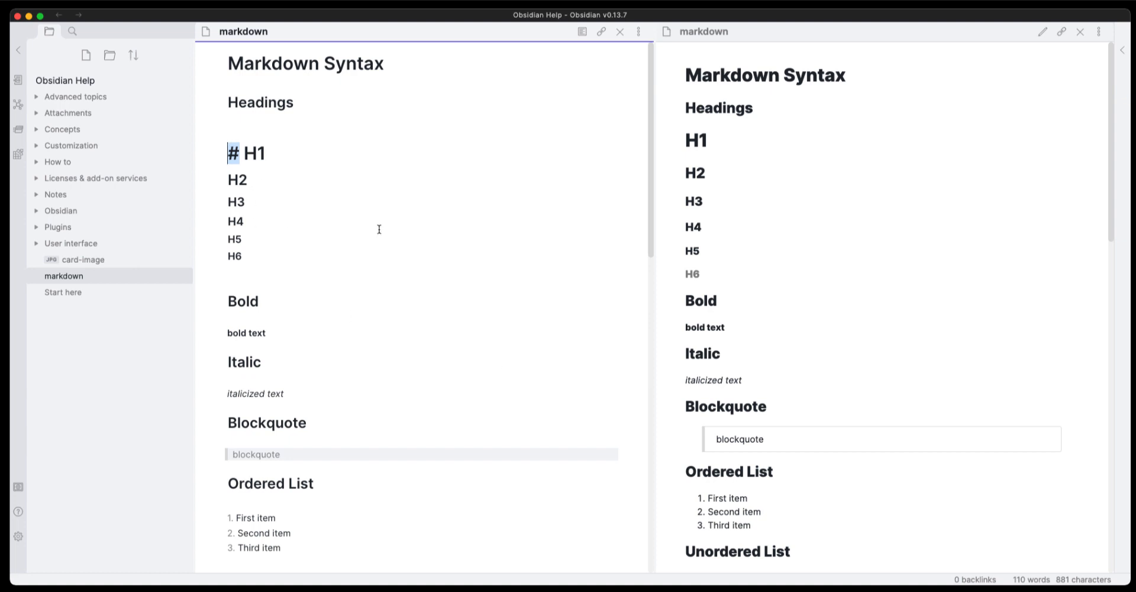
mouse_move(290, 183)
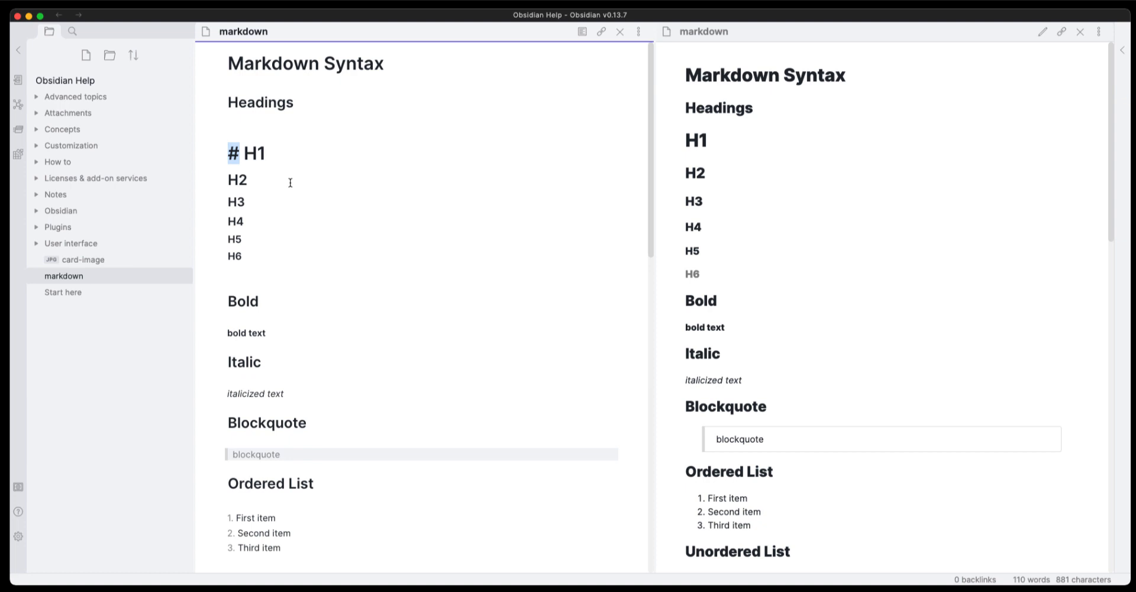
mouse_move(631, 423)
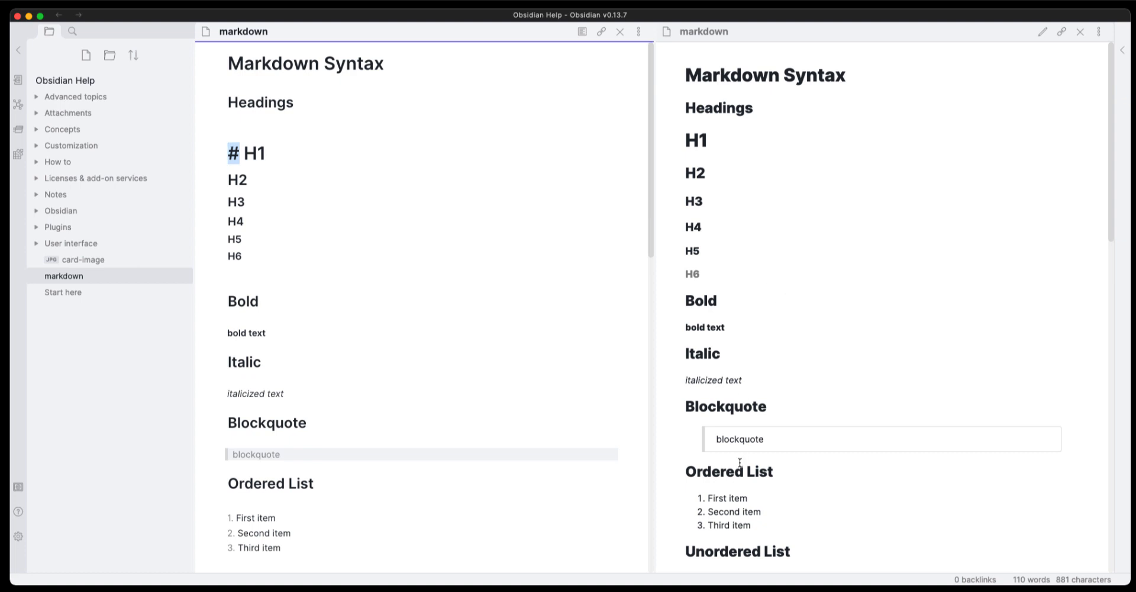
scroll("down", 3)
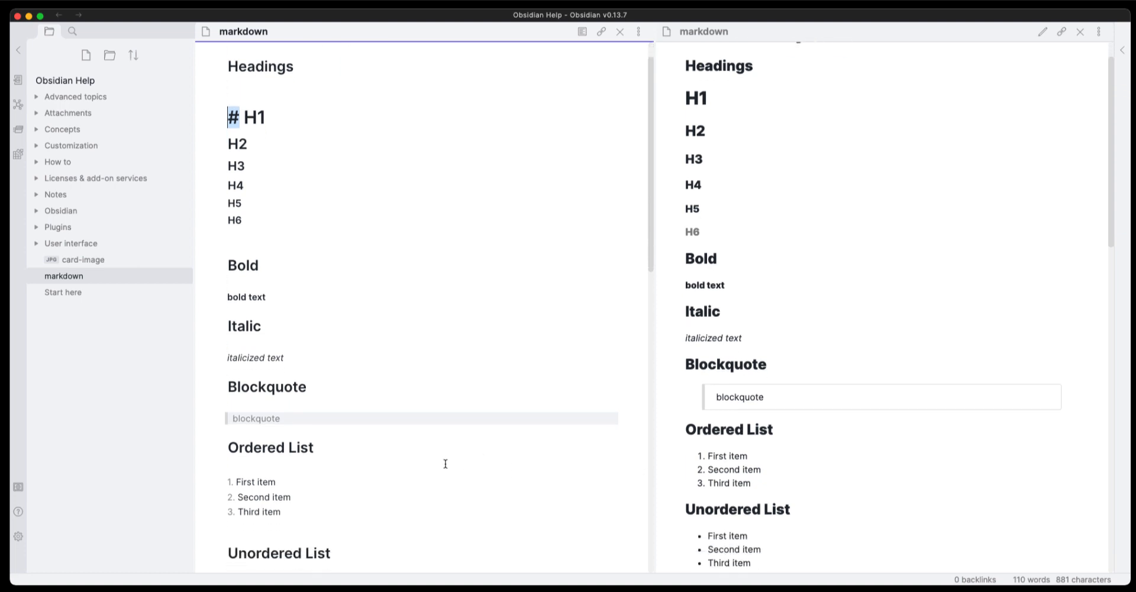
mouse_move(563, 484)
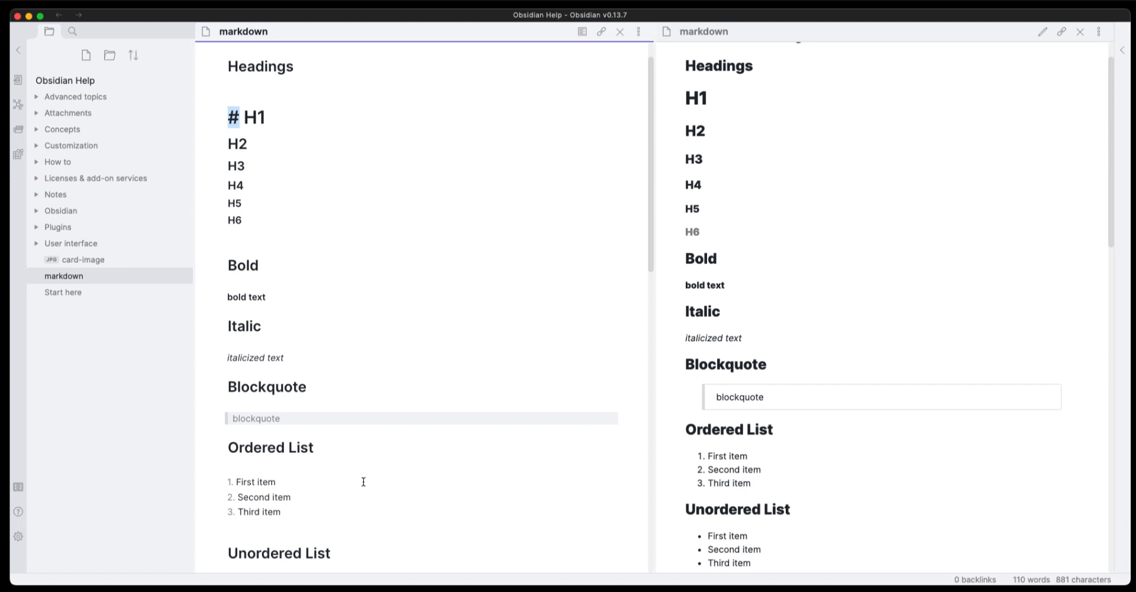
scroll("down", 3)
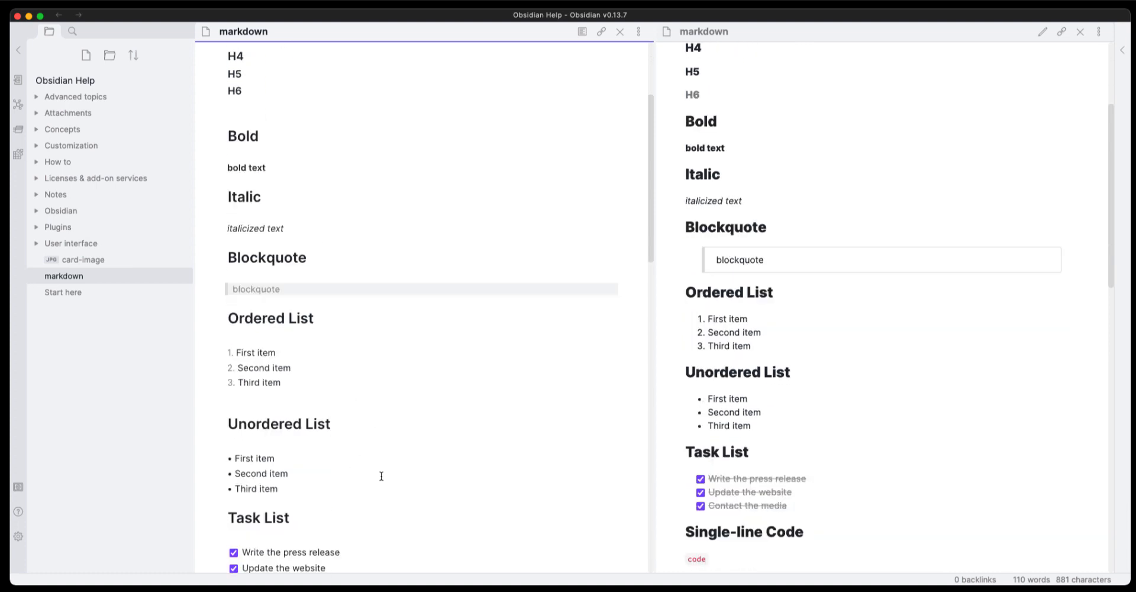
scroll("down", 3)
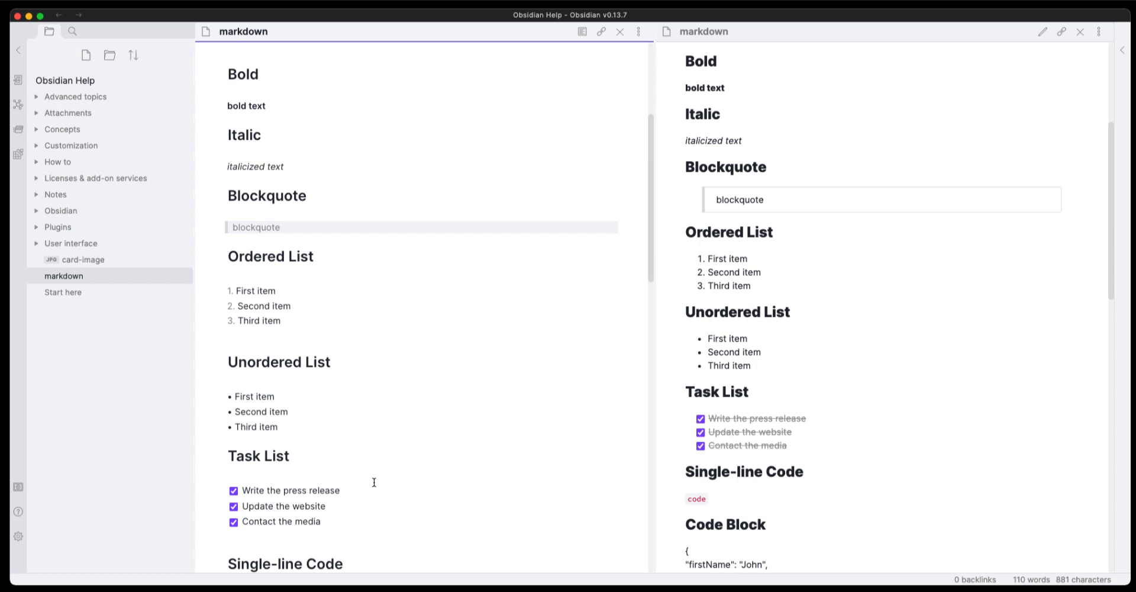
scroll("down", 3)
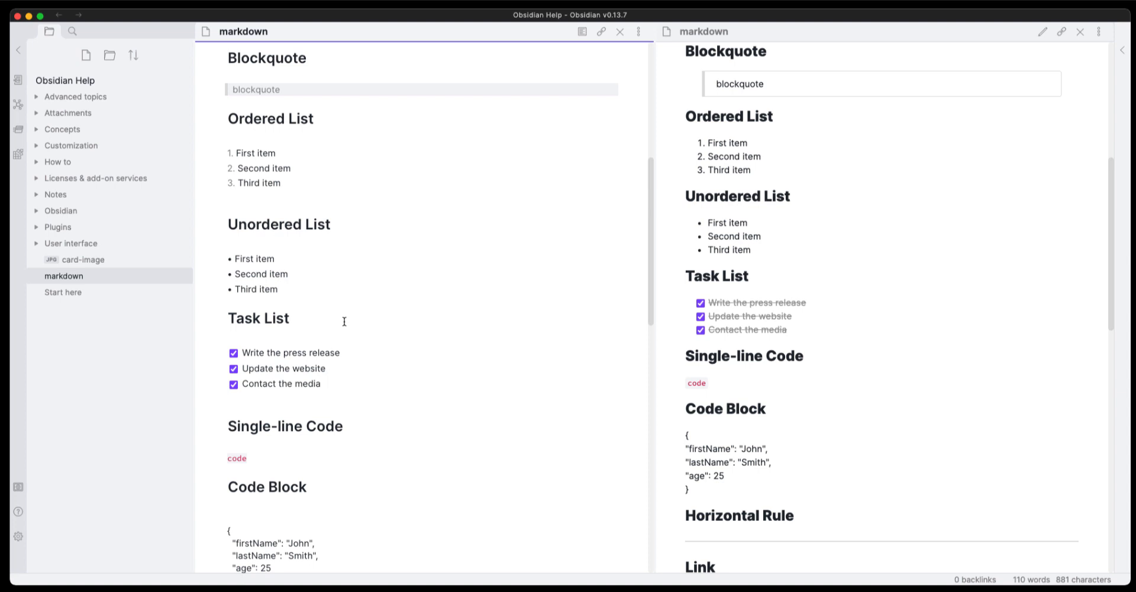
mouse_move(313, 318)
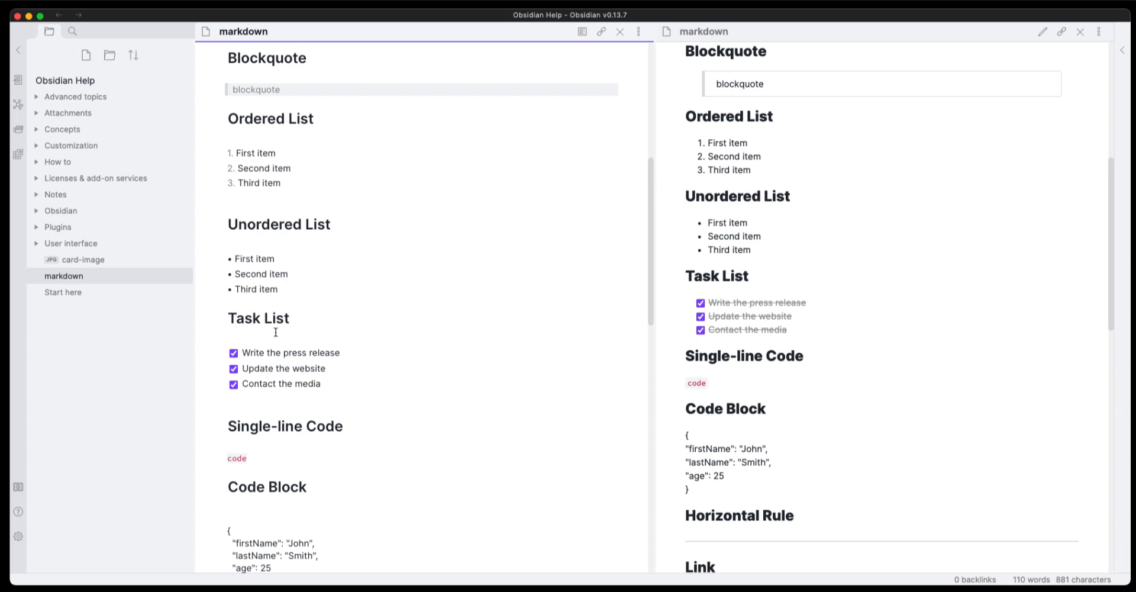
scroll("down", 3)
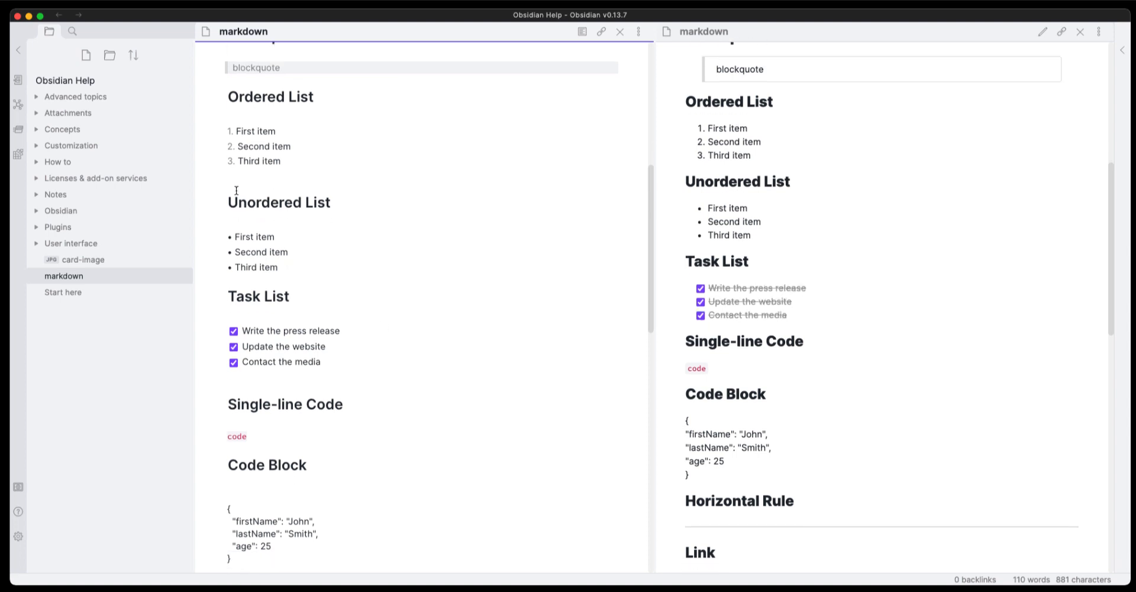
mouse_move(526, 286)
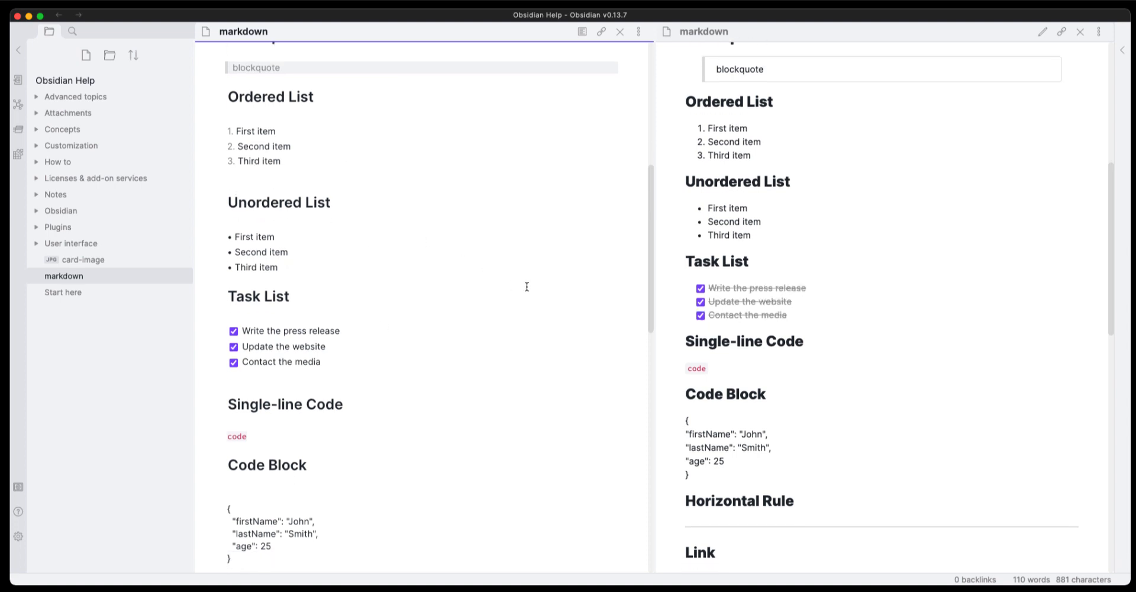
mouse_move(364, 332)
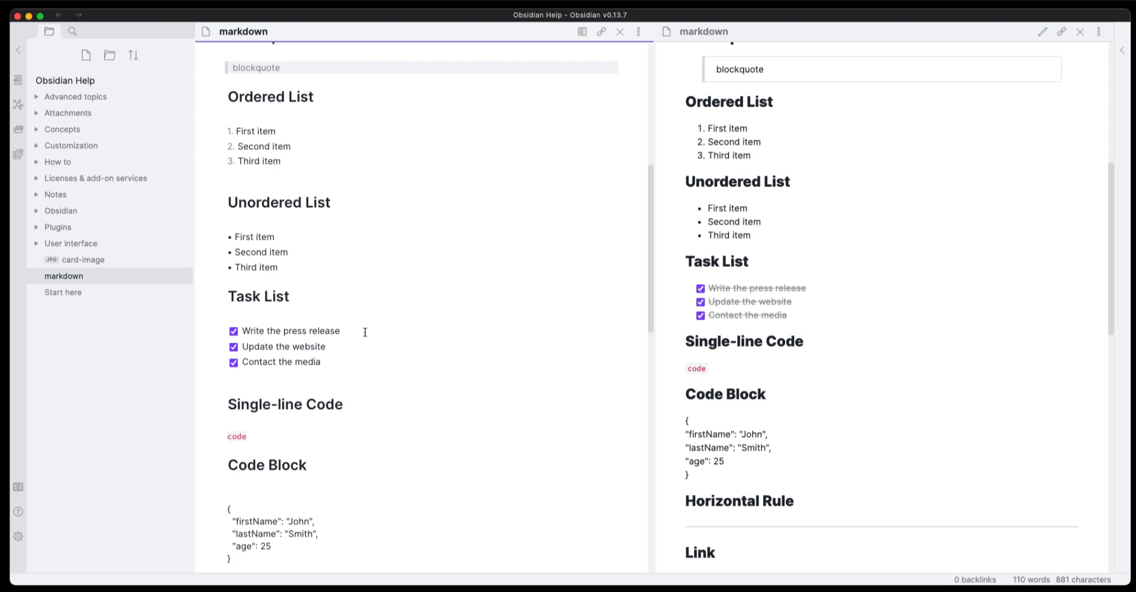
mouse_move(713, 286)
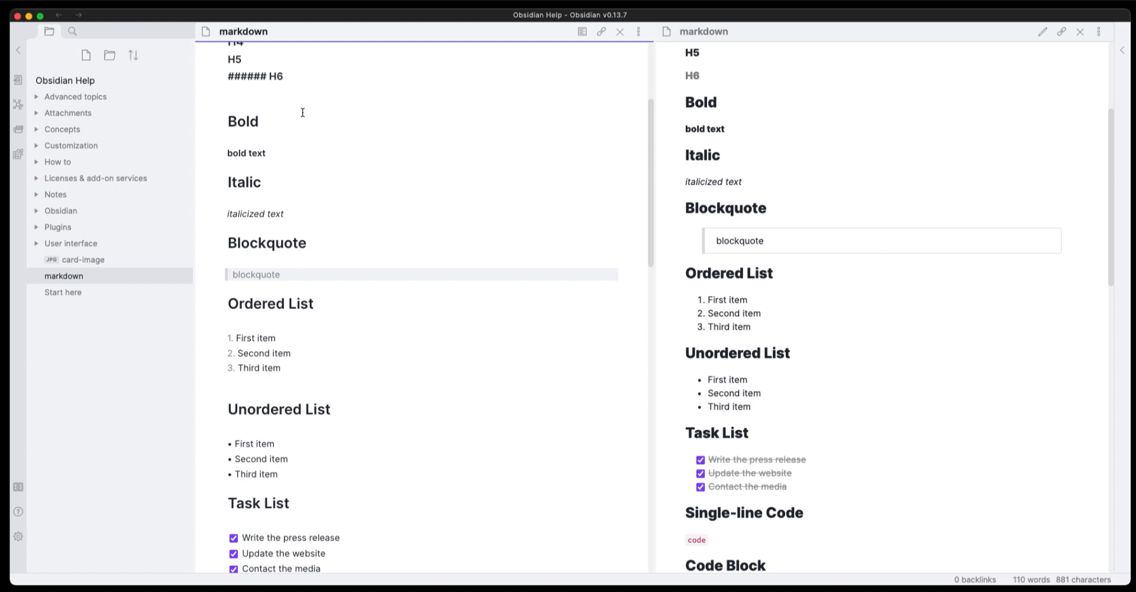
left_click(284, 75)
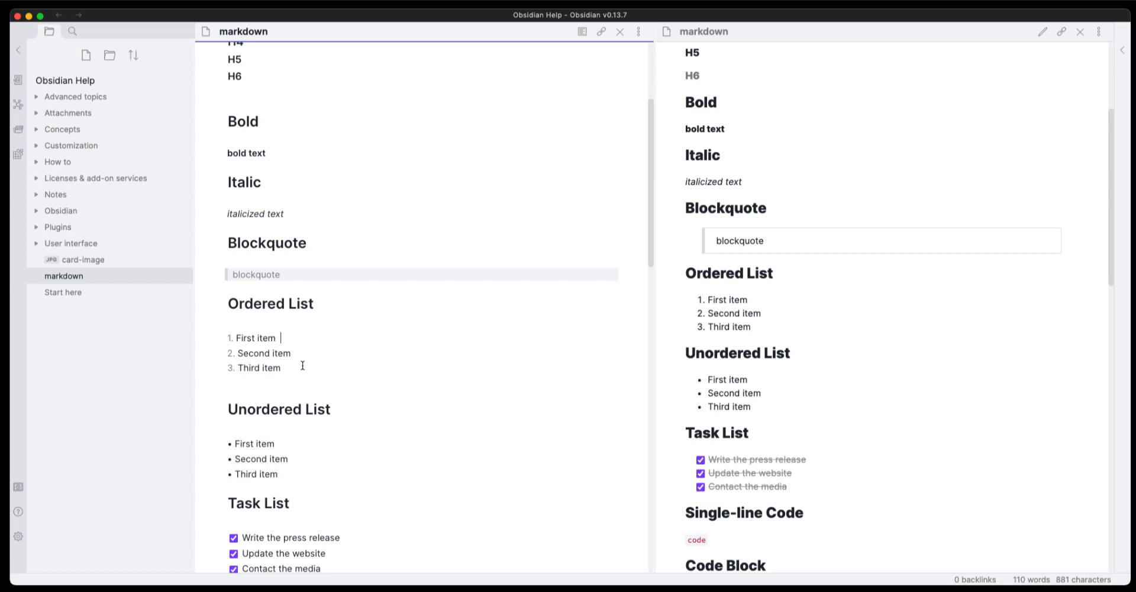
mouse_move(318, 450)
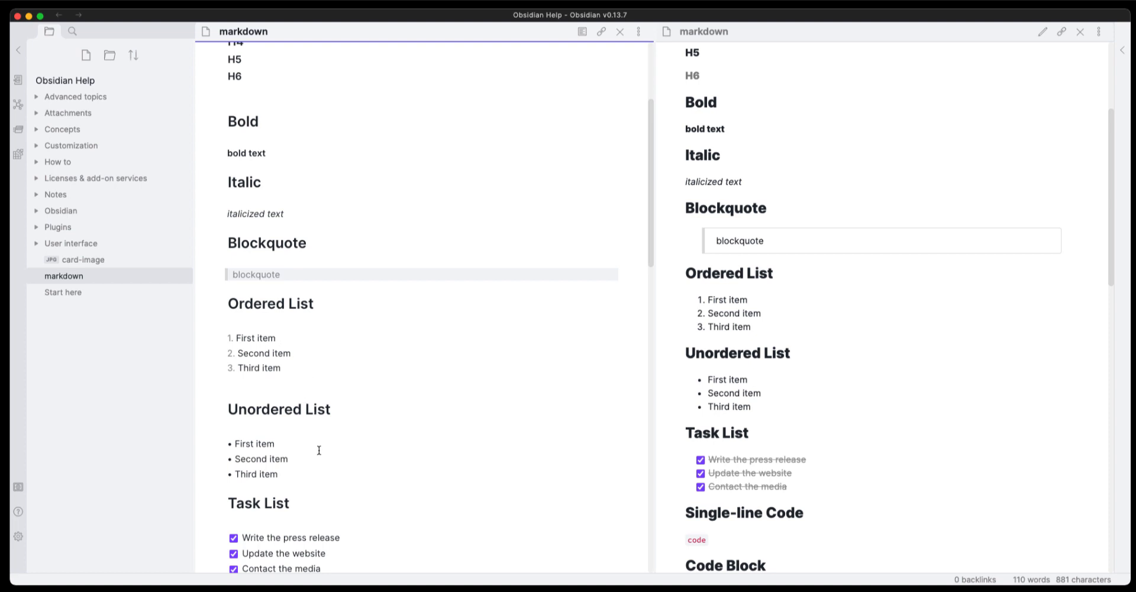
scroll("down", 3)
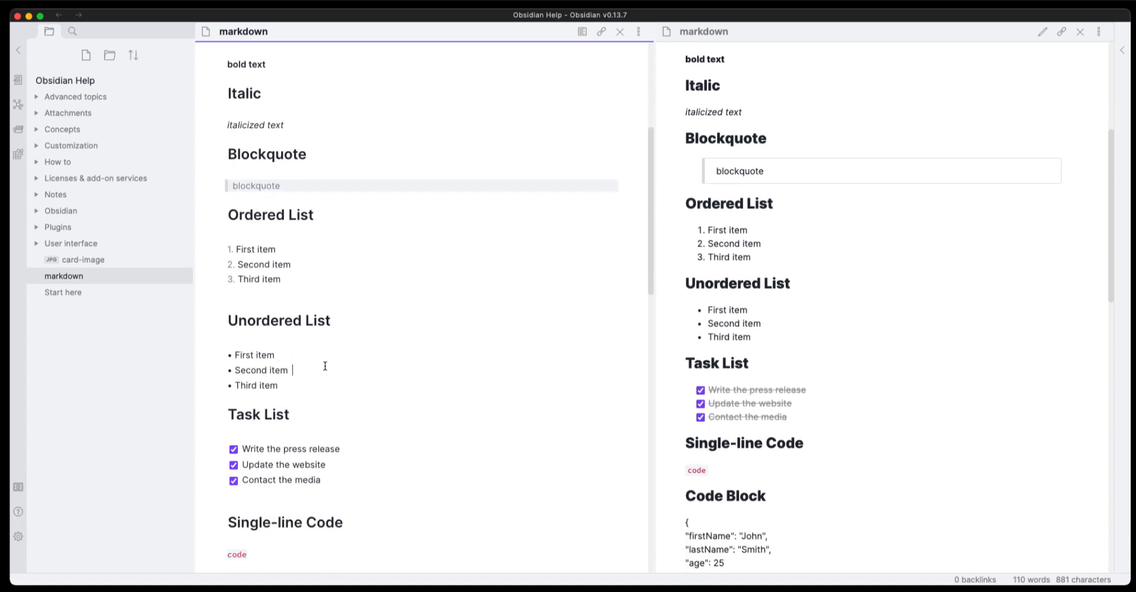
scroll("down", 3)
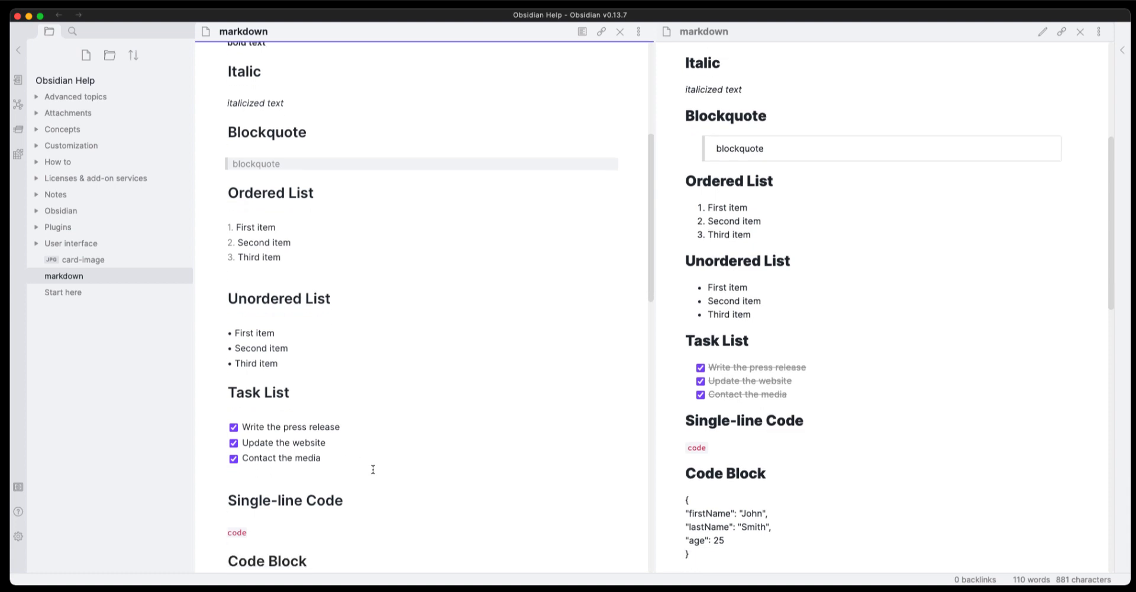
scroll("down", 3)
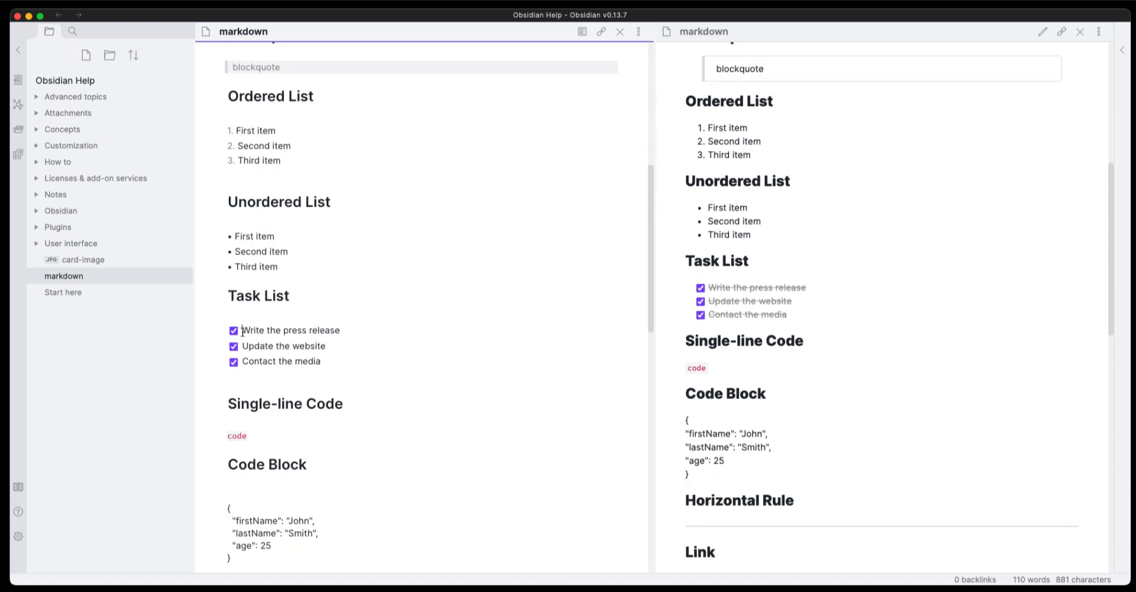
left_click(294, 331)
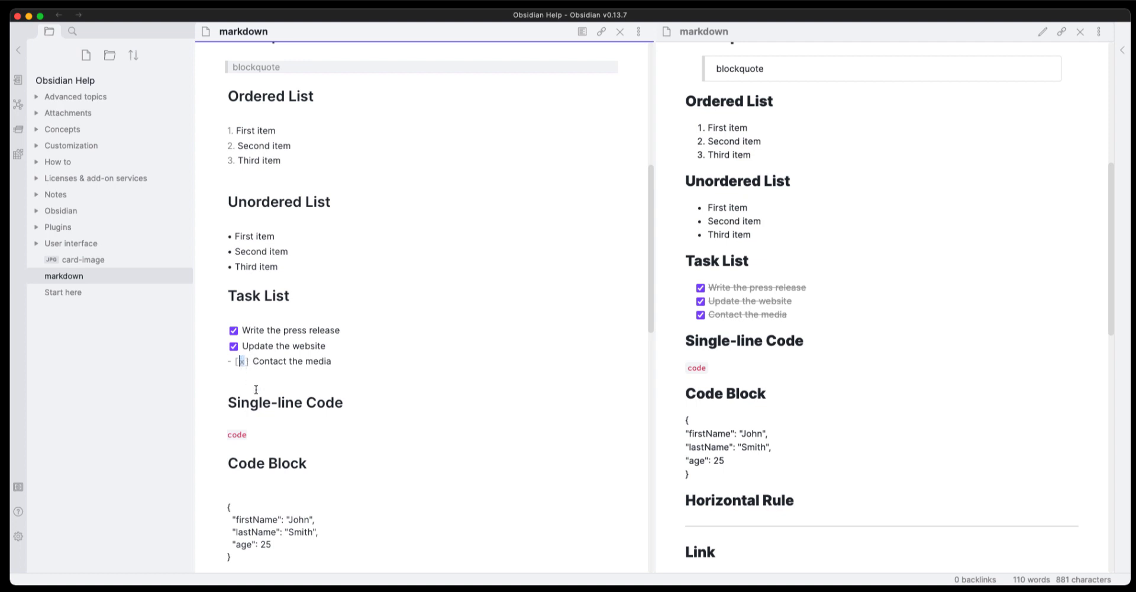
scroll("down", 3)
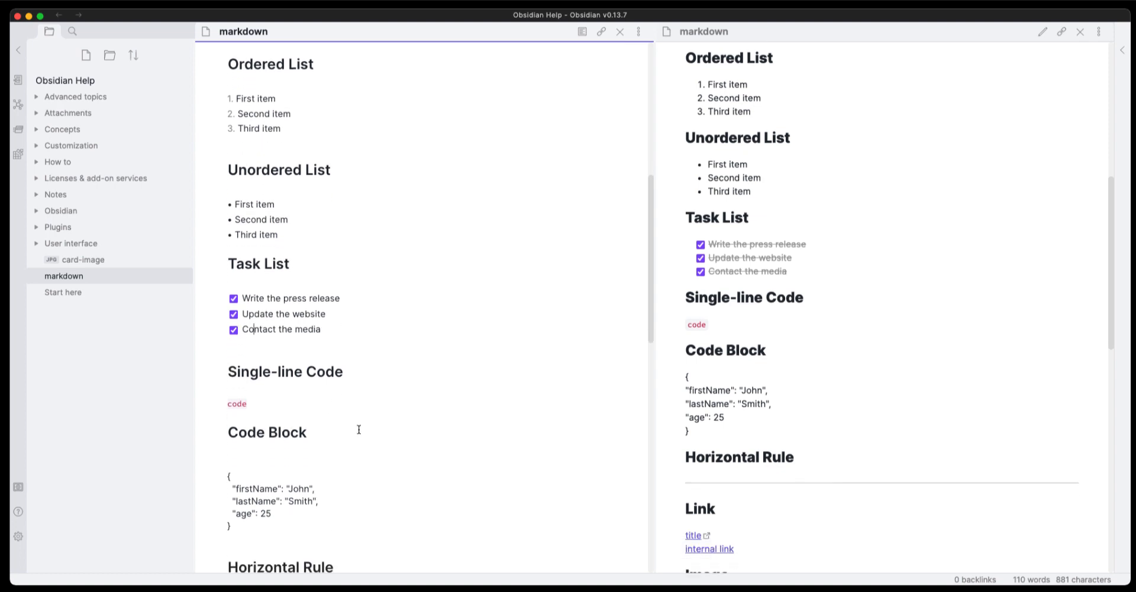
scroll("down", 3)
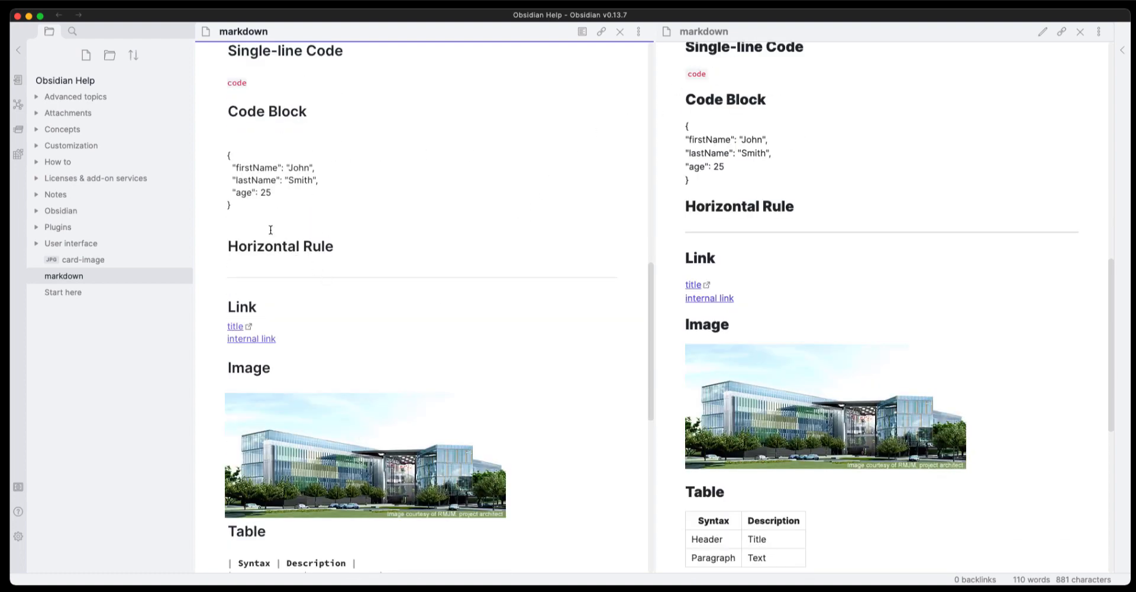
mouse_move(401, 240)
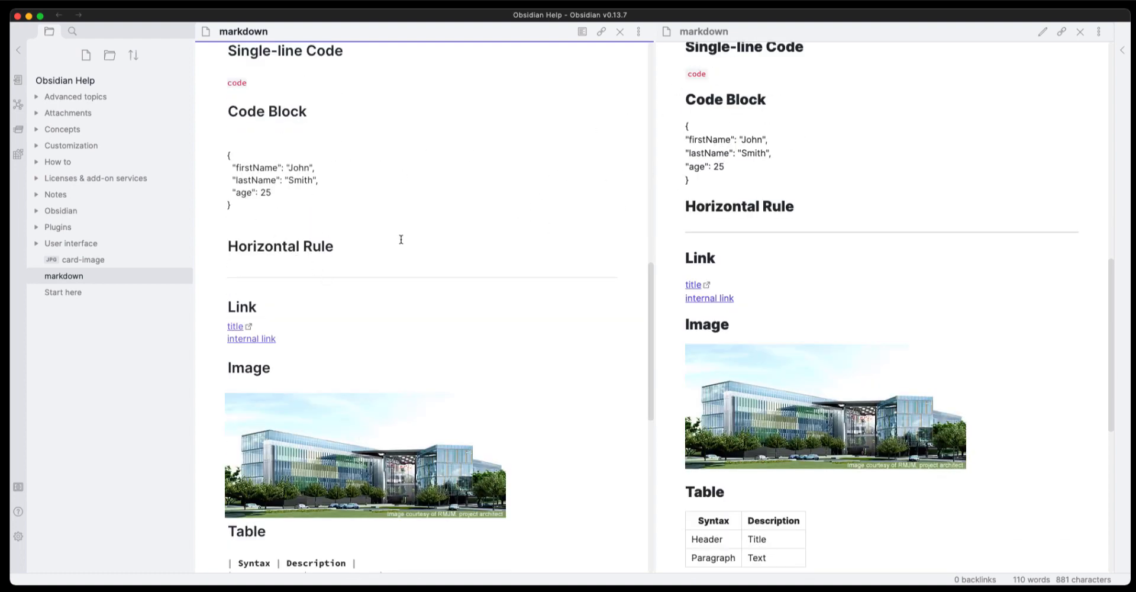
scroll("down", 3)
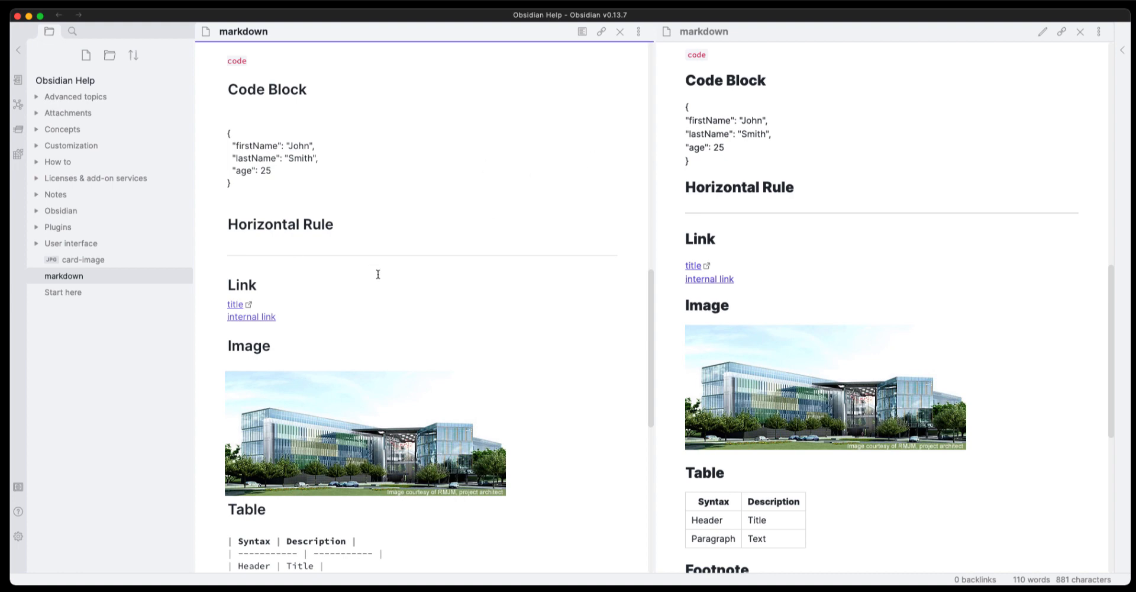
scroll("down", 3)
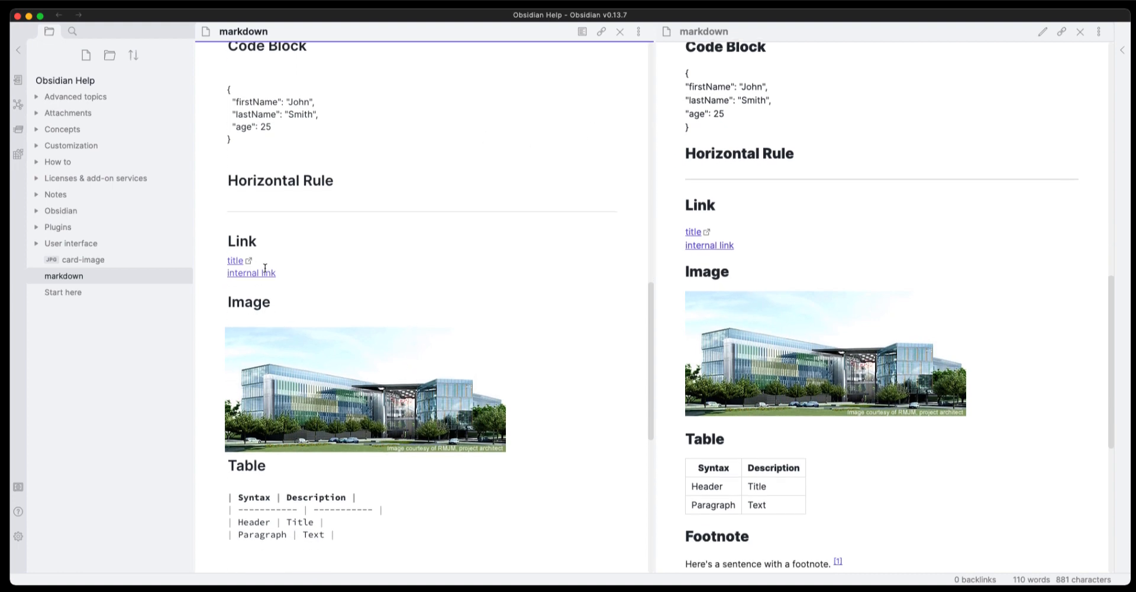
scroll("down", 3)
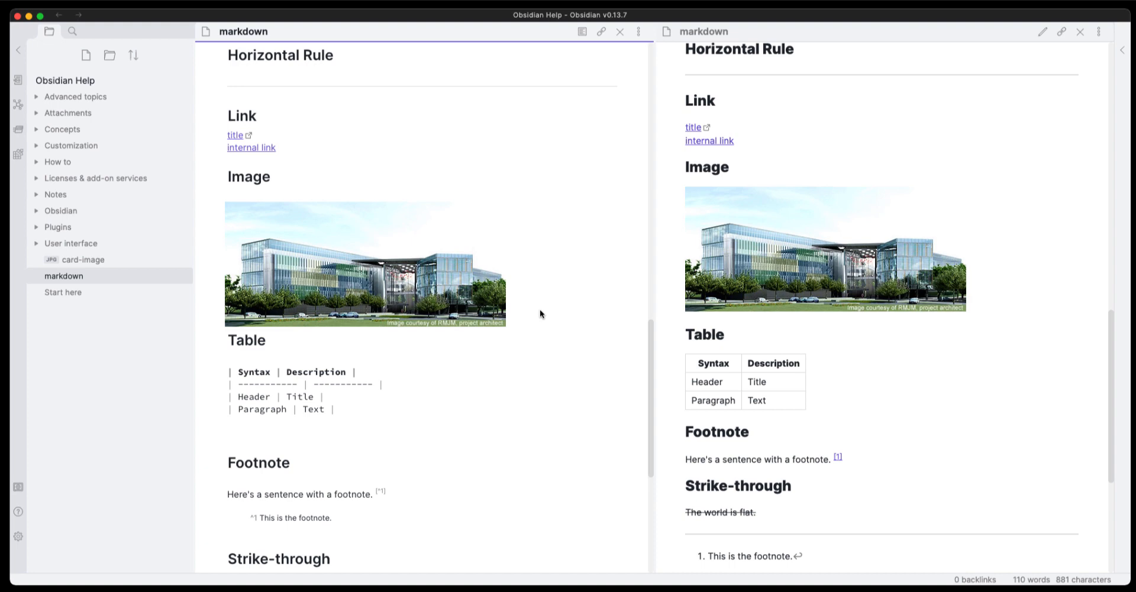
mouse_move(298, 246)
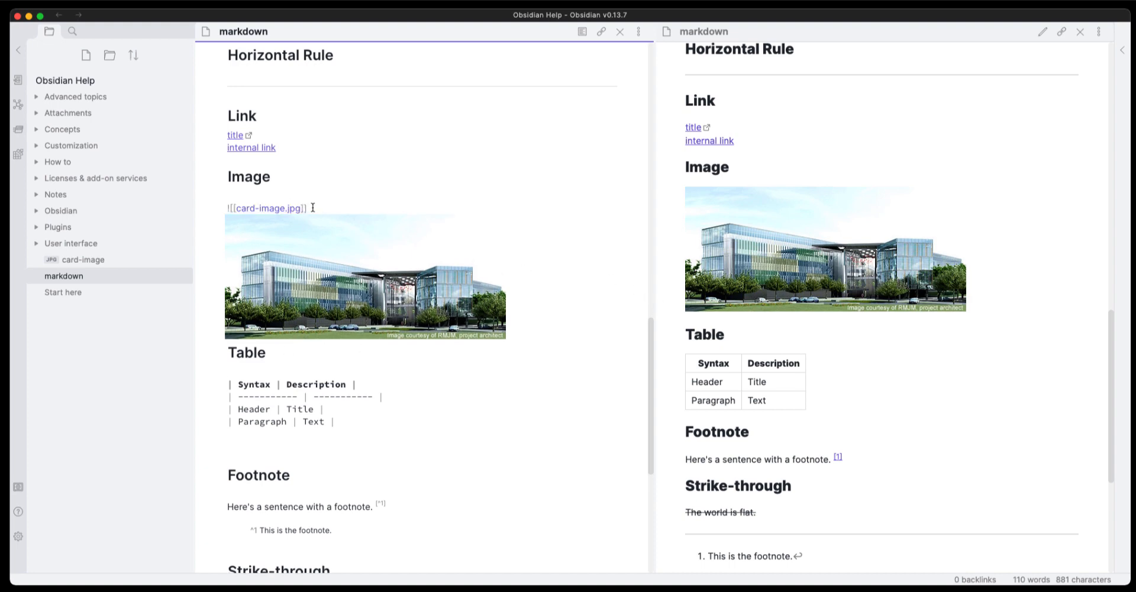
double_click(267, 209)
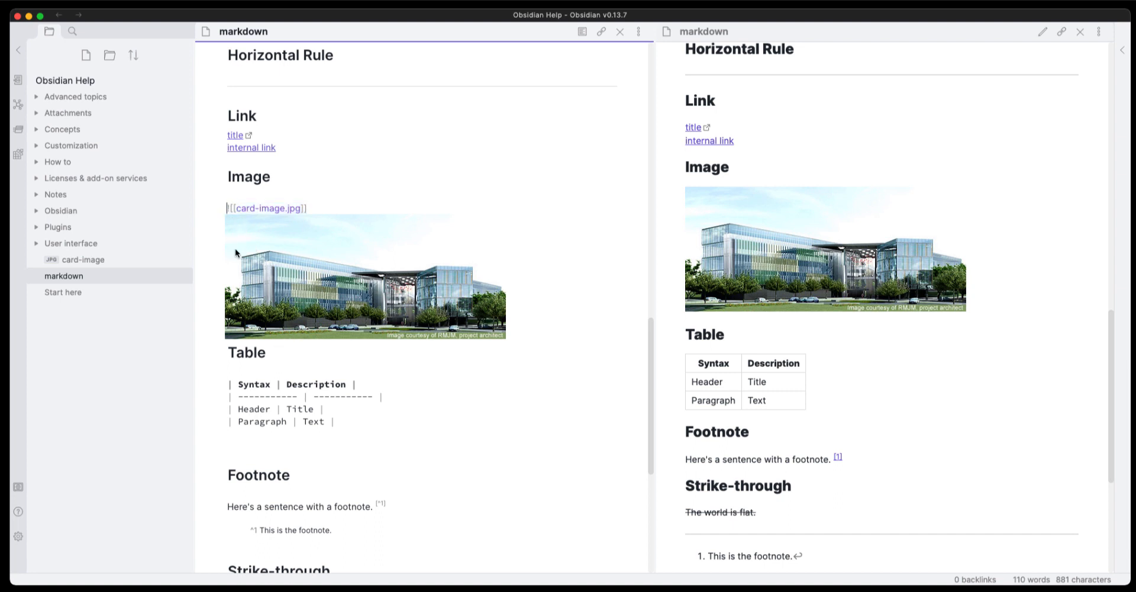
mouse_move(240, 221)
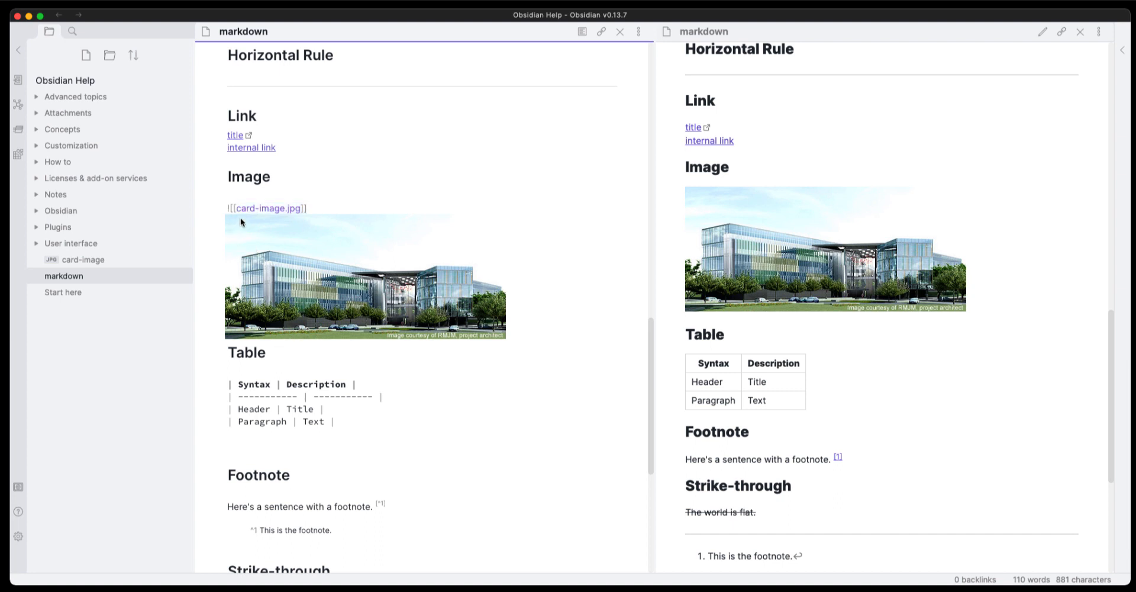
mouse_move(305, 277)
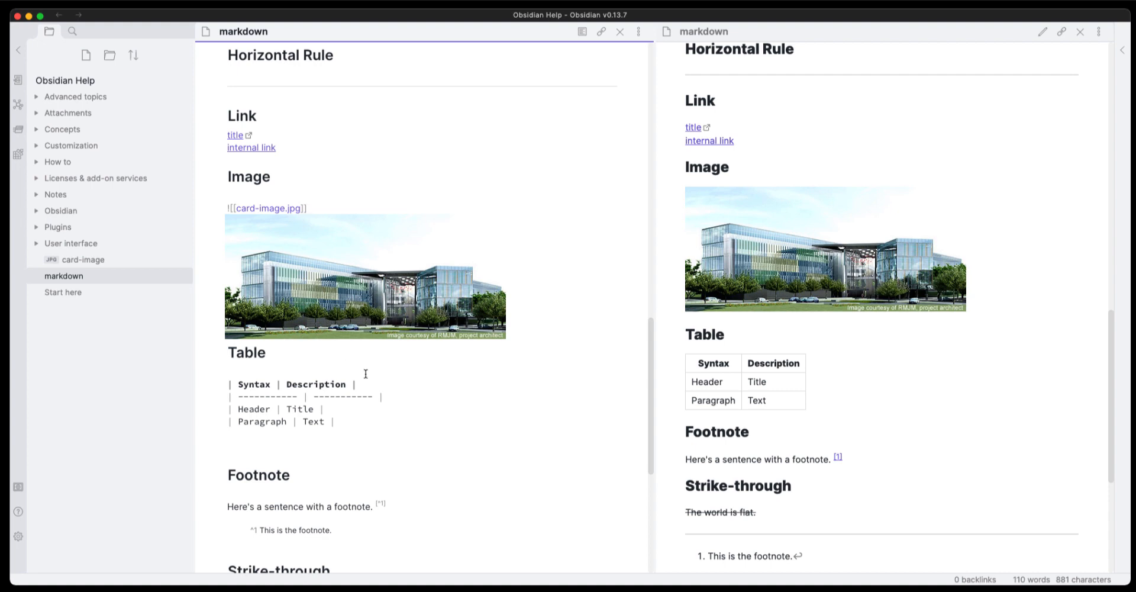
scroll("down", 3)
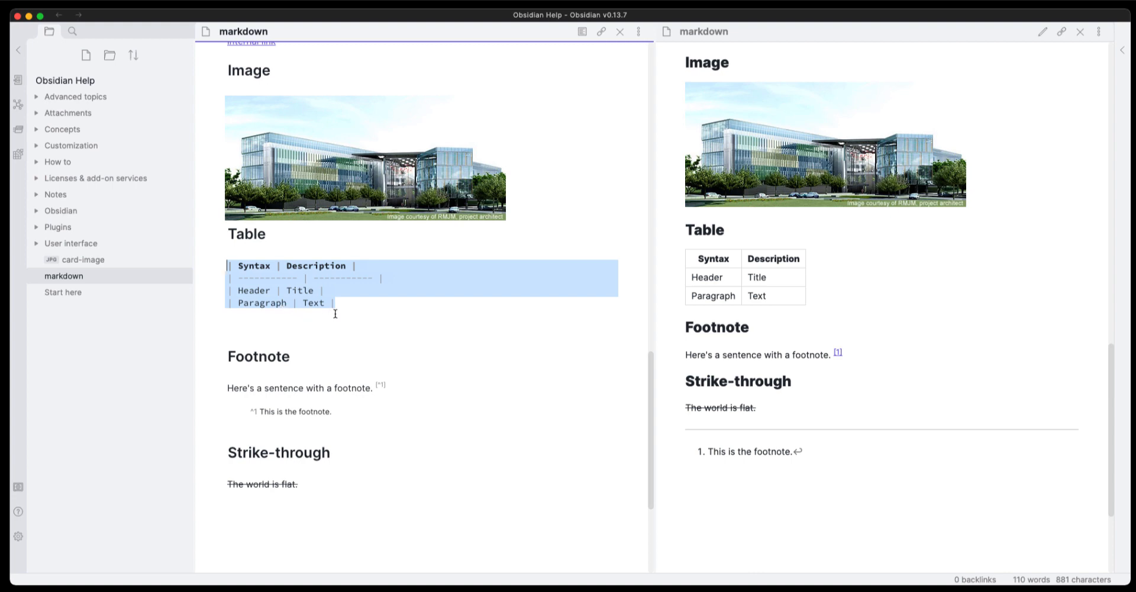
scroll("down", 3)
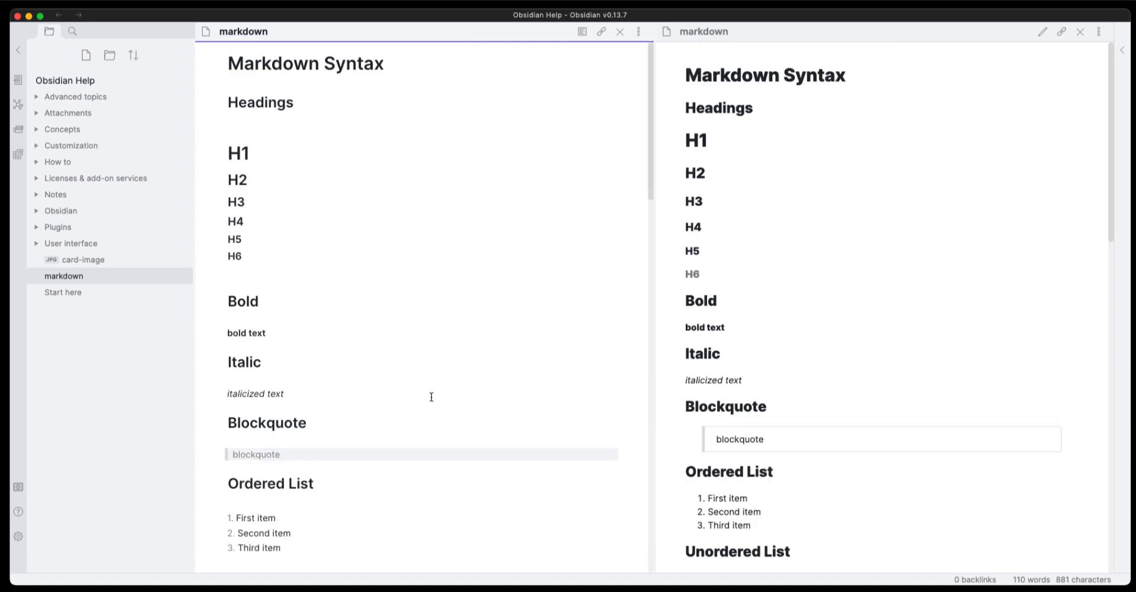
mouse_move(477, 307)
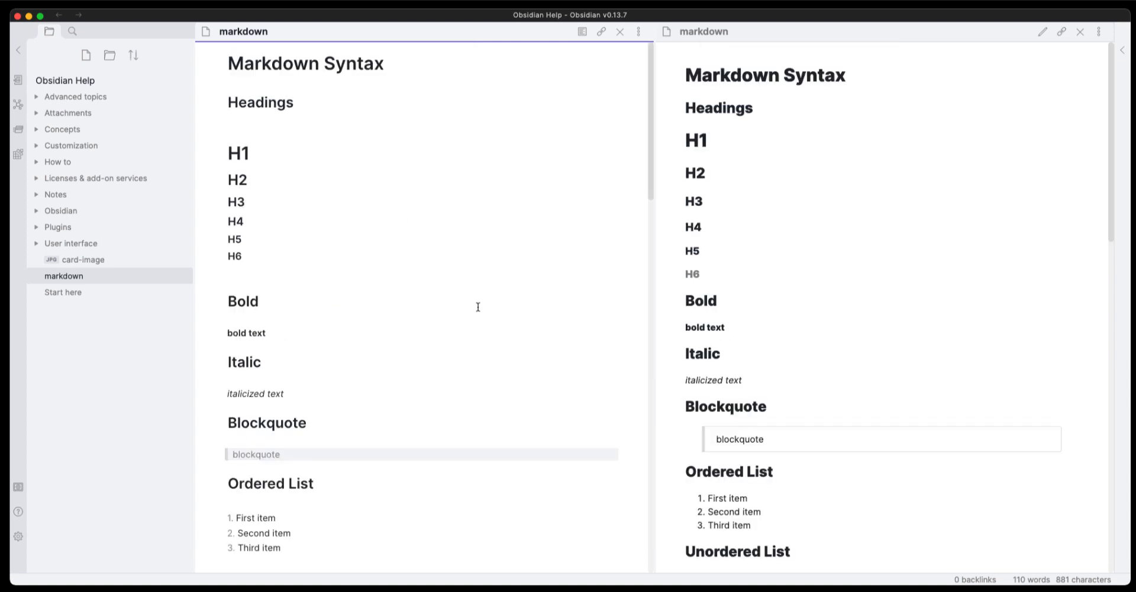
mouse_move(425, 332)
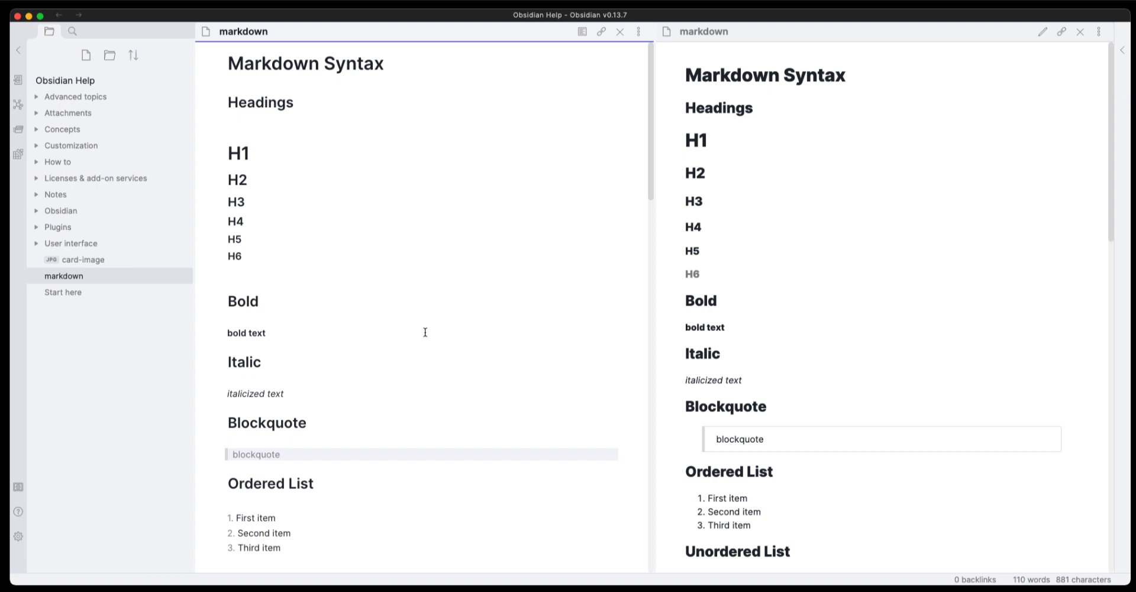
mouse_move(295, 189)
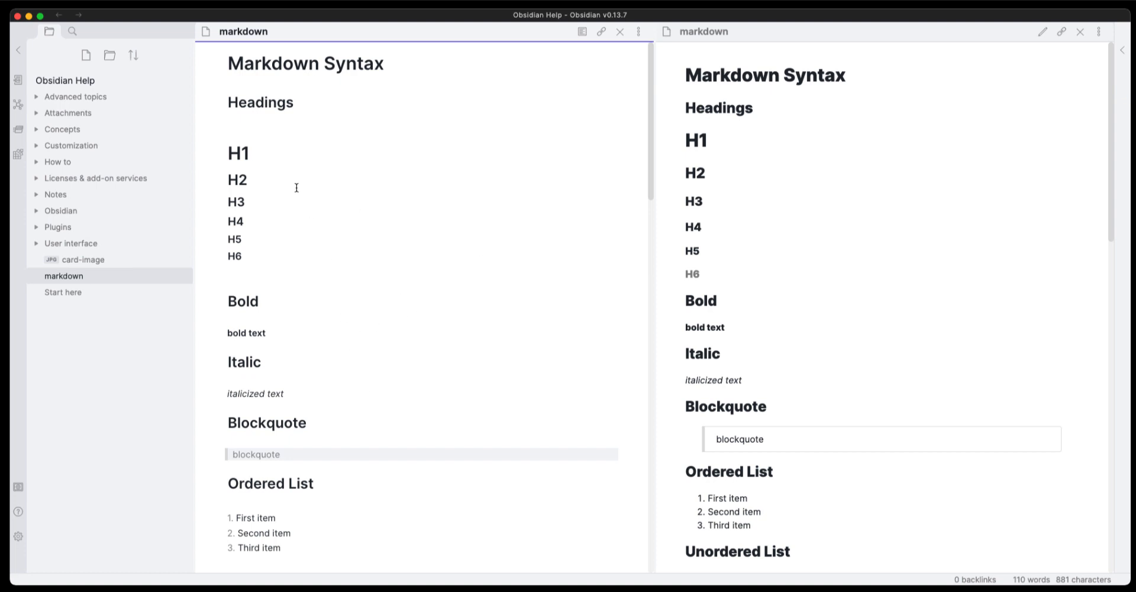
mouse_move(336, 472)
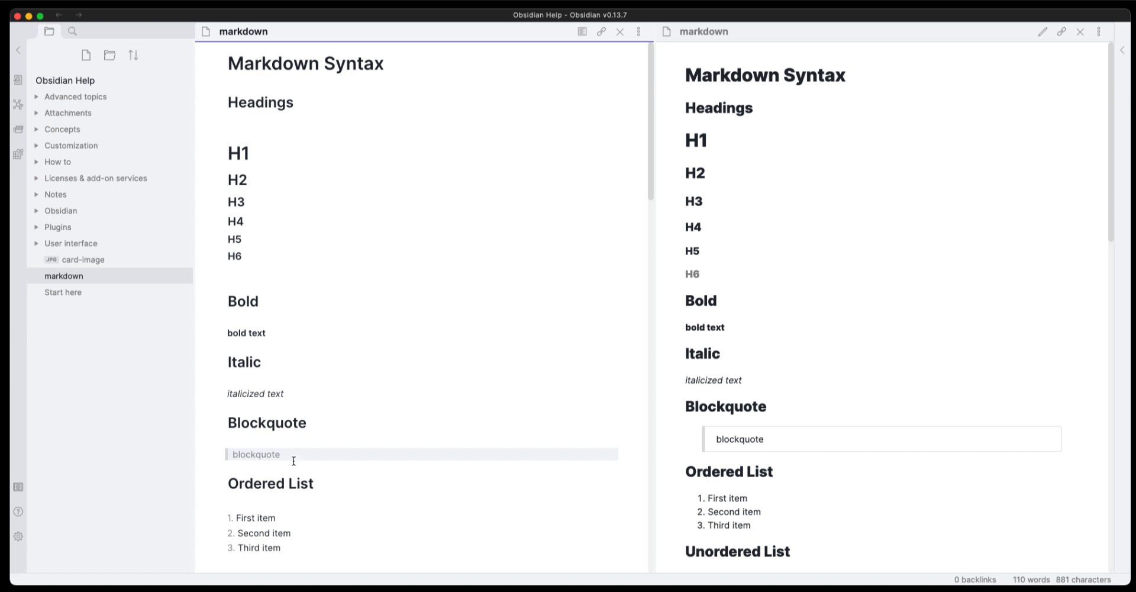
mouse_move(114, 518)
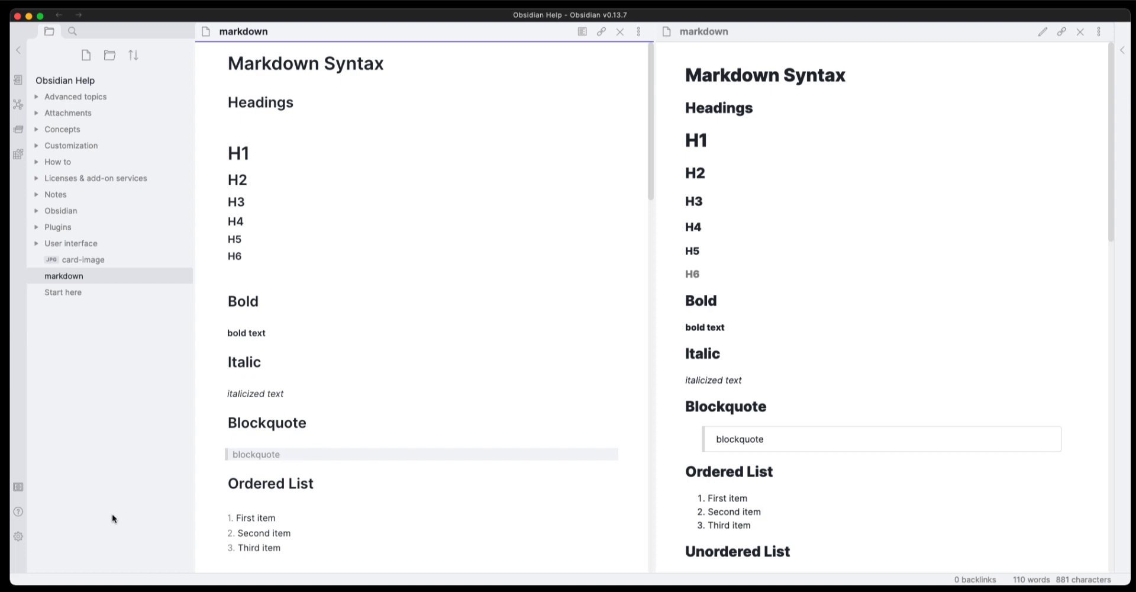
mouse_move(17, 537)
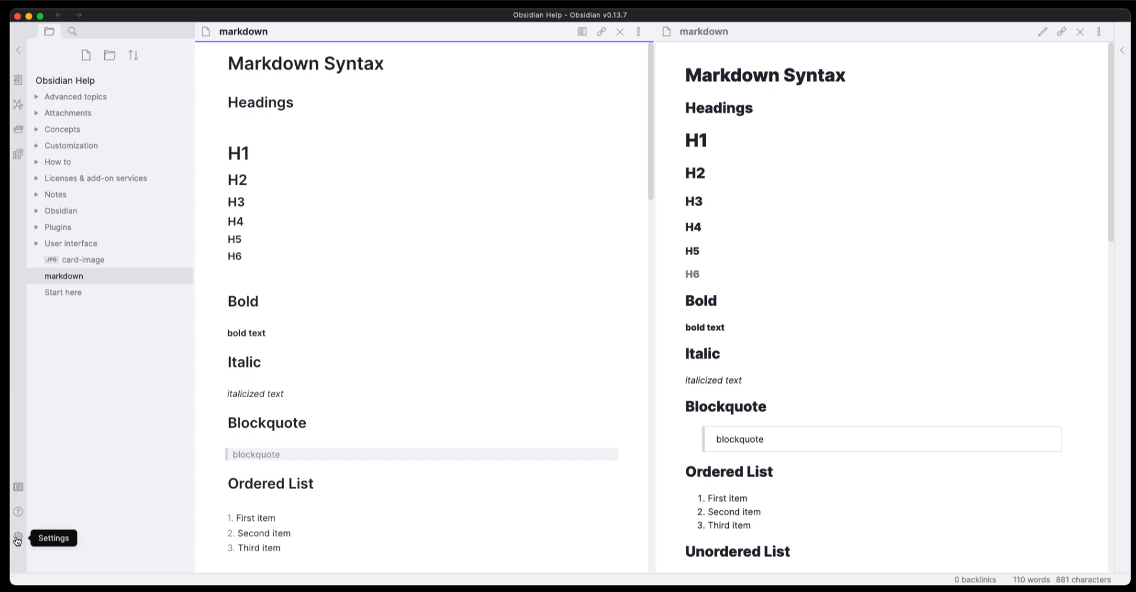
- Place the cursor on the H6 heading so its six hash markers reappear in live preview
left_click(246, 333)
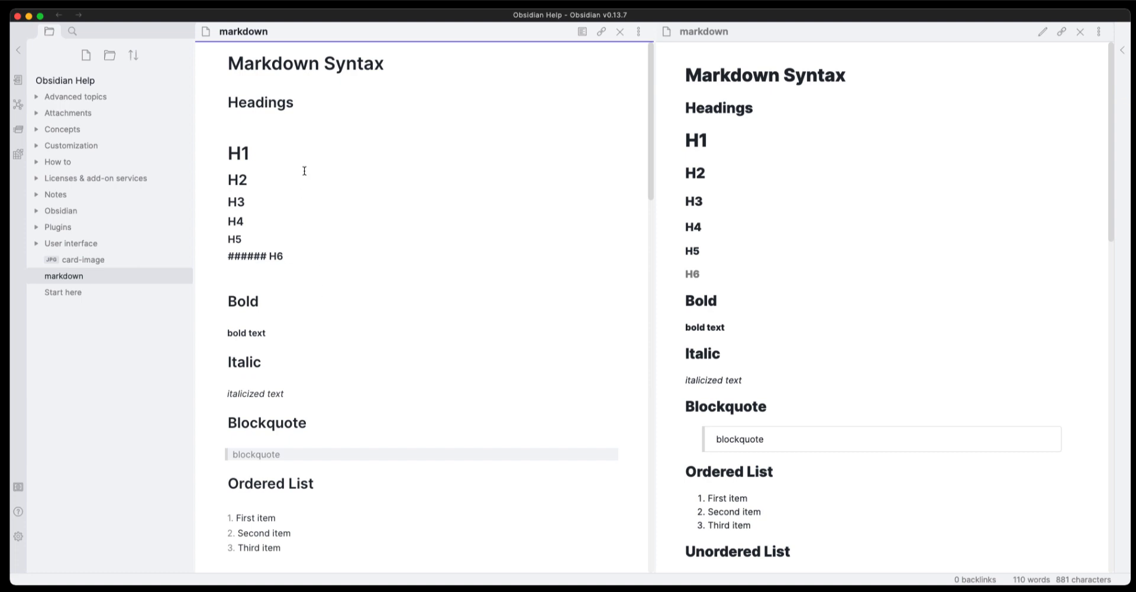
left_click(285, 256)
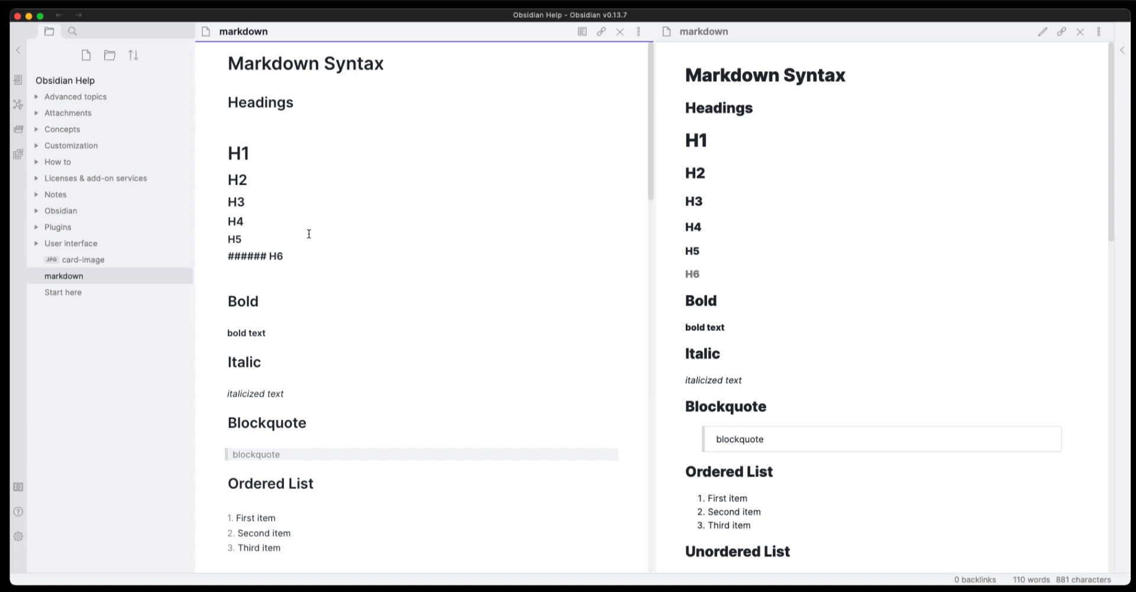
left_click(283, 256)
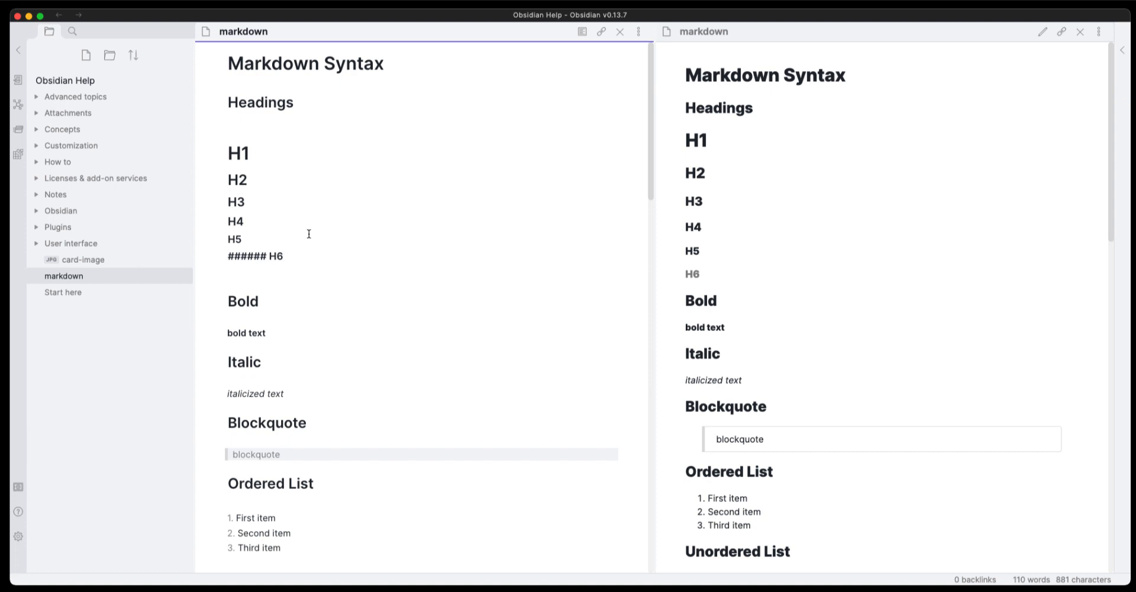
mouse_move(309, 250)
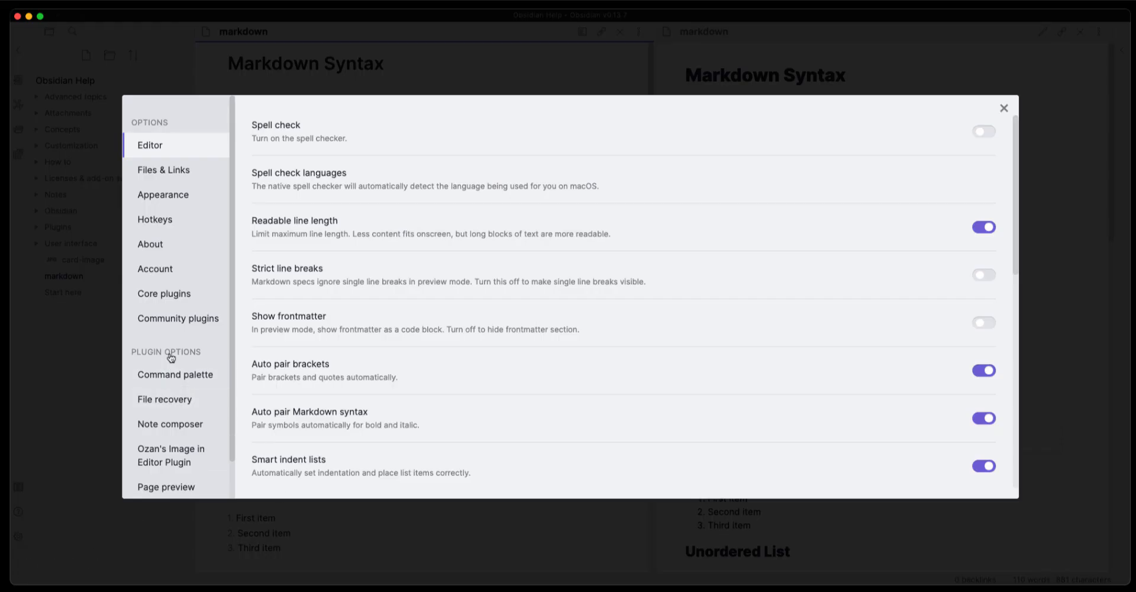
- Show Ozan's Image in Editor plugin options under Community plugins
left_click(178, 318)
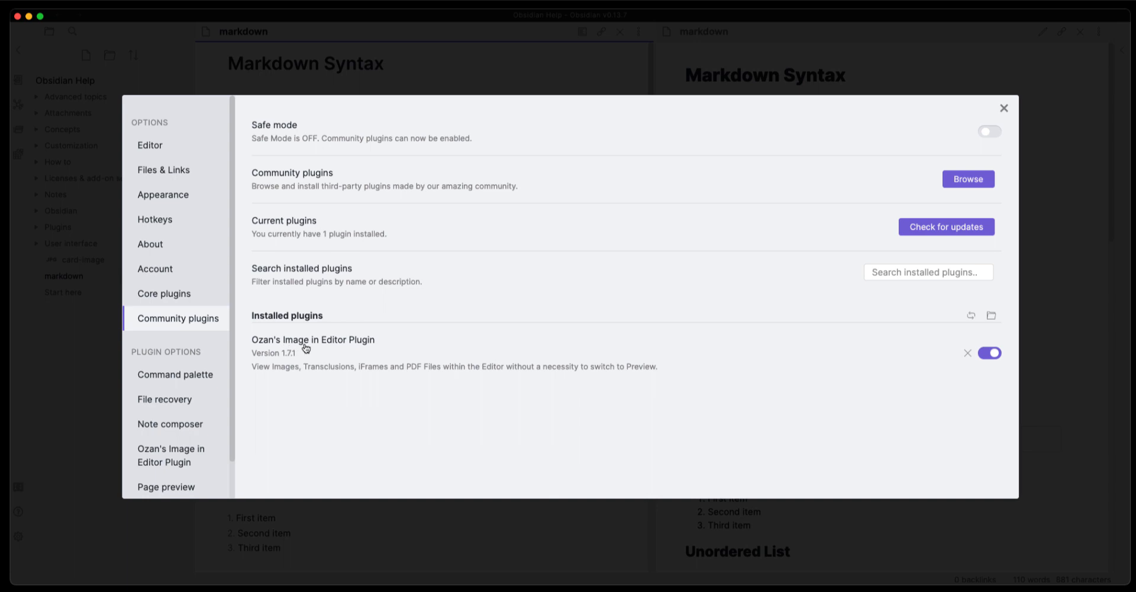
mouse_move(351, 347)
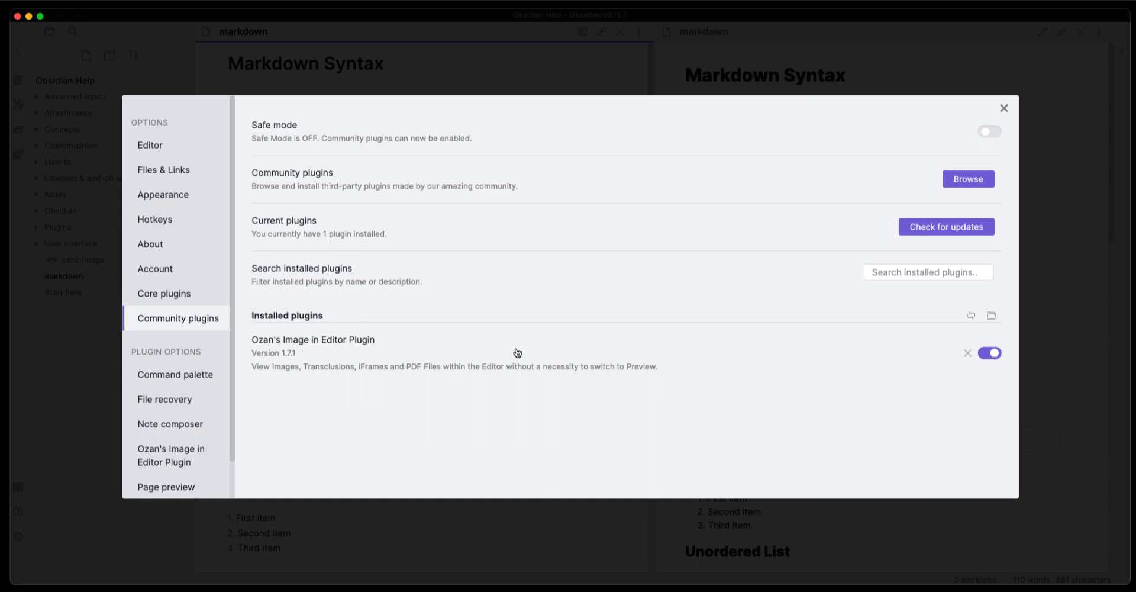
mouse_move(804, 346)
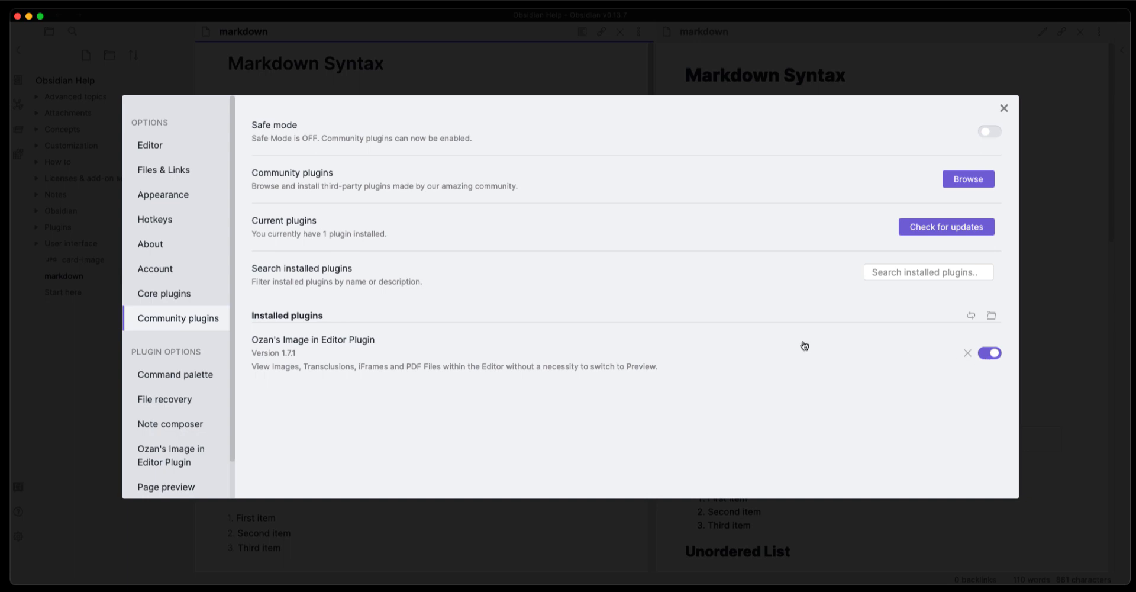
mouse_move(314, 360)
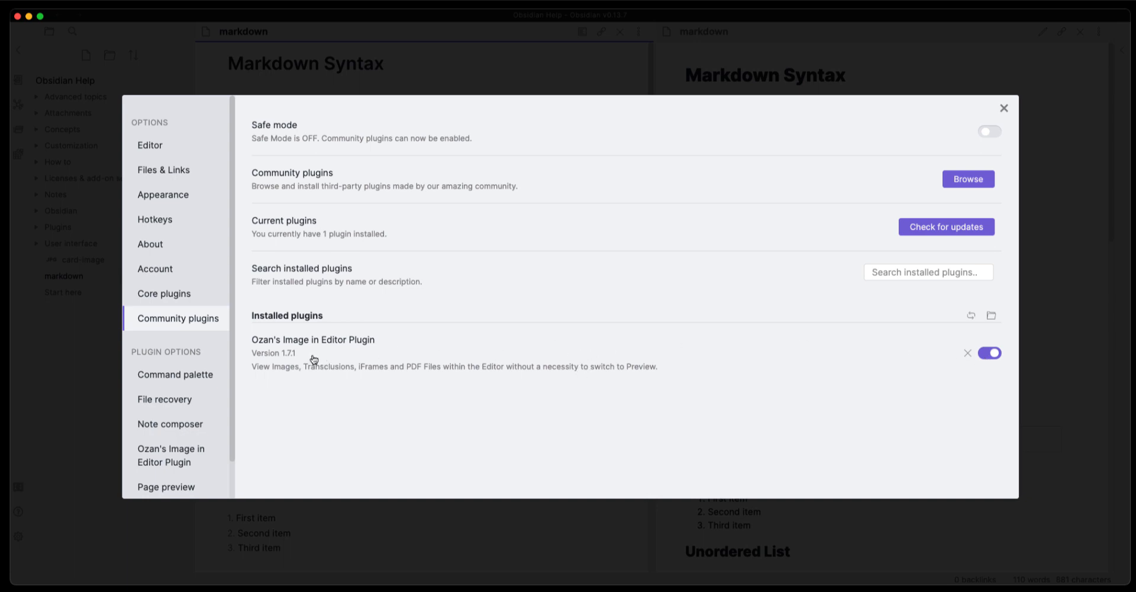
scroll("down", 3)
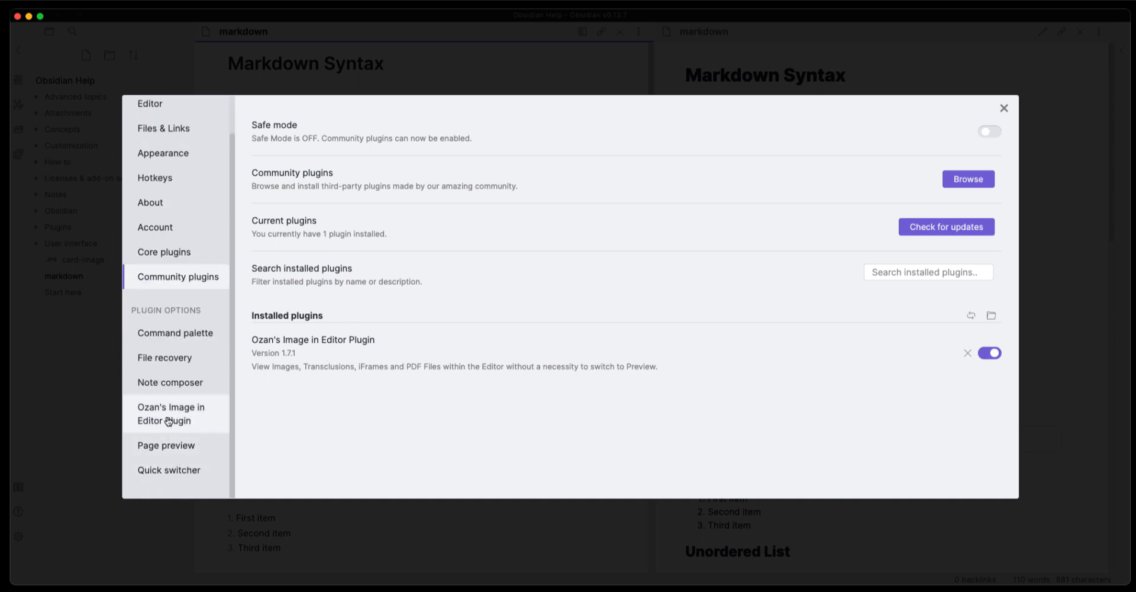
left_click(171, 413)
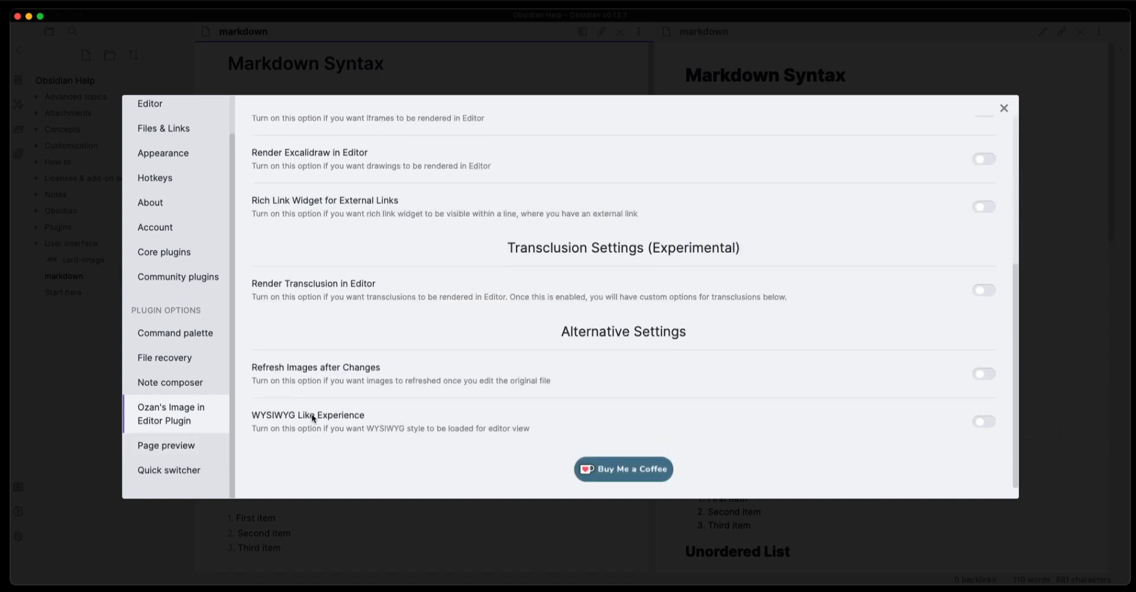
mouse_move(259, 423)
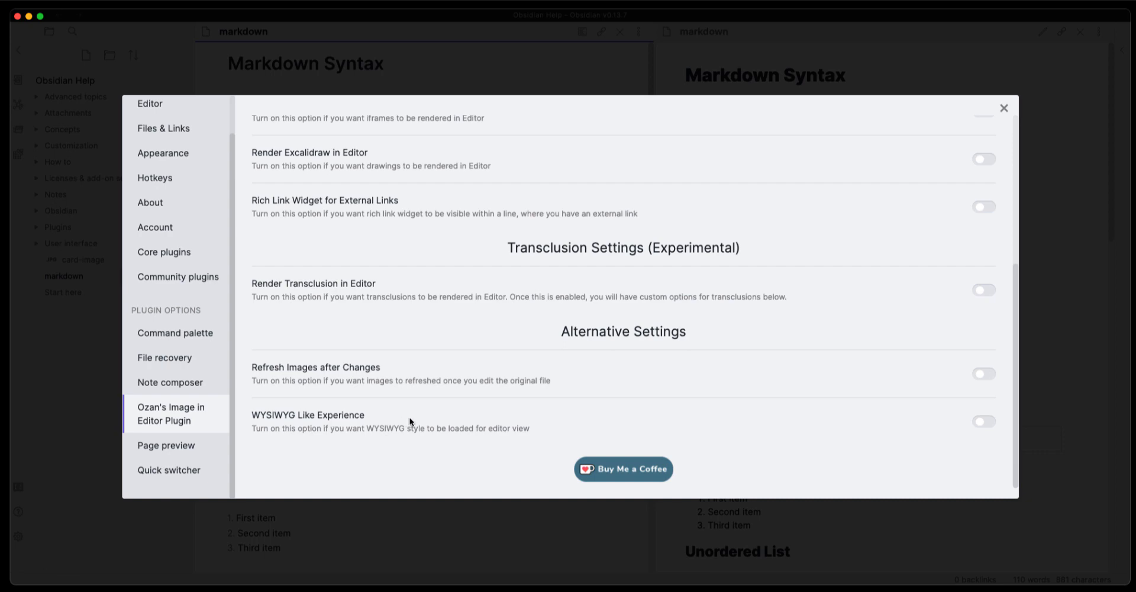
mouse_move(999, 179)
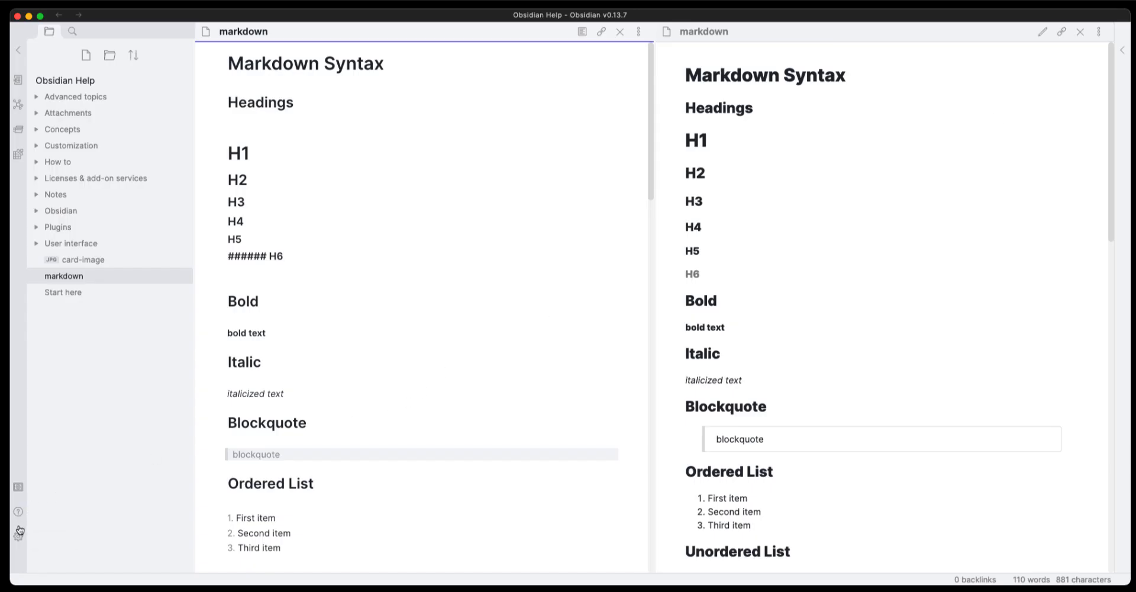
- Disable Experimental Live Preview in the Editor settings and switch to the Start here note
left_click(19, 535)
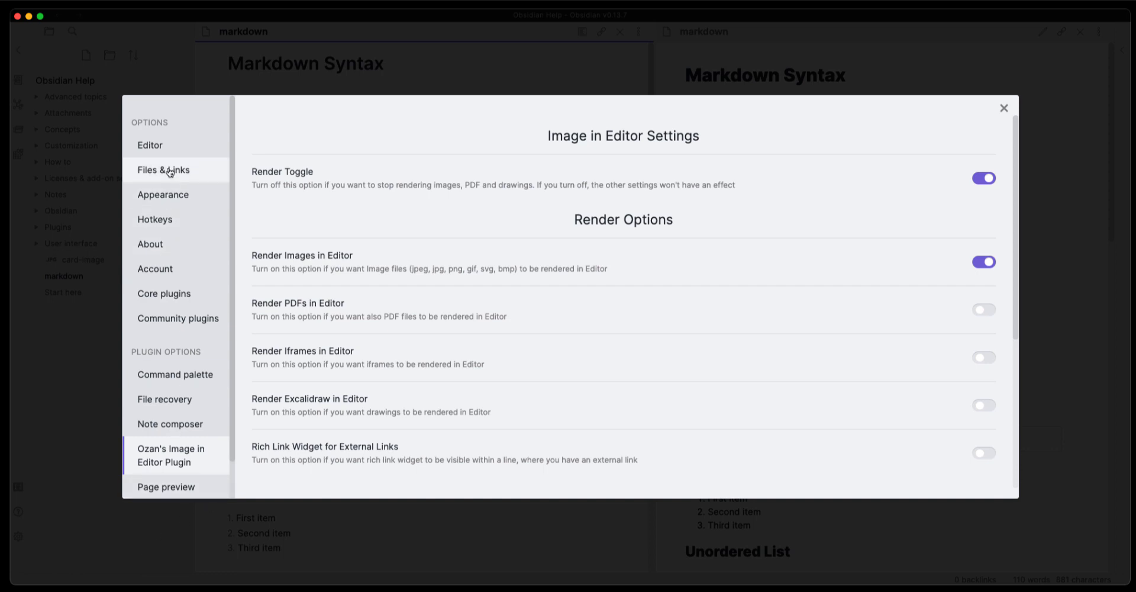
left_click(150, 144)
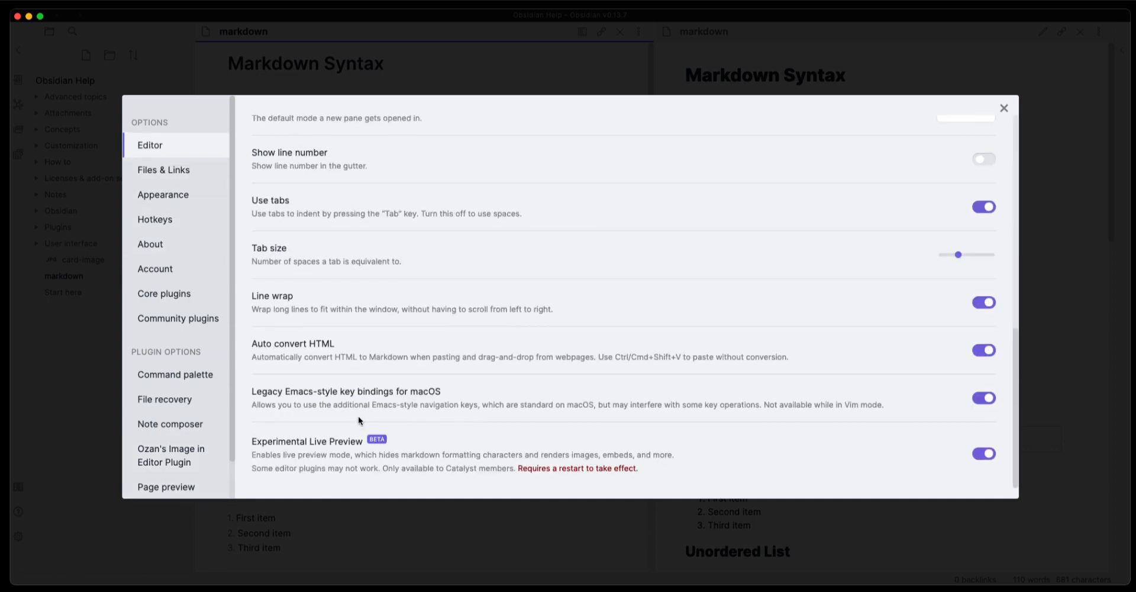
left_click(983, 453)
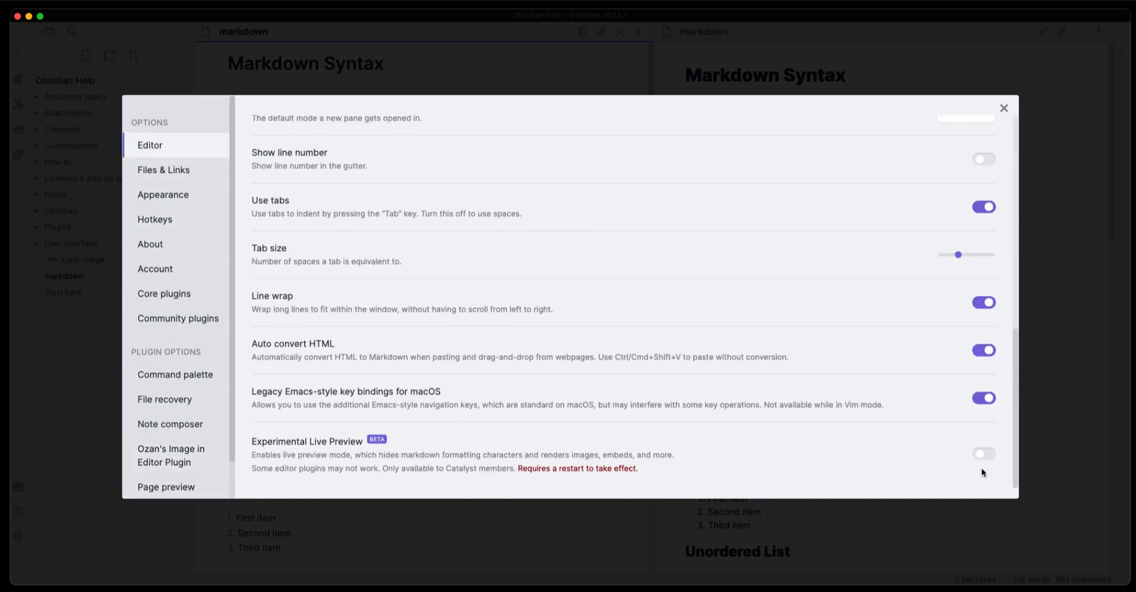
left_click(1004, 108)
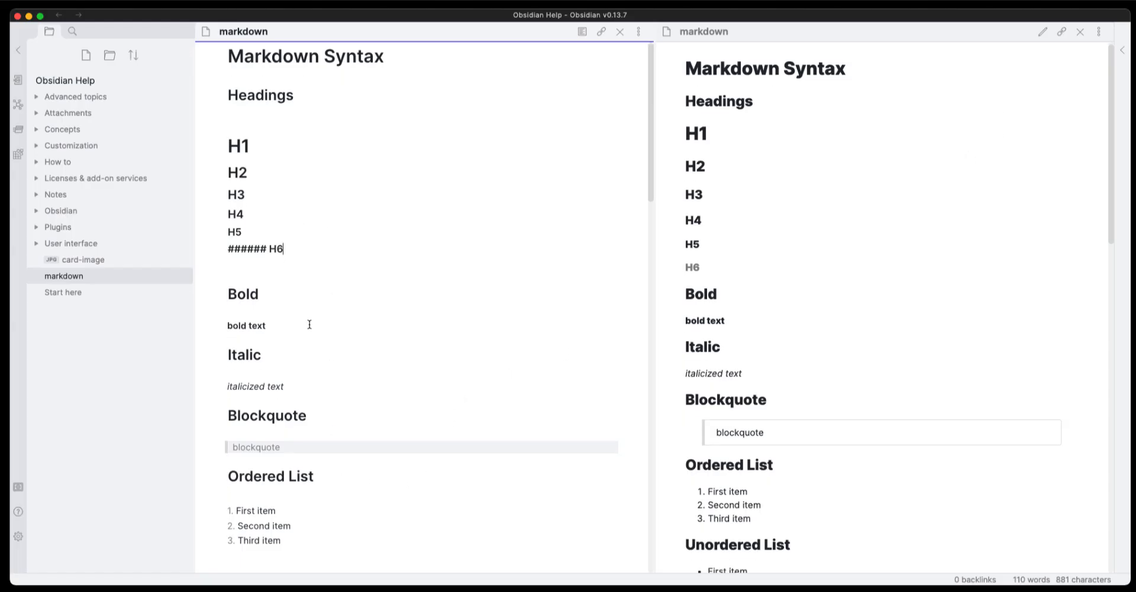
left_click(62, 292)
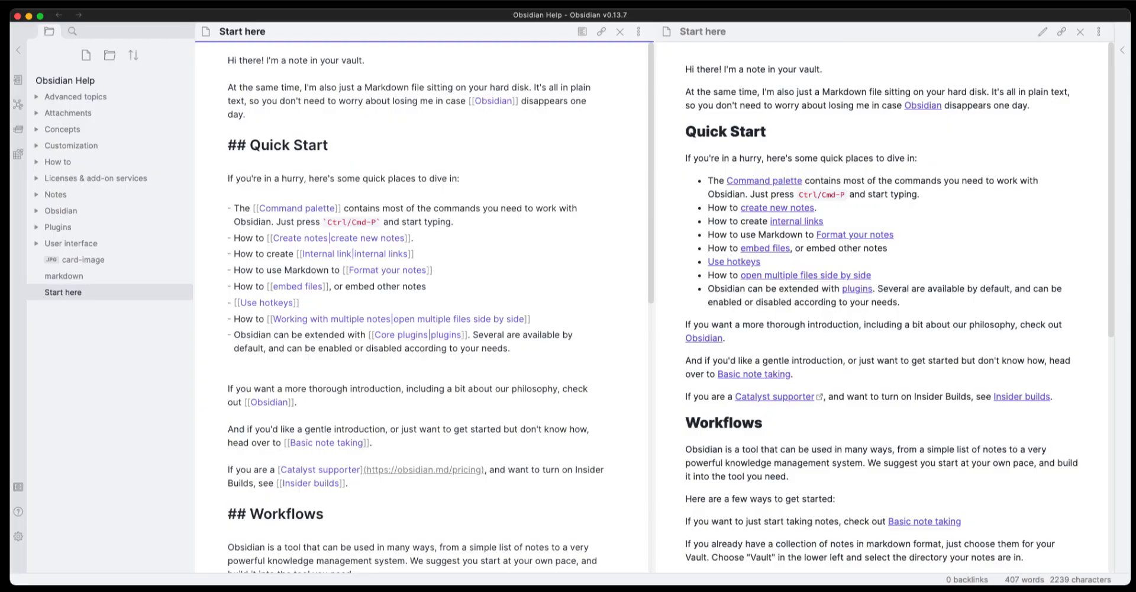
- Return to the markdown note and scroll to its link, image and table sections
left_click(64, 277)
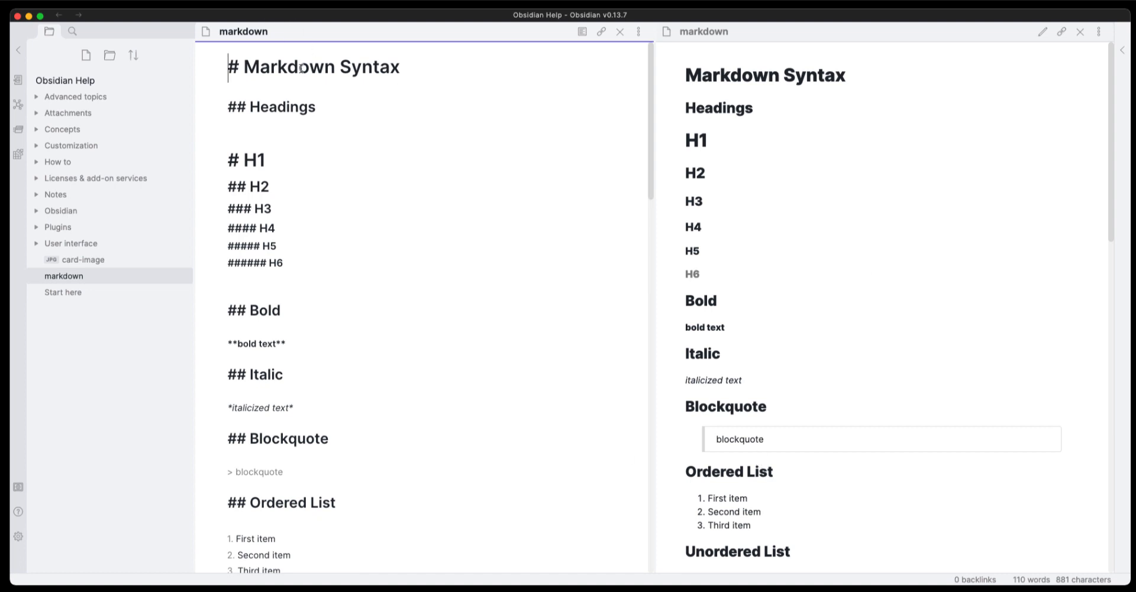
mouse_move(356, 505)
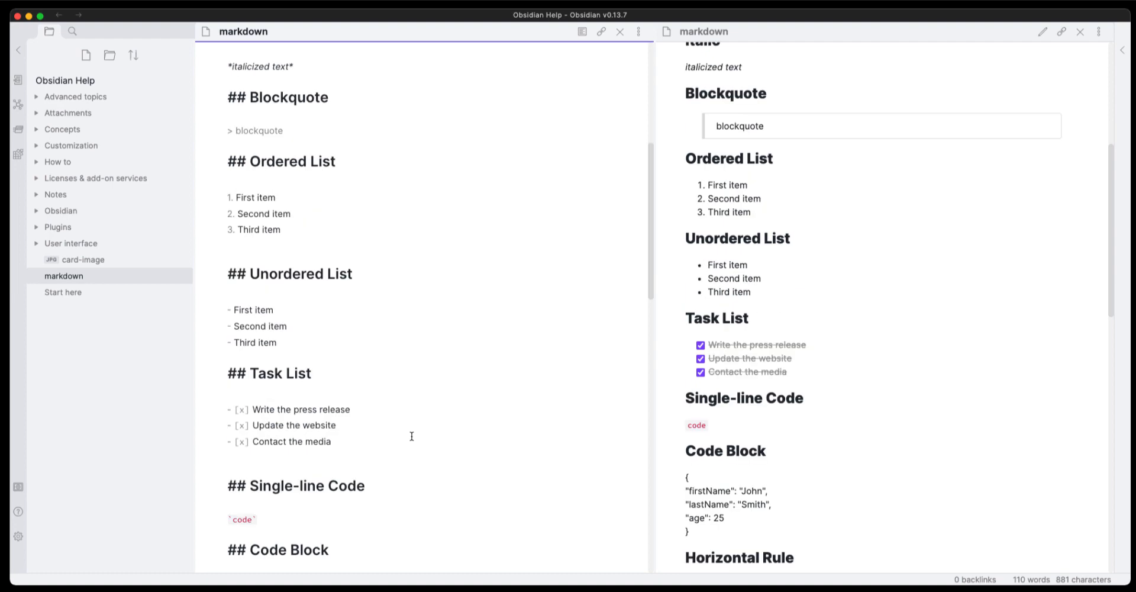
scroll("down", 3)
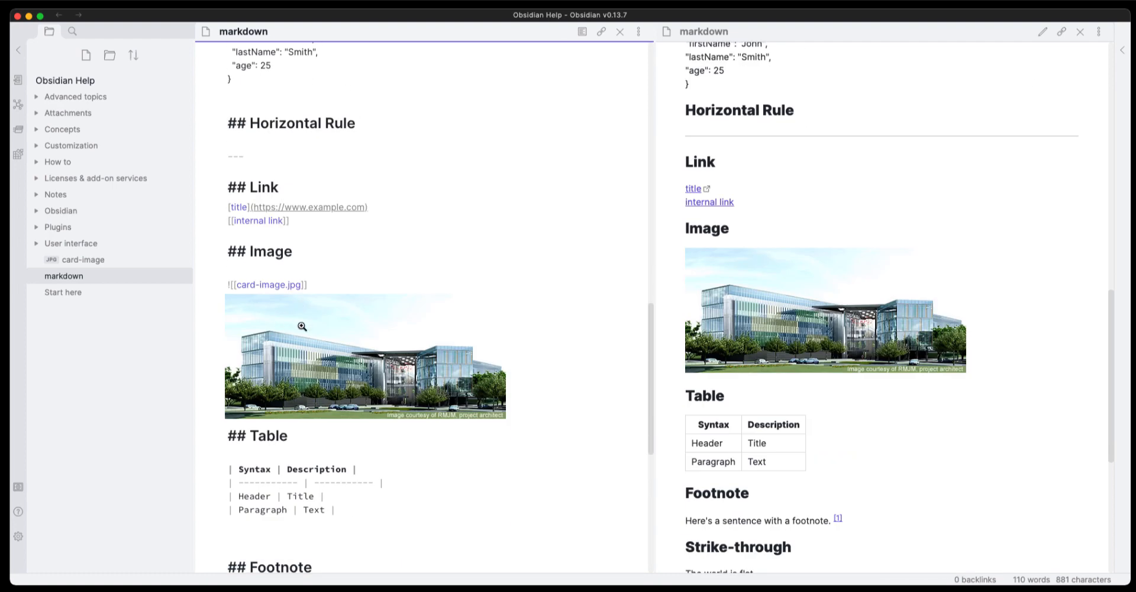
mouse_move(263, 321)
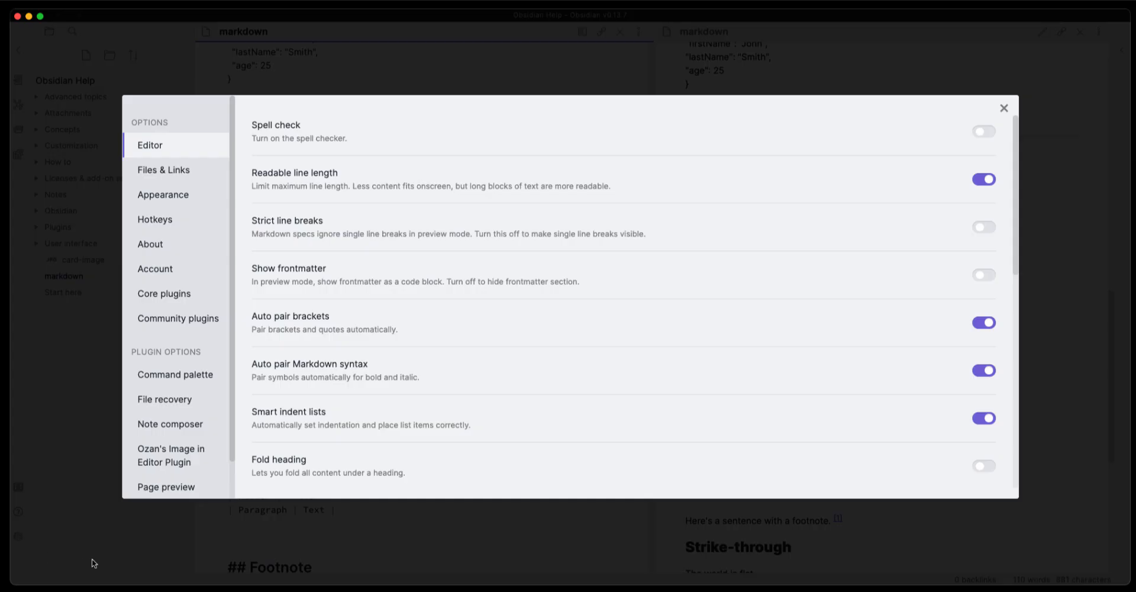
- Enable WYSIWYG Like Experience in Ozan's Image in Editor plugin and return to the note
left_click(170, 455)
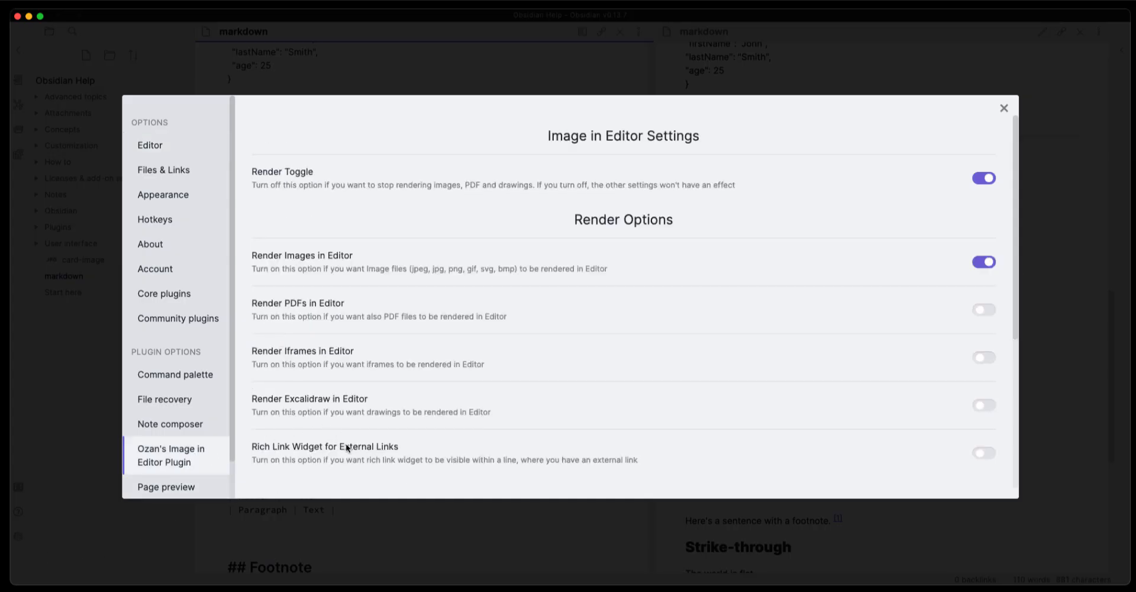
scroll("down", 3)
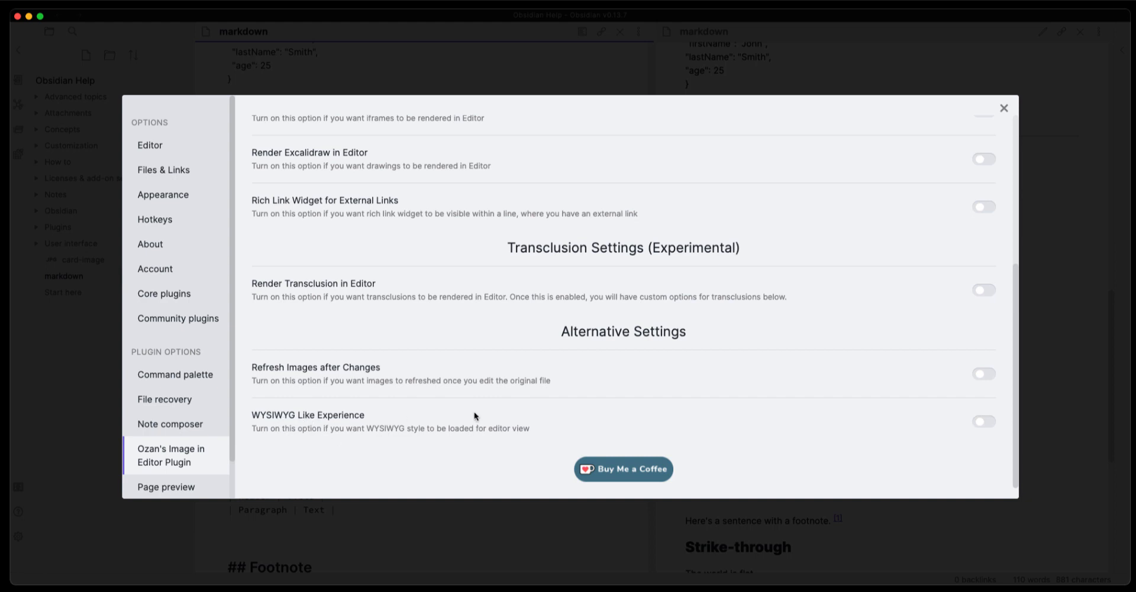
left_click(983, 422)
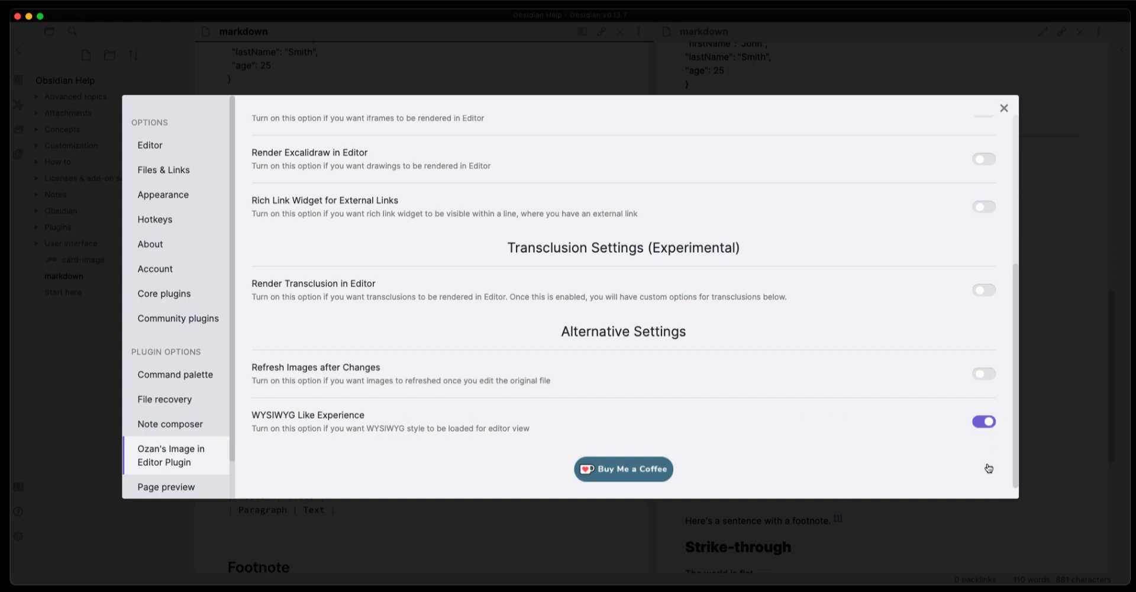
left_click(1005, 108)
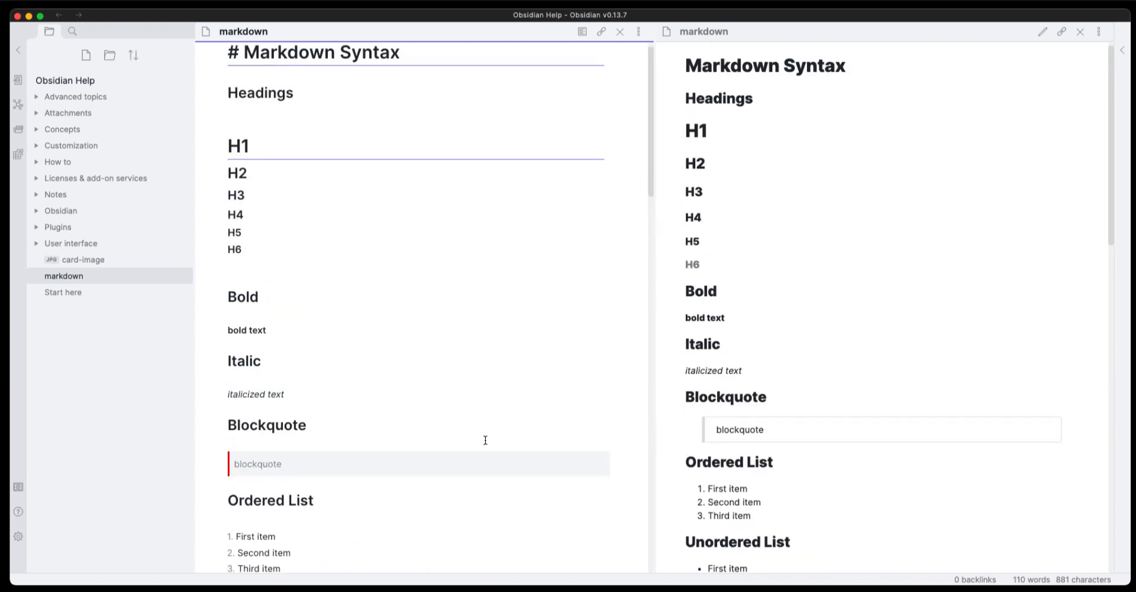
mouse_move(335, 516)
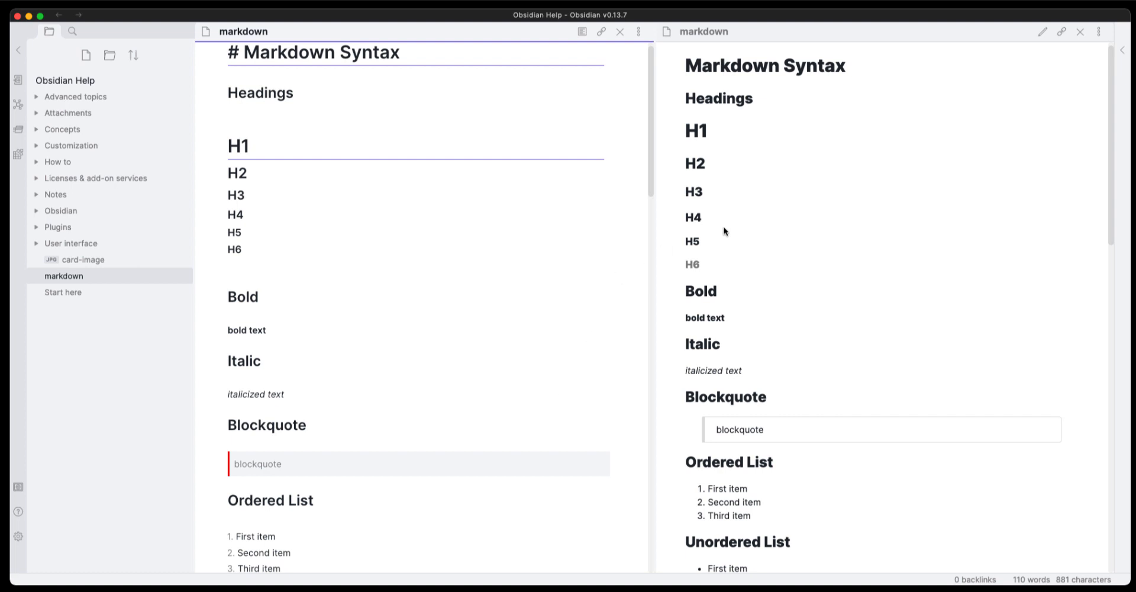
mouse_move(405, 505)
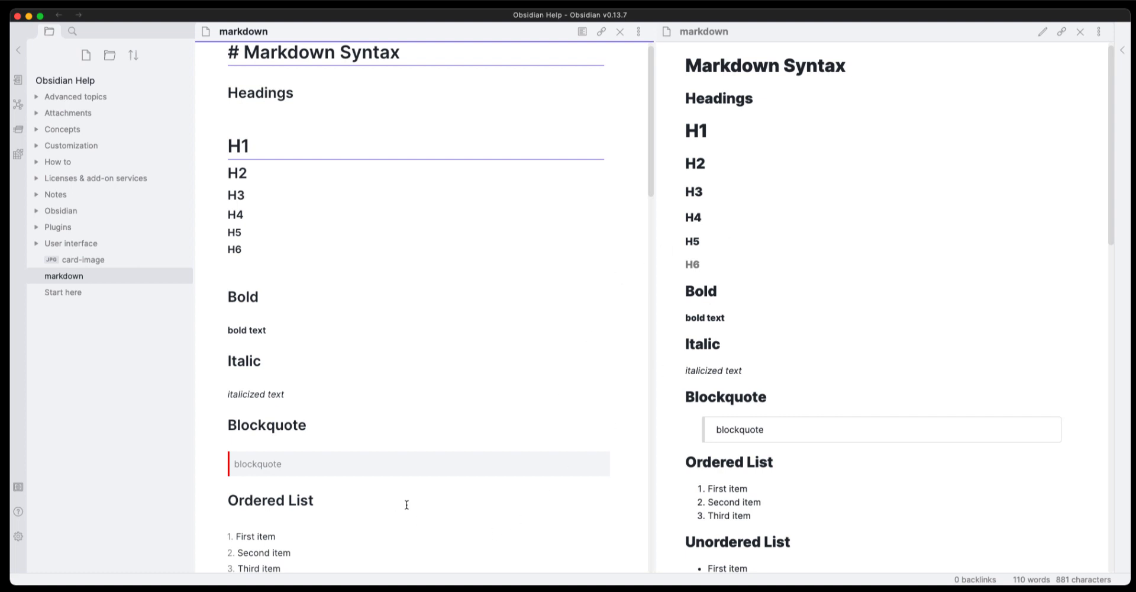
mouse_move(247, 472)
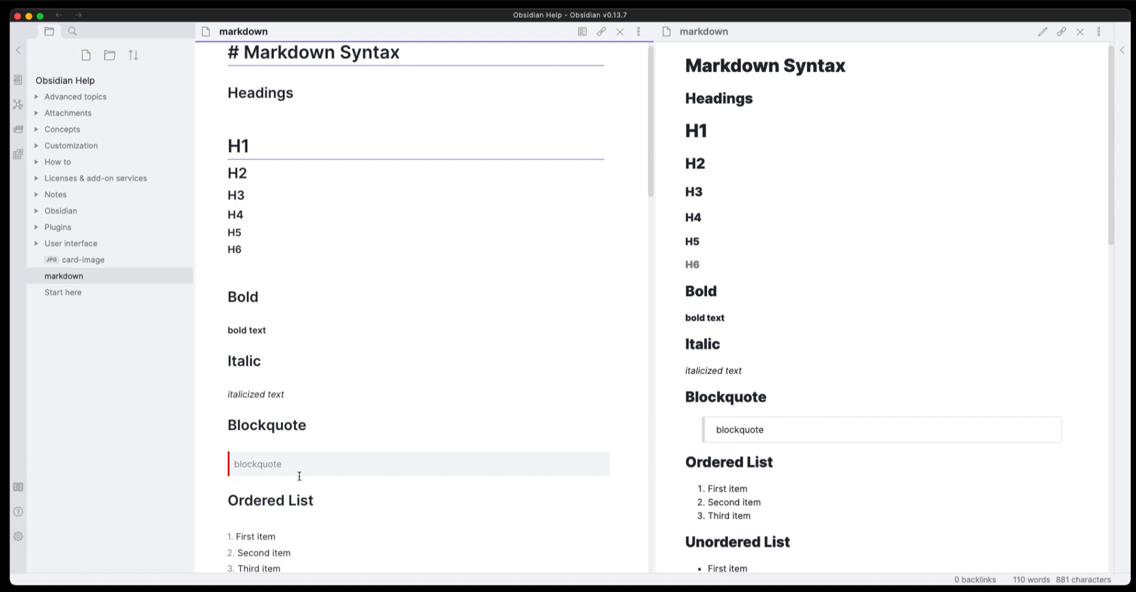
scroll("down", 3)
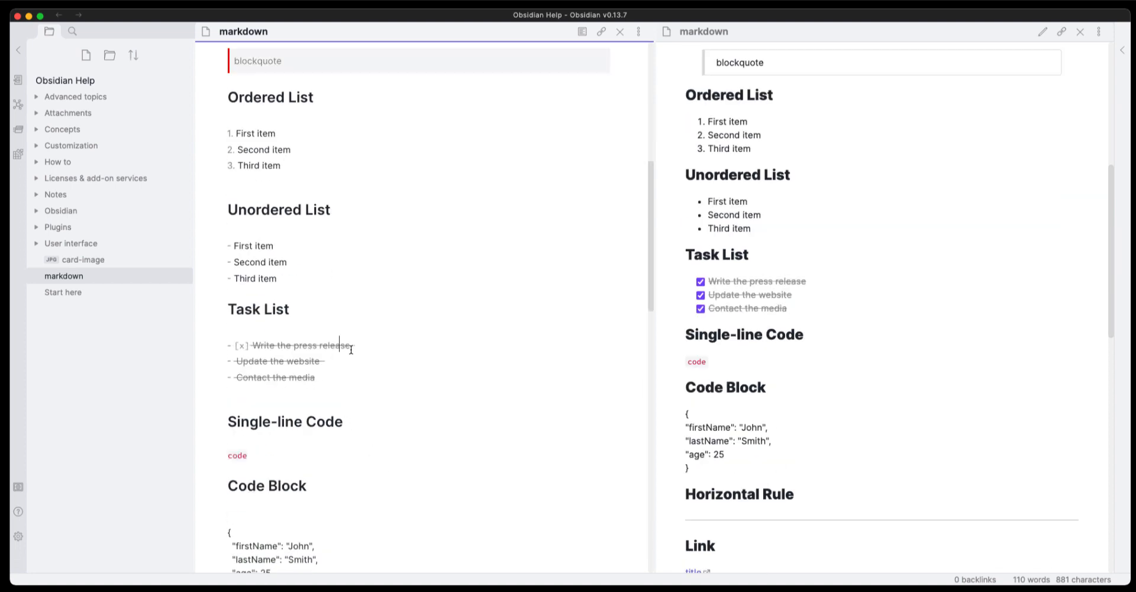
mouse_move(358, 386)
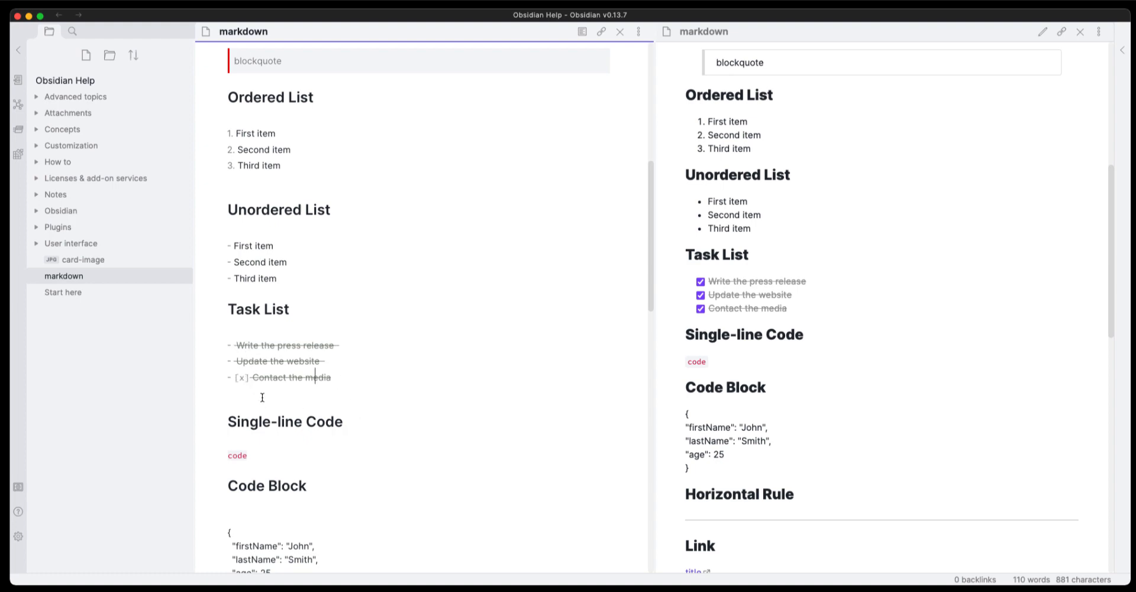
scroll("down", 3)
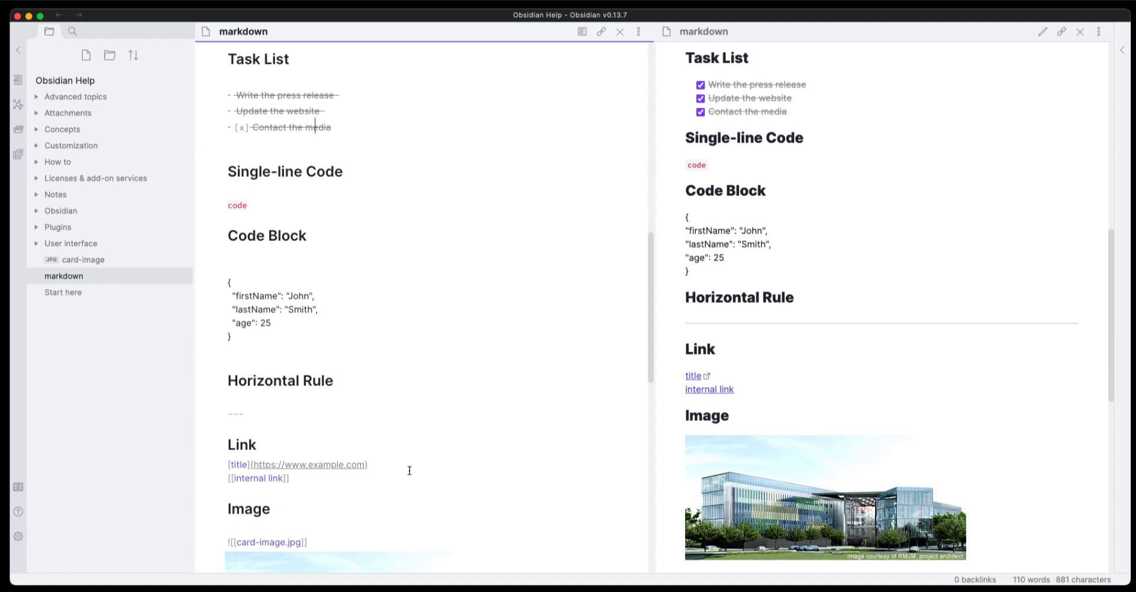
scroll("down", 3)
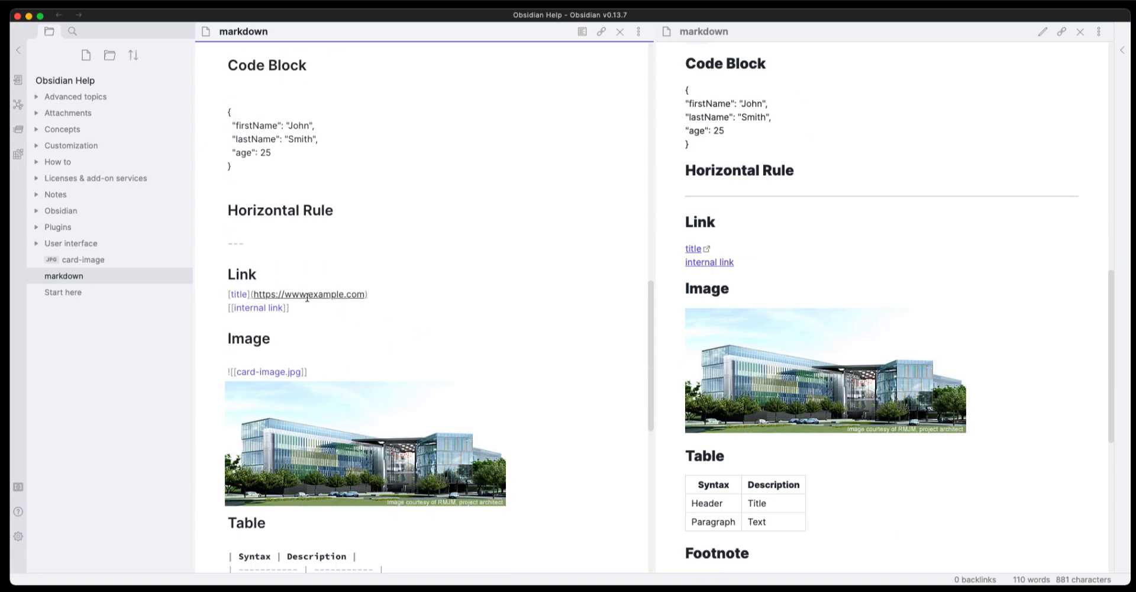
left_click(311, 293)
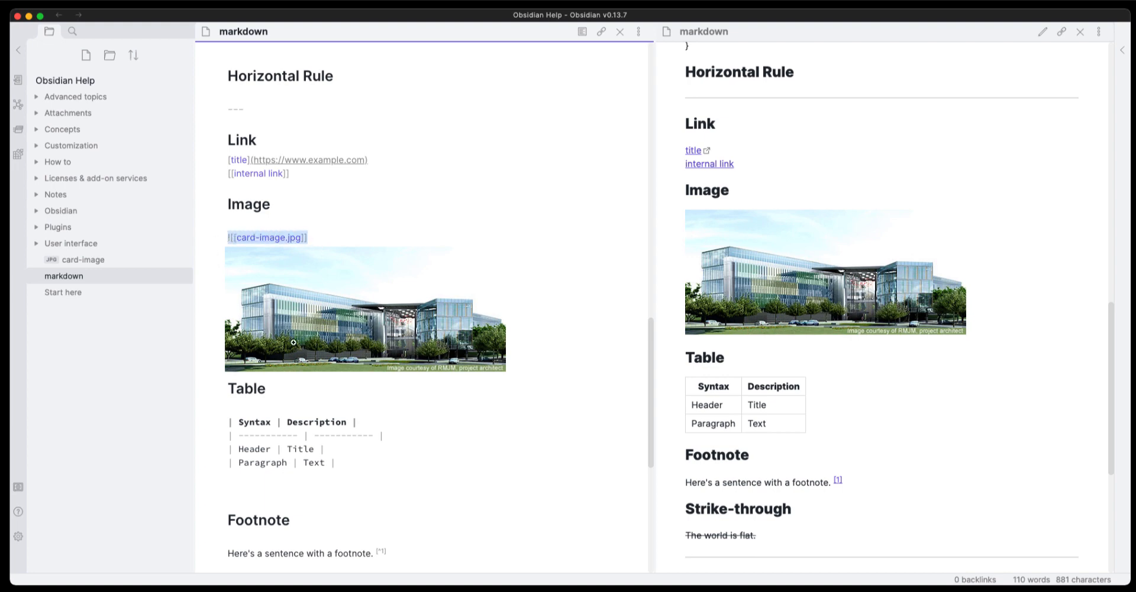
mouse_move(314, 315)
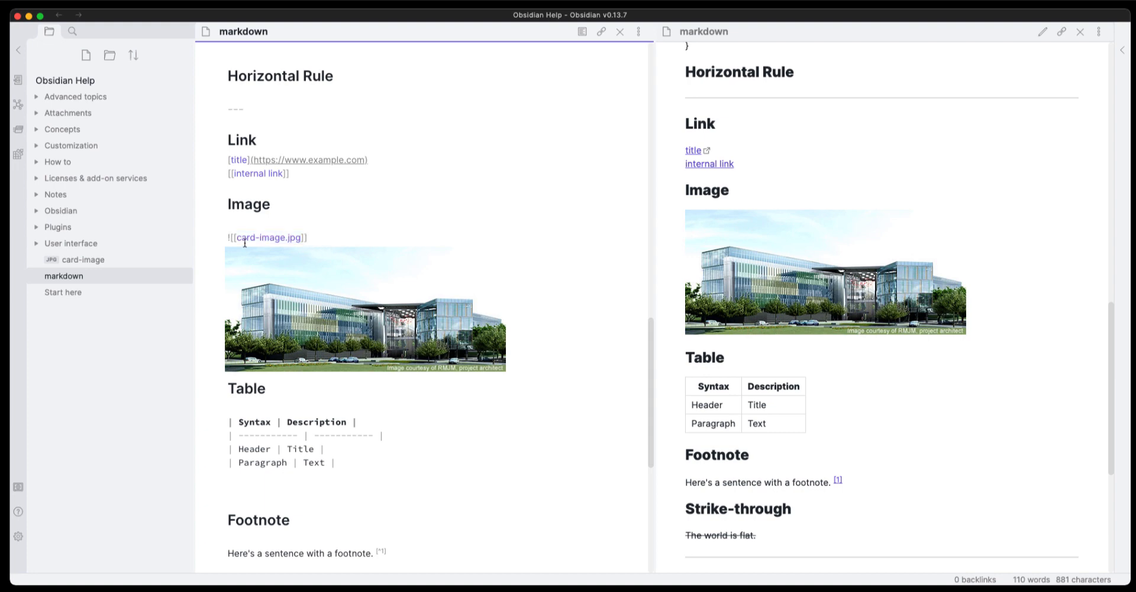
mouse_move(339, 318)
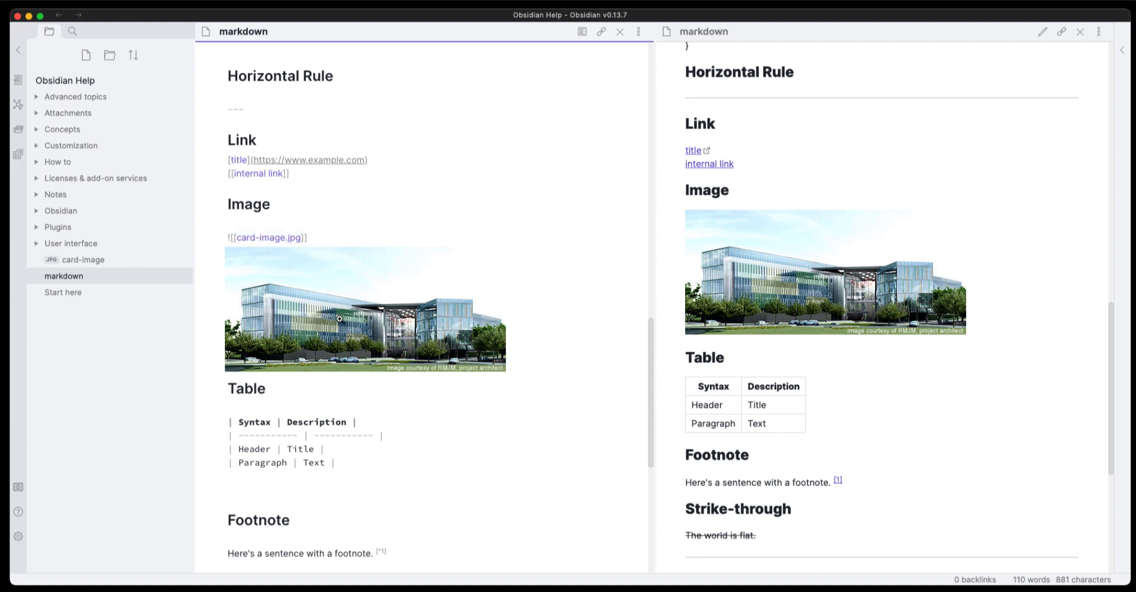
left_click(310, 237)
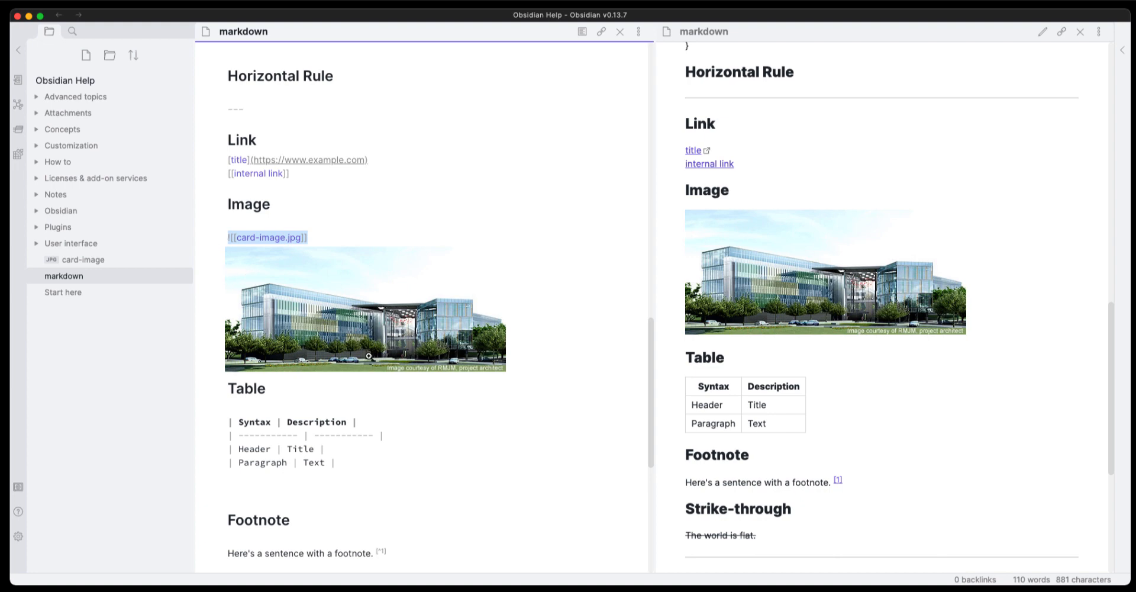
scroll("down", 3)
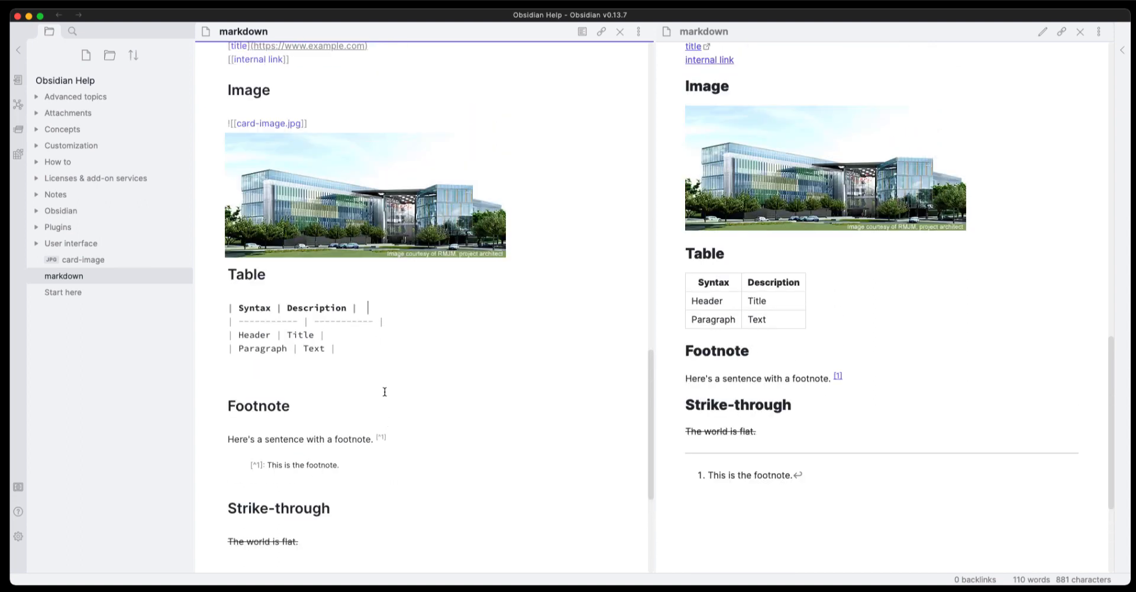
mouse_move(375, 365)
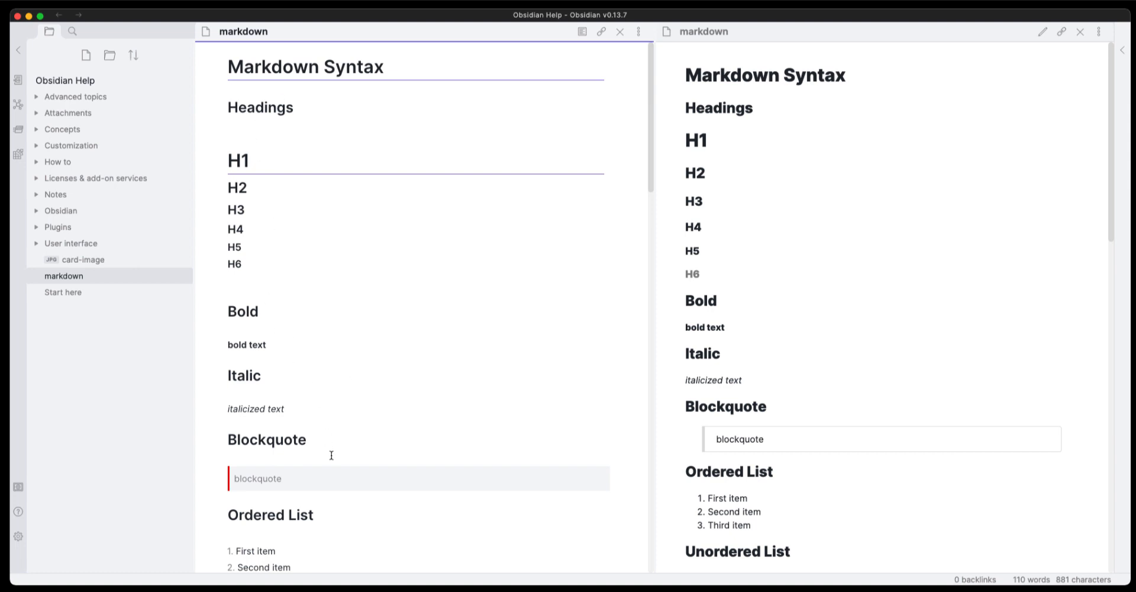
mouse_move(217, 111)
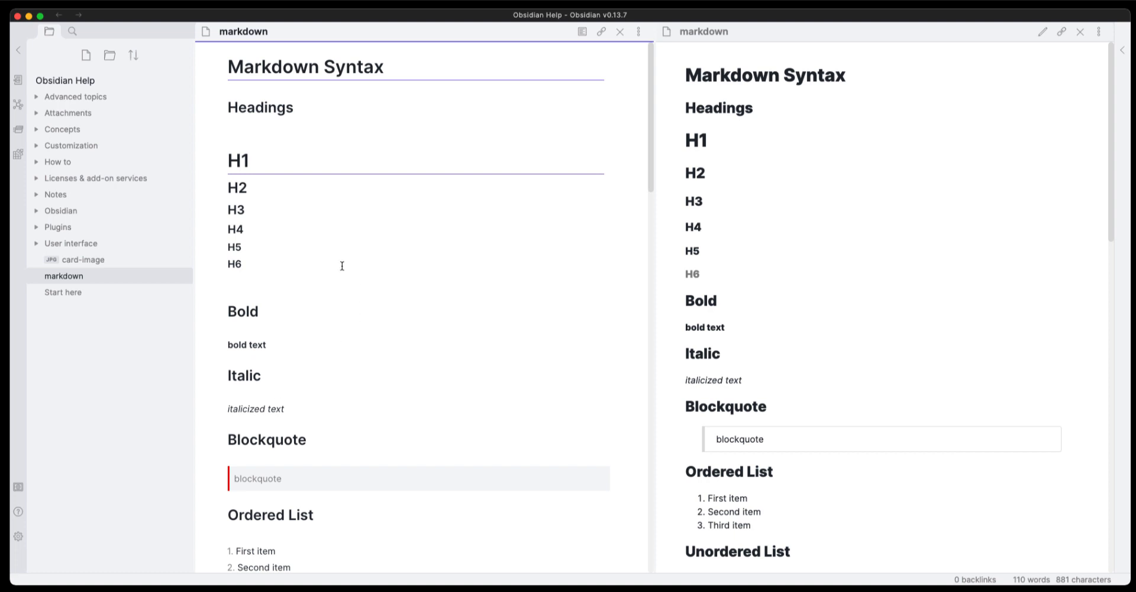
mouse_move(418, 348)
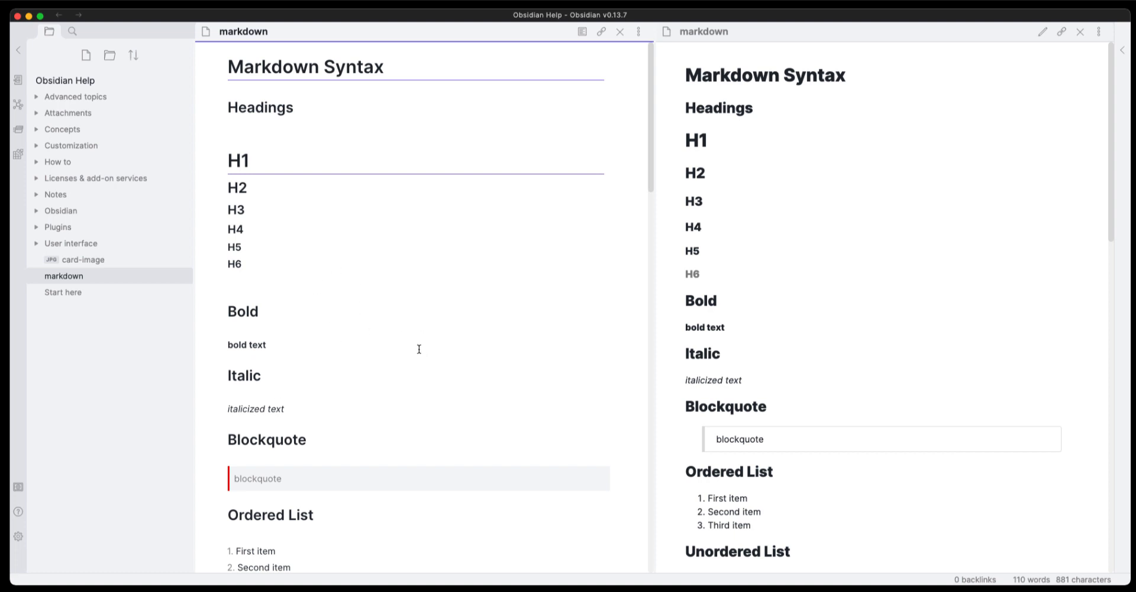
mouse_move(354, 306)
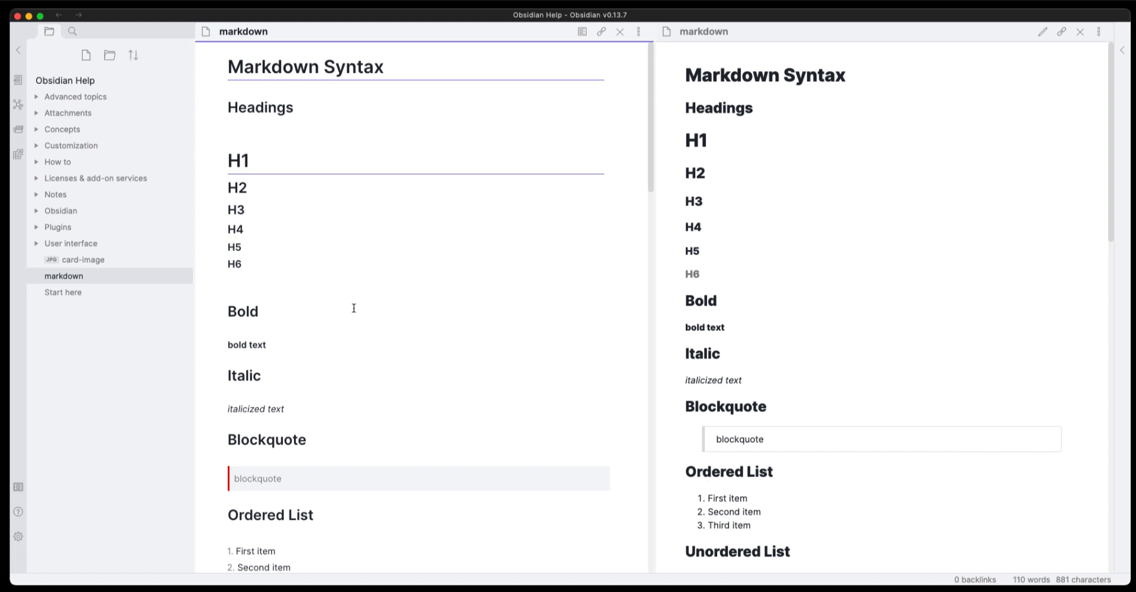
mouse_move(345, 121)
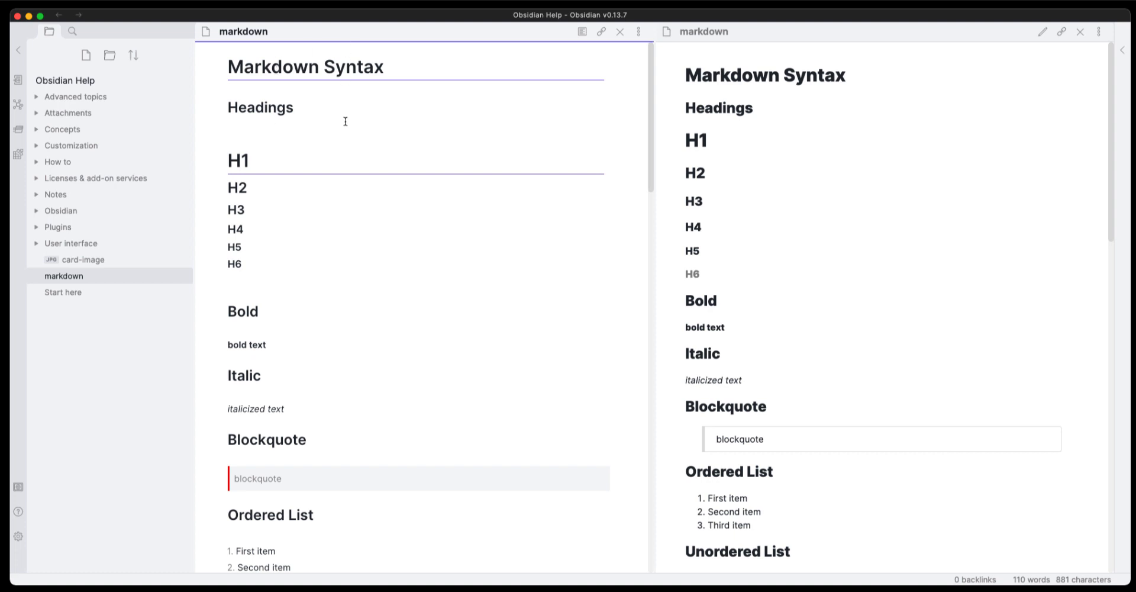
mouse_move(383, 349)
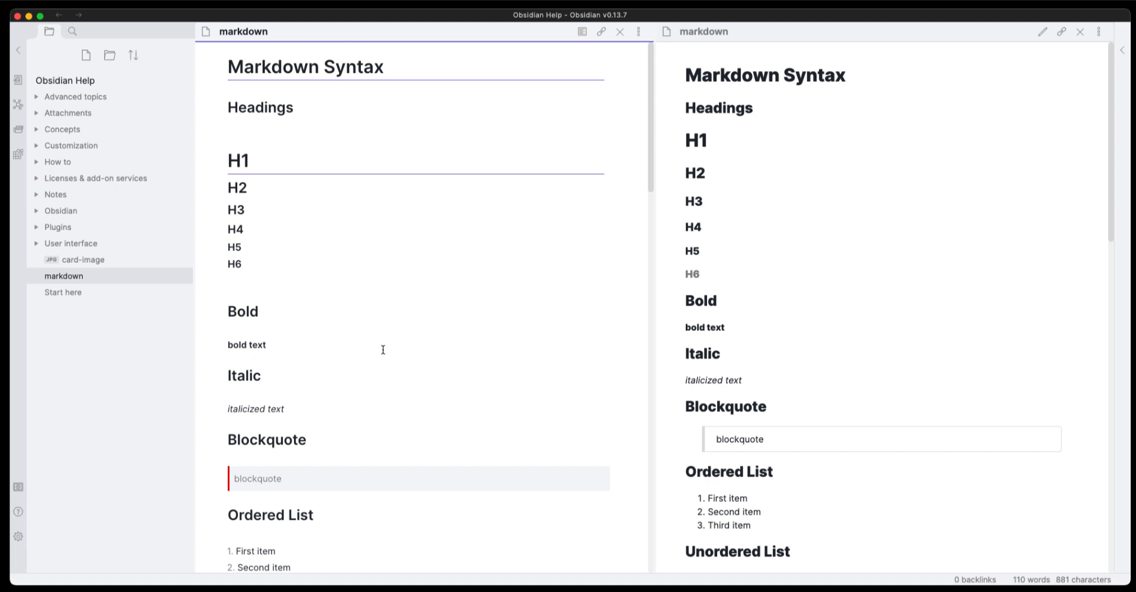
mouse_move(330, 462)
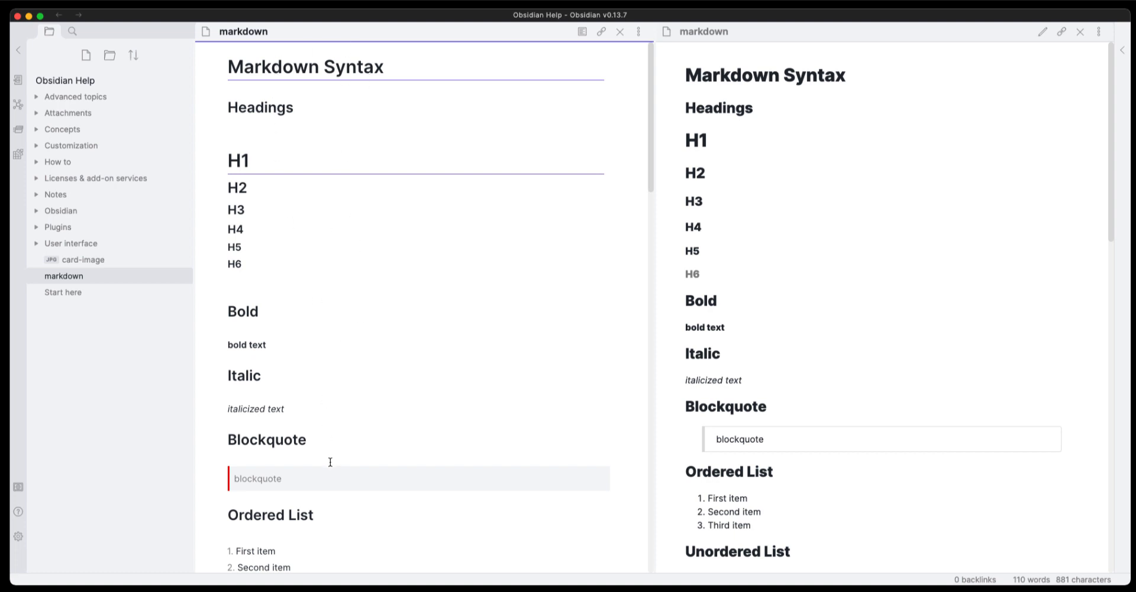
mouse_move(329, 496)
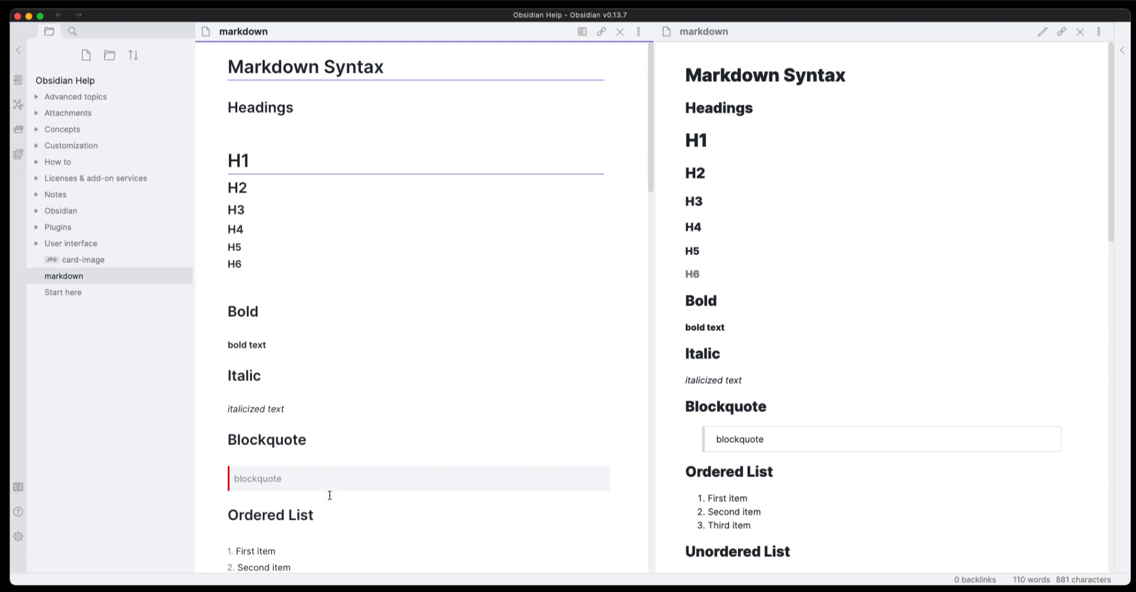